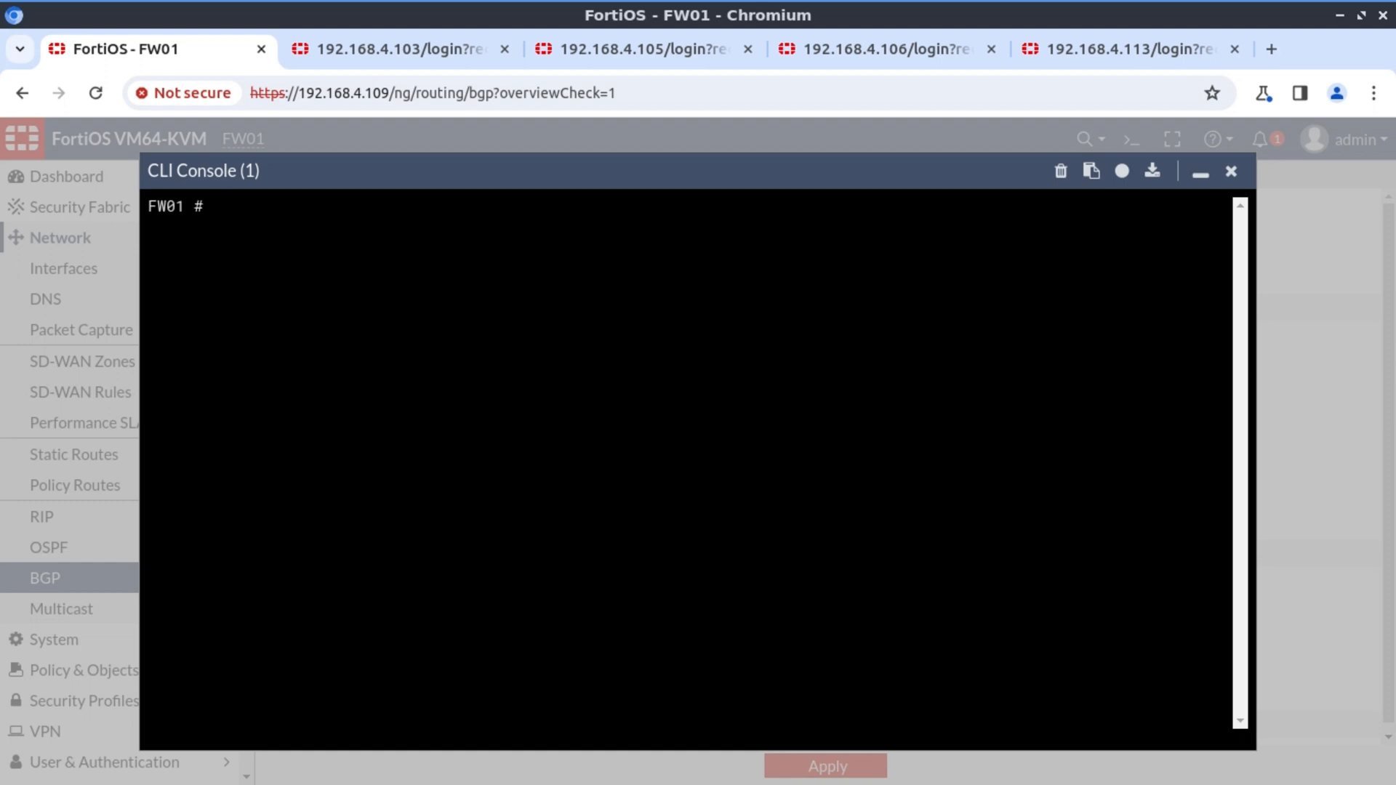
In the CLI console, start editing a new prefix list named net100
type("config router")
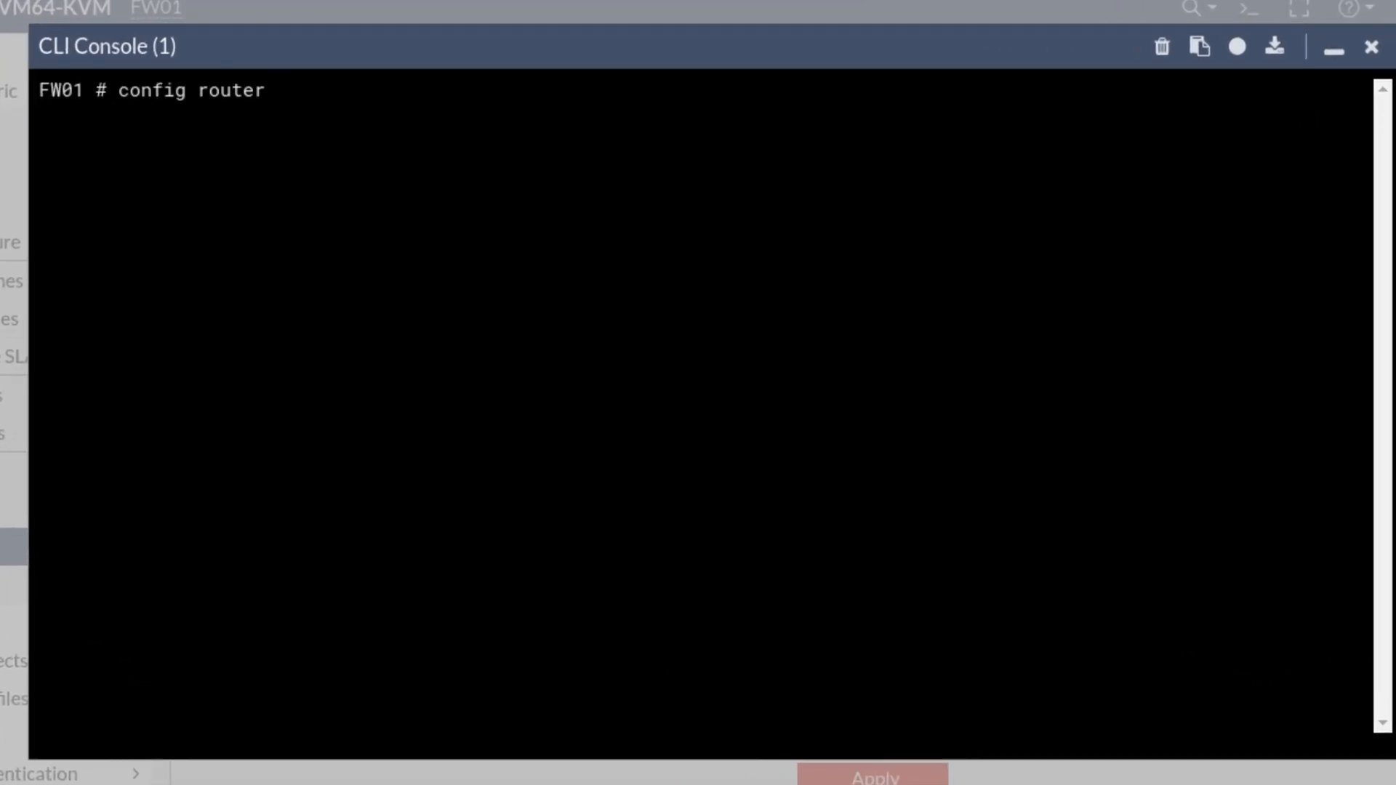
type("prefix-list")
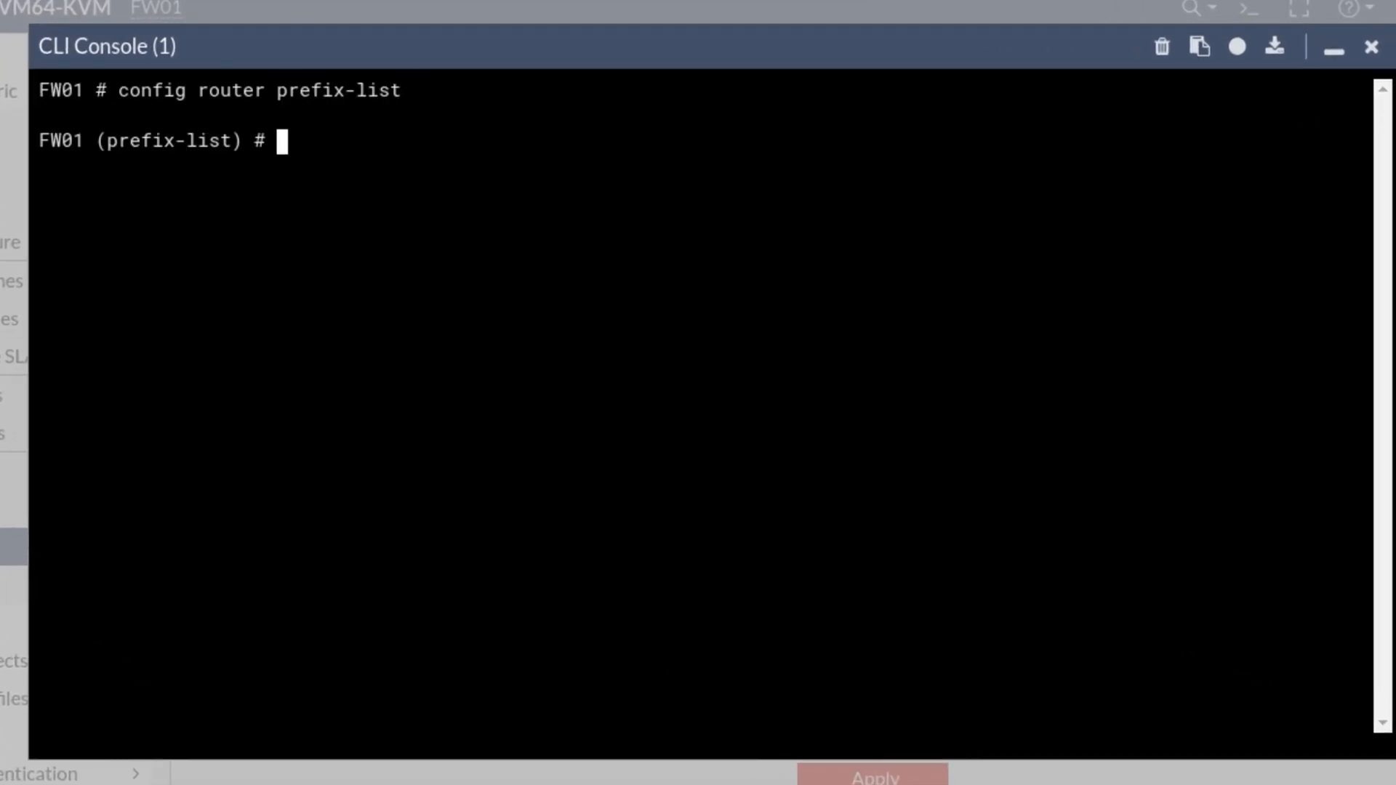
type("edit")
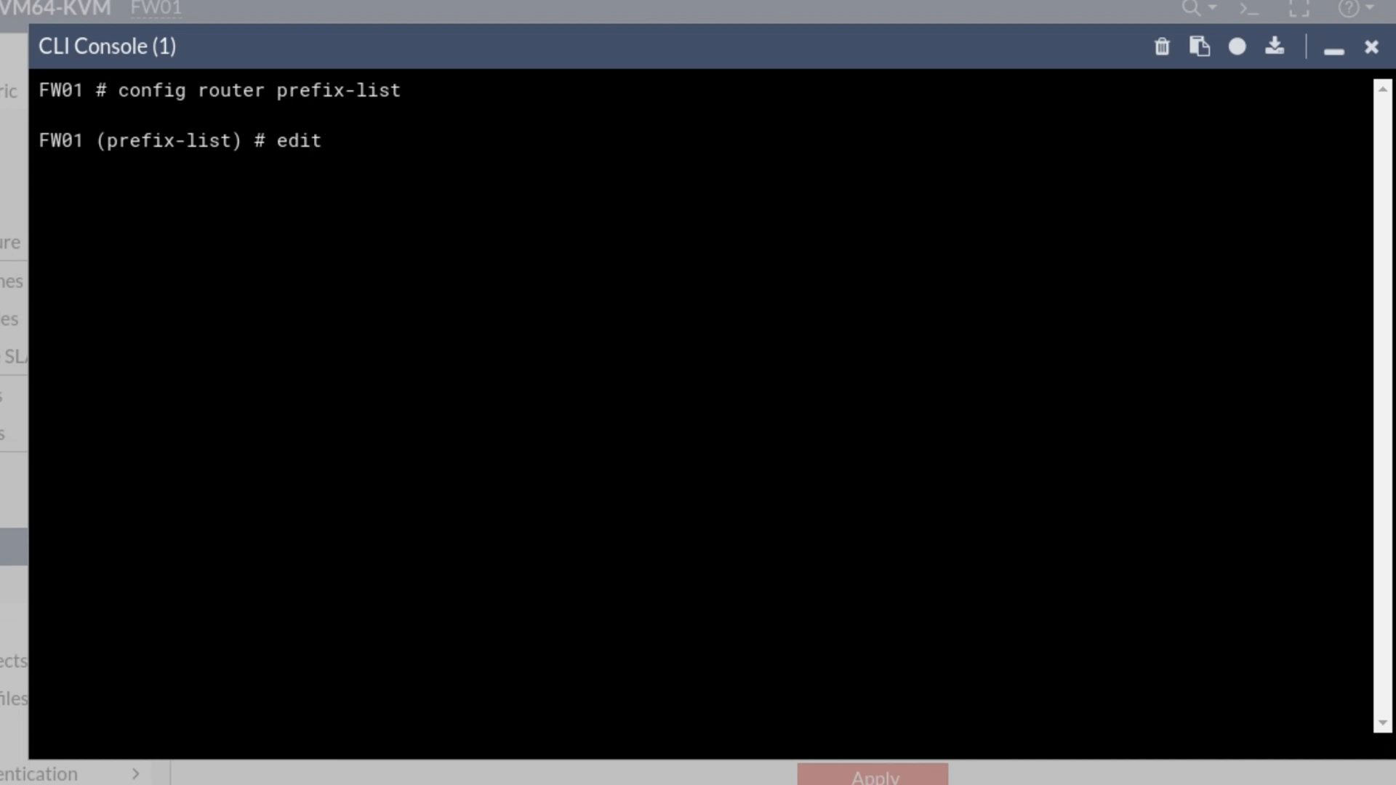
type("net100")
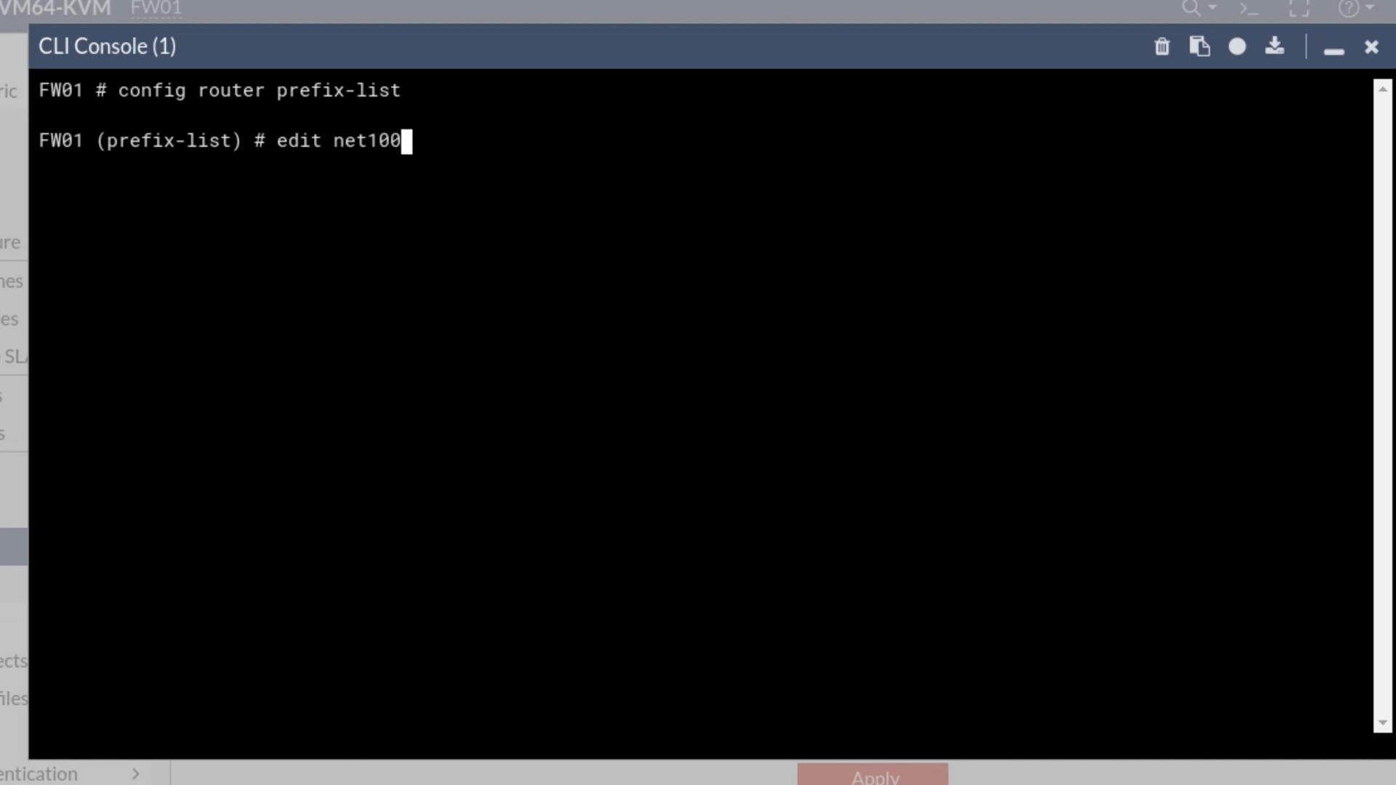
type("config rul")
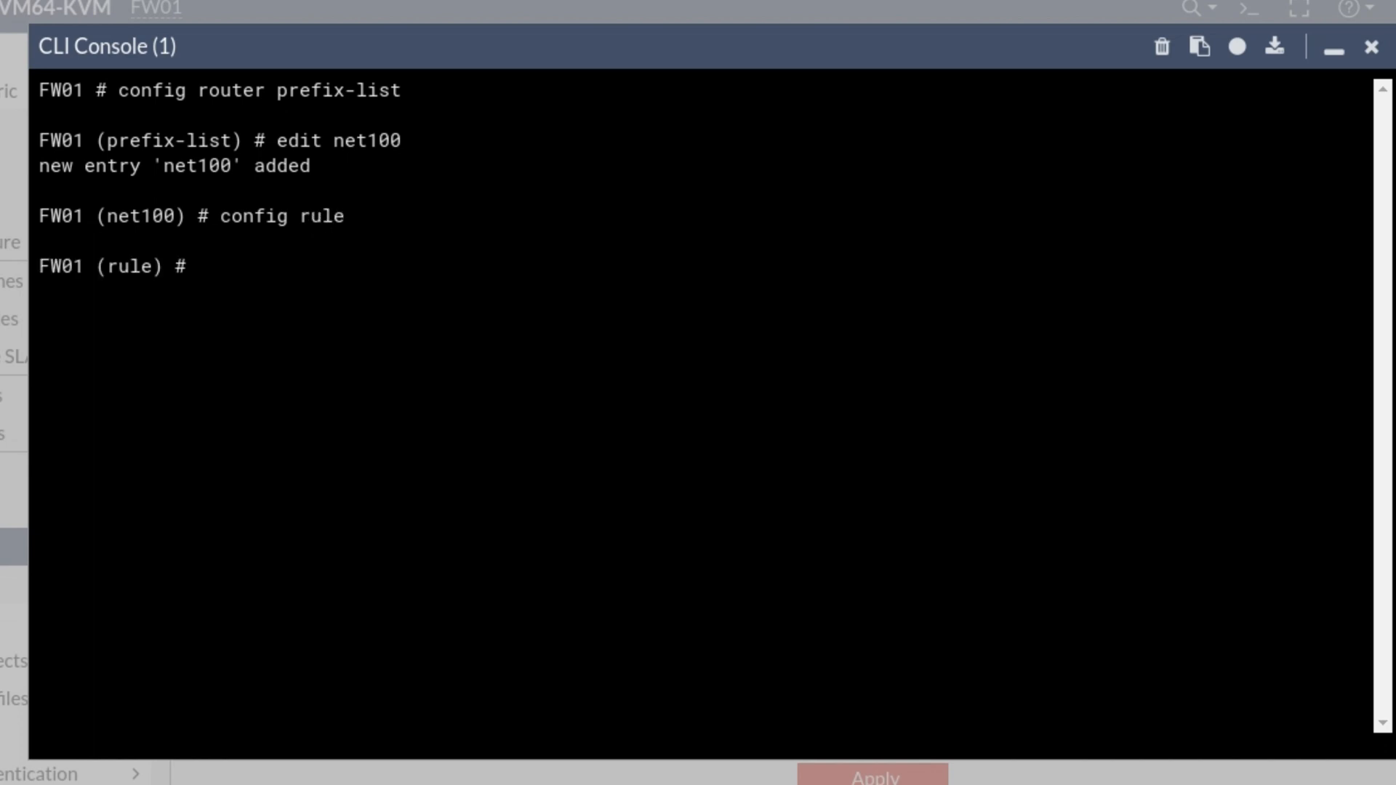
Add rule 1 matching 100.100.100.100/32, save, and show the prefix-list configuration
type("edit 1")
type("set pre")
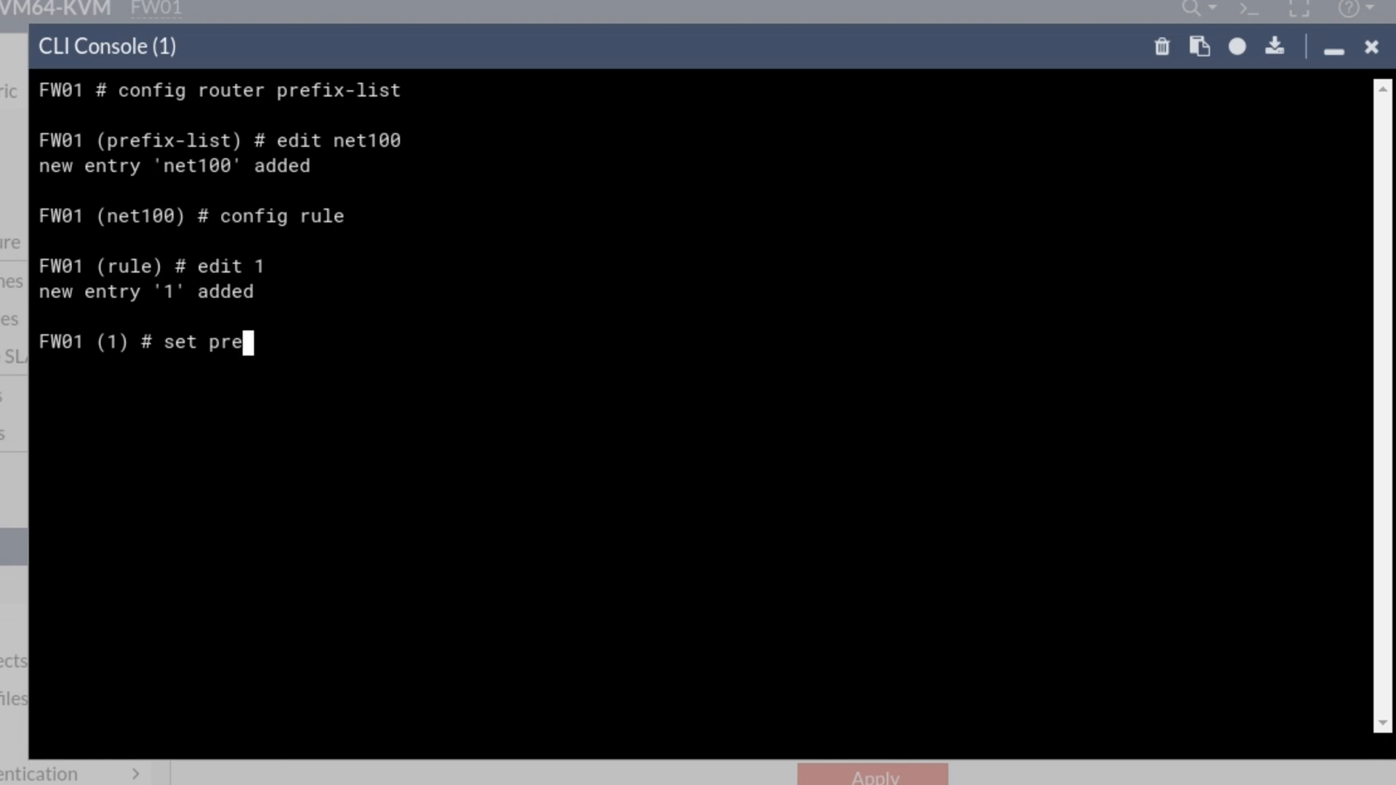
type("fix 100")
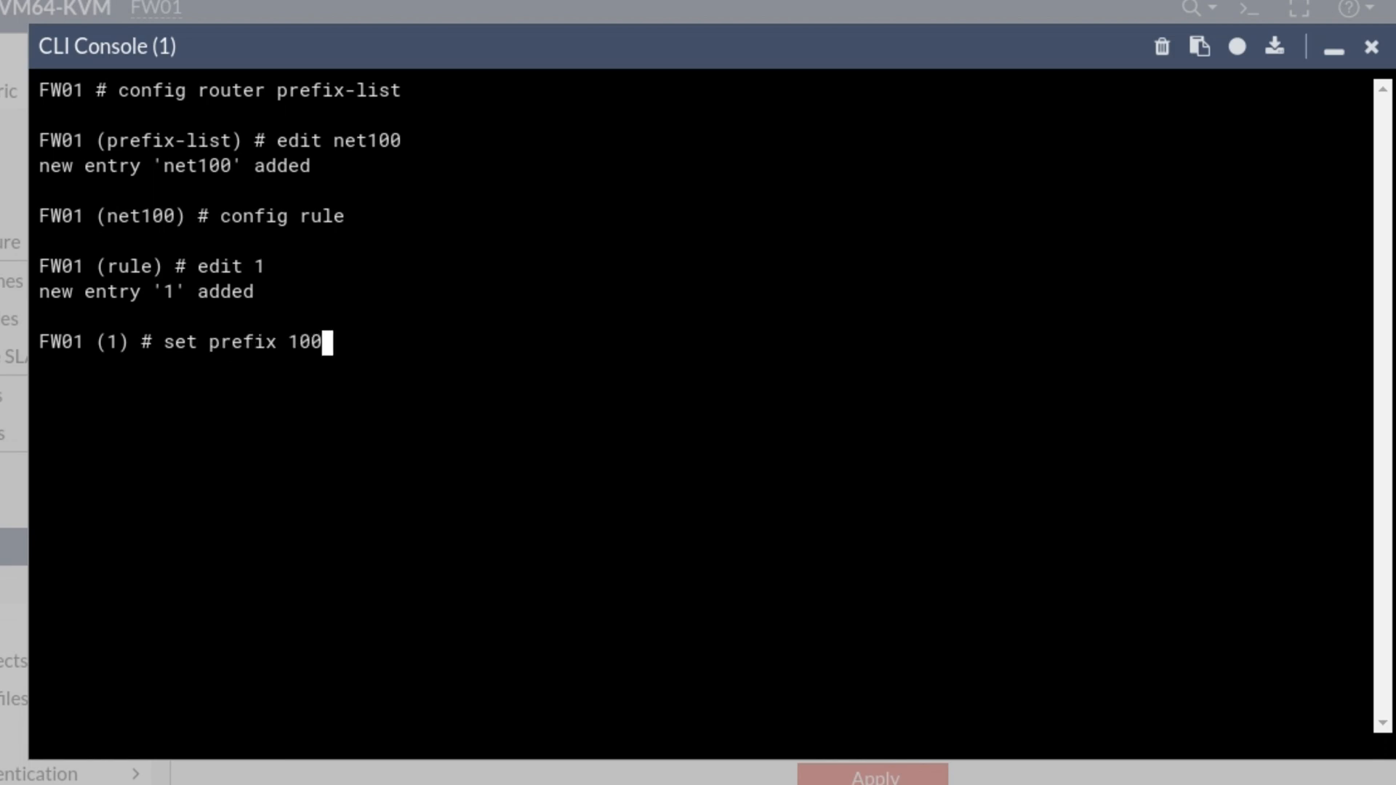
type(".100.100.100")
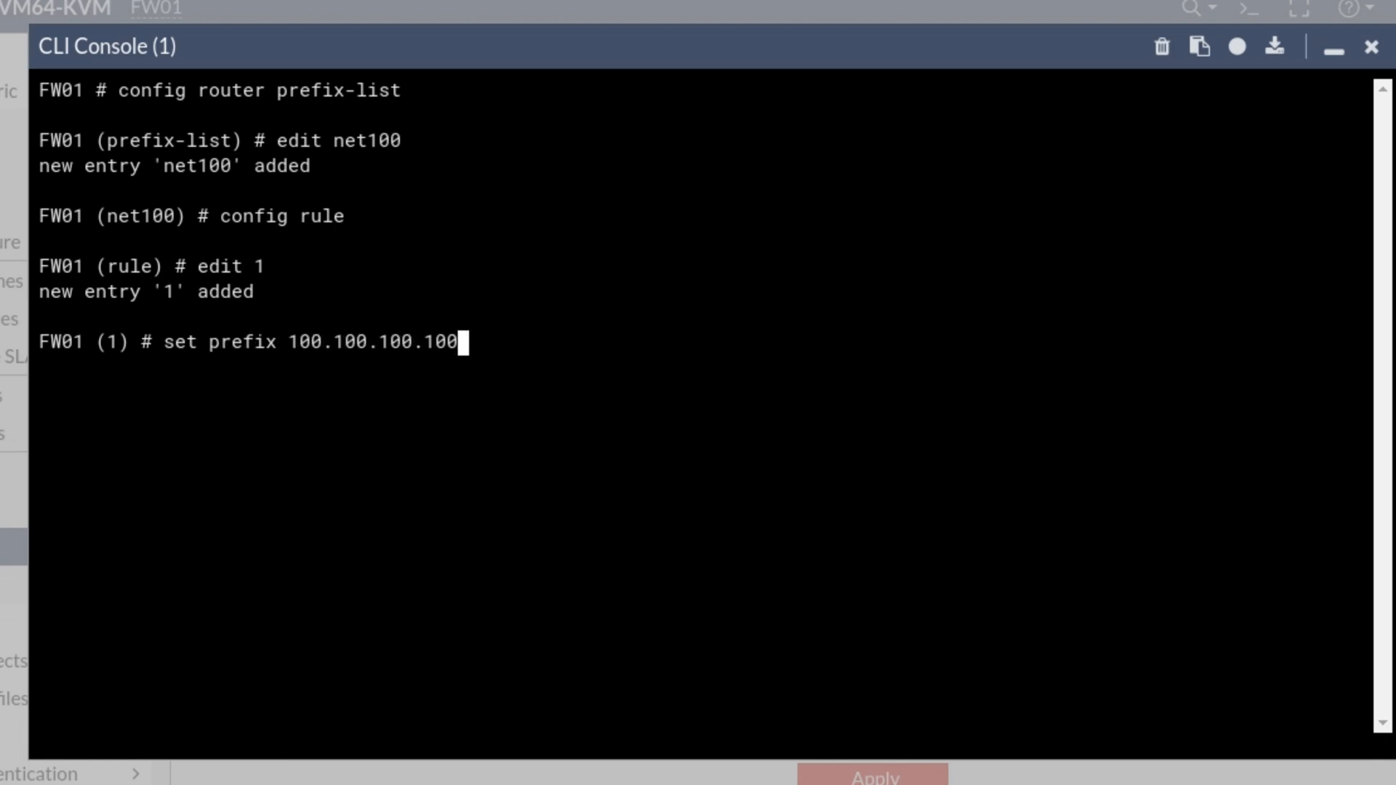
type("/32")
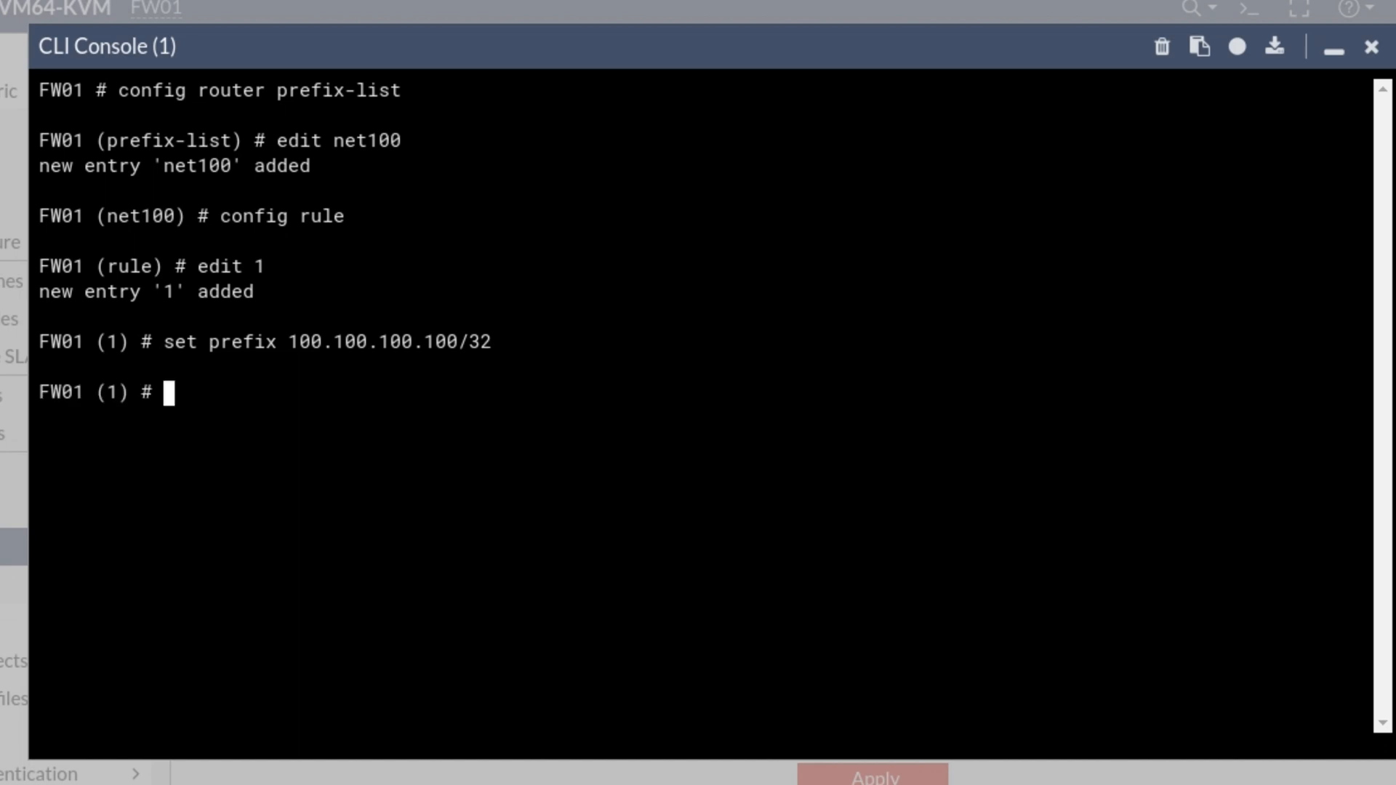
type("end")
type("sh router")
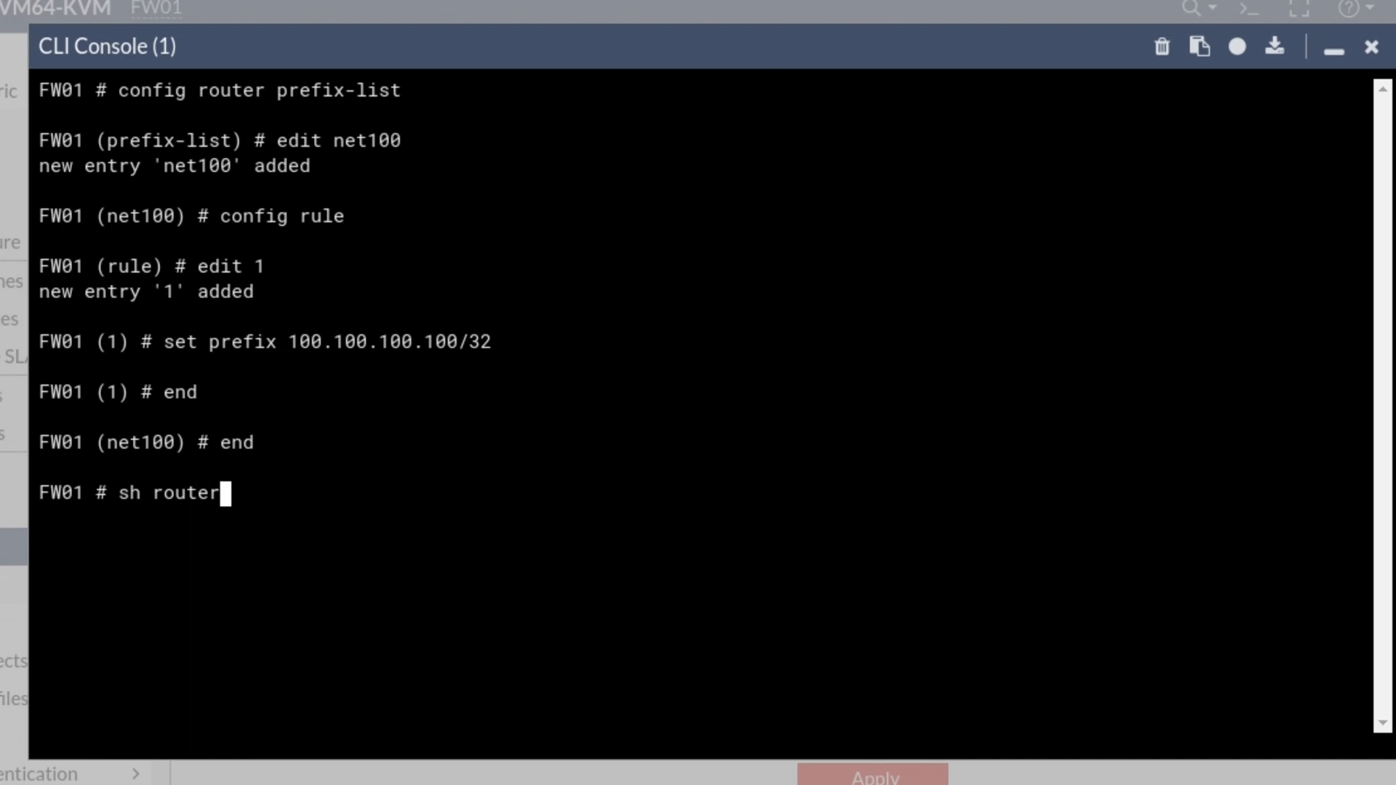
type("prefix-list")
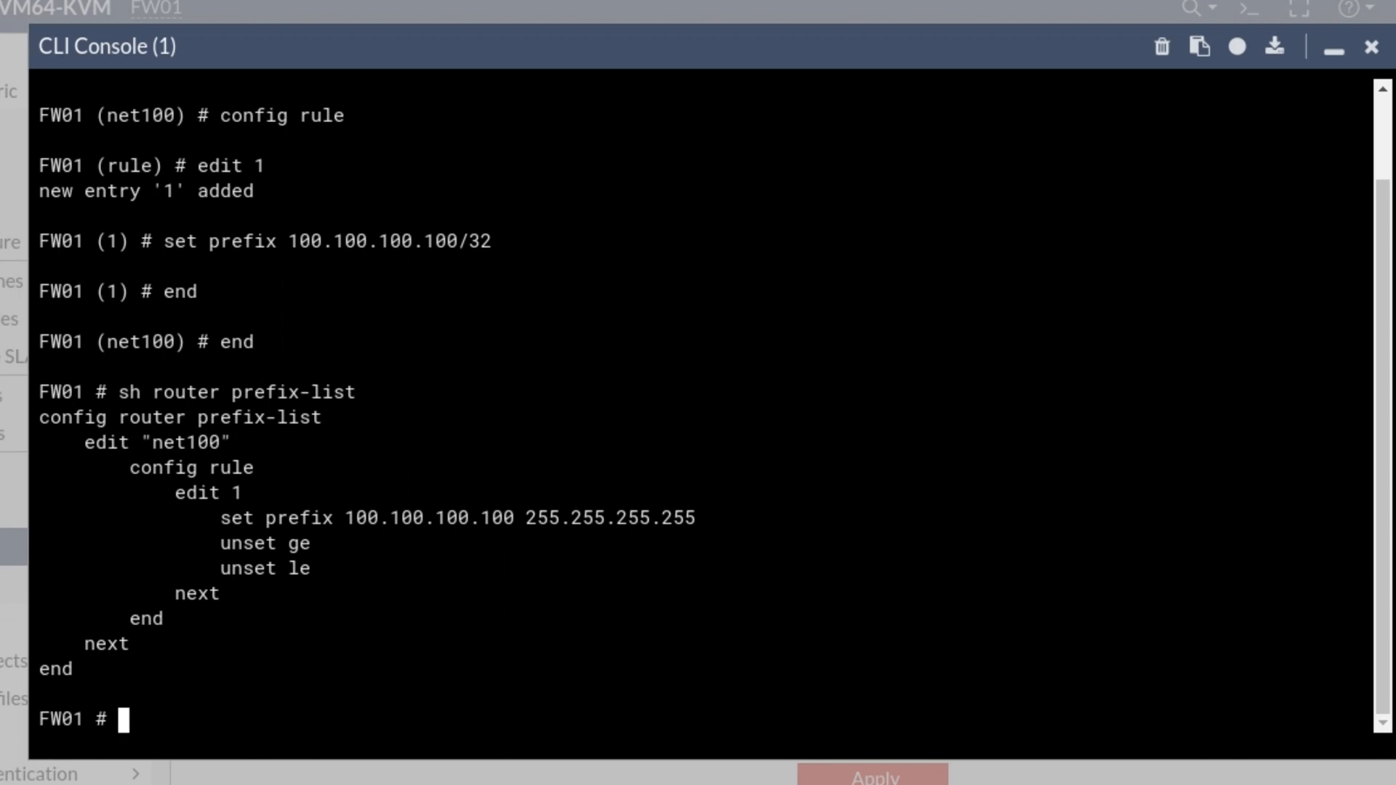
left_click(1163, 47)
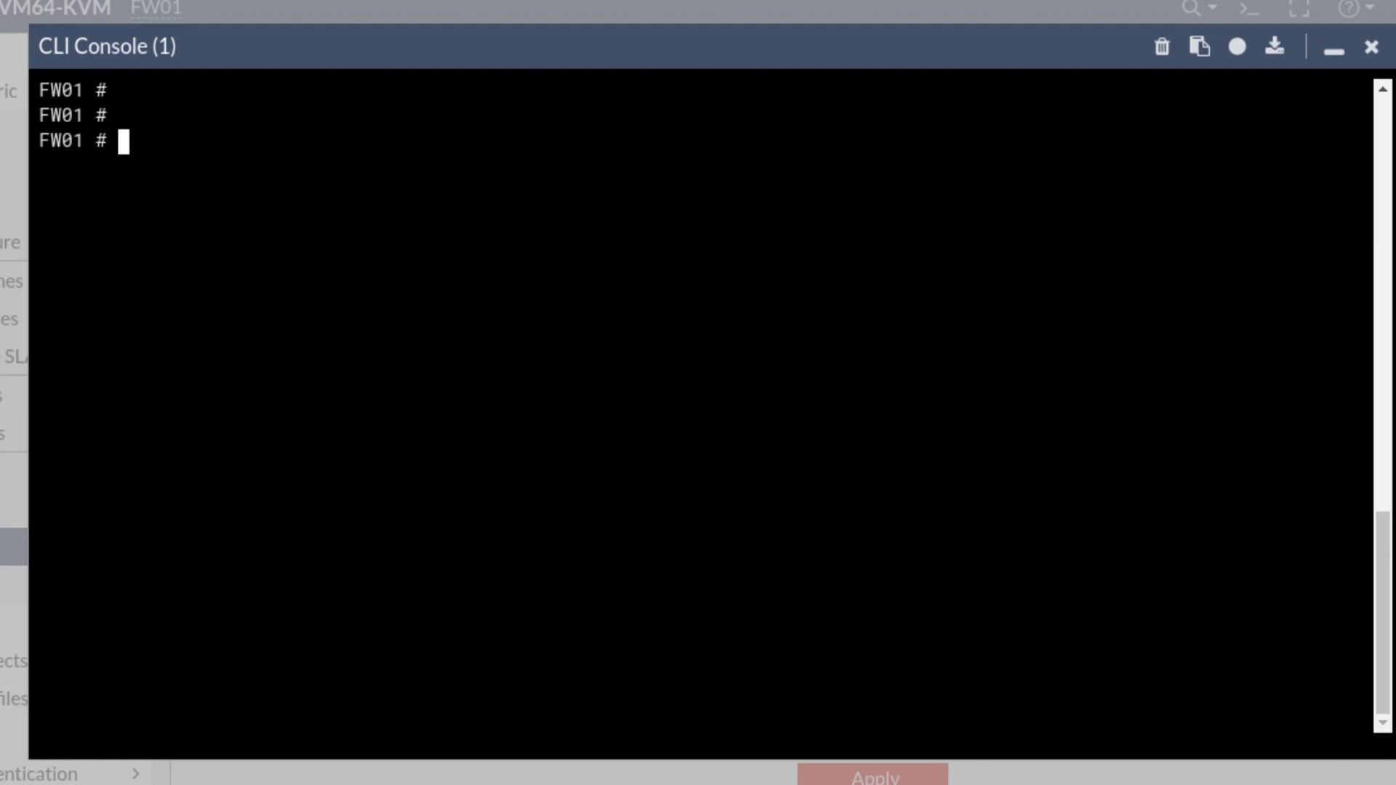
Create route map SET-SECONDARY via config router route-map and open rule 1
type("config router route-map")
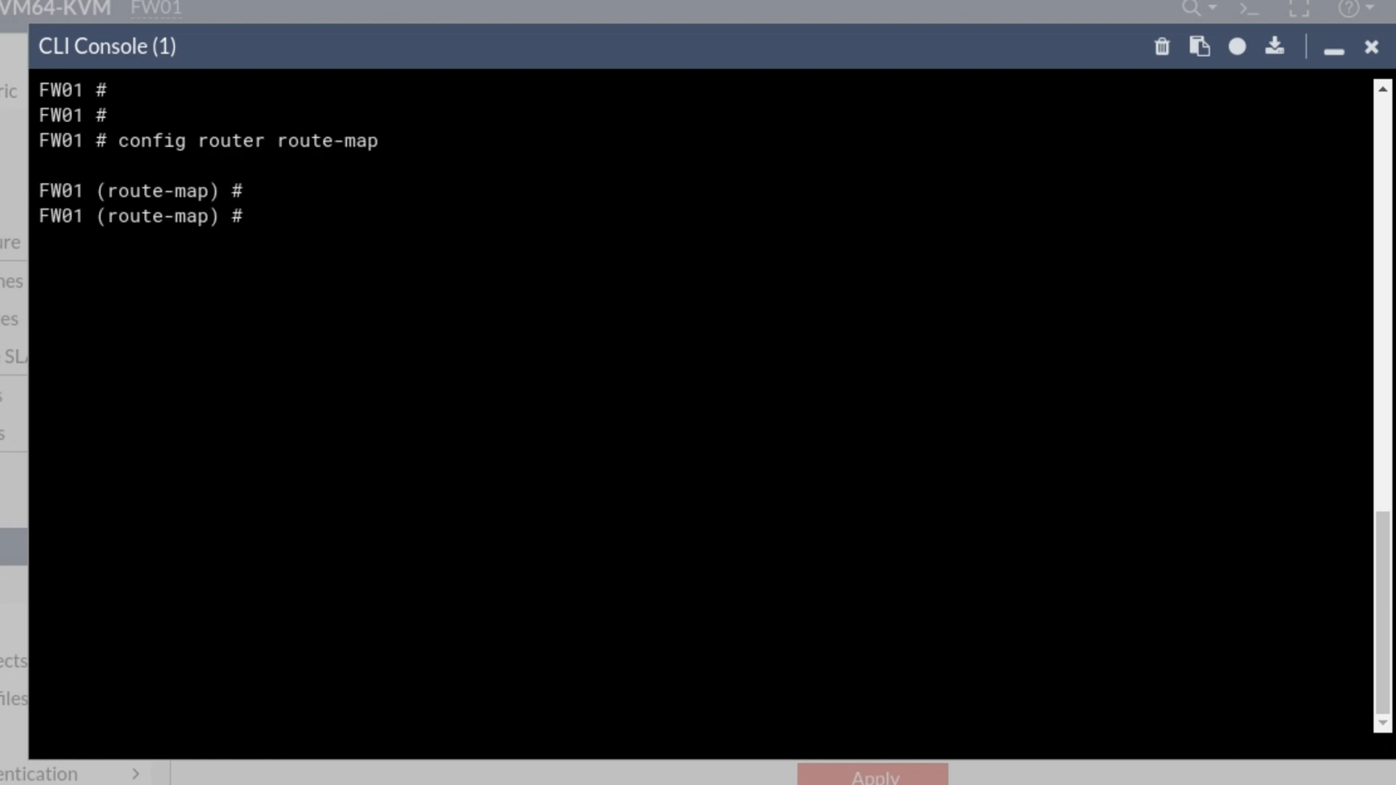
type("edit SE")
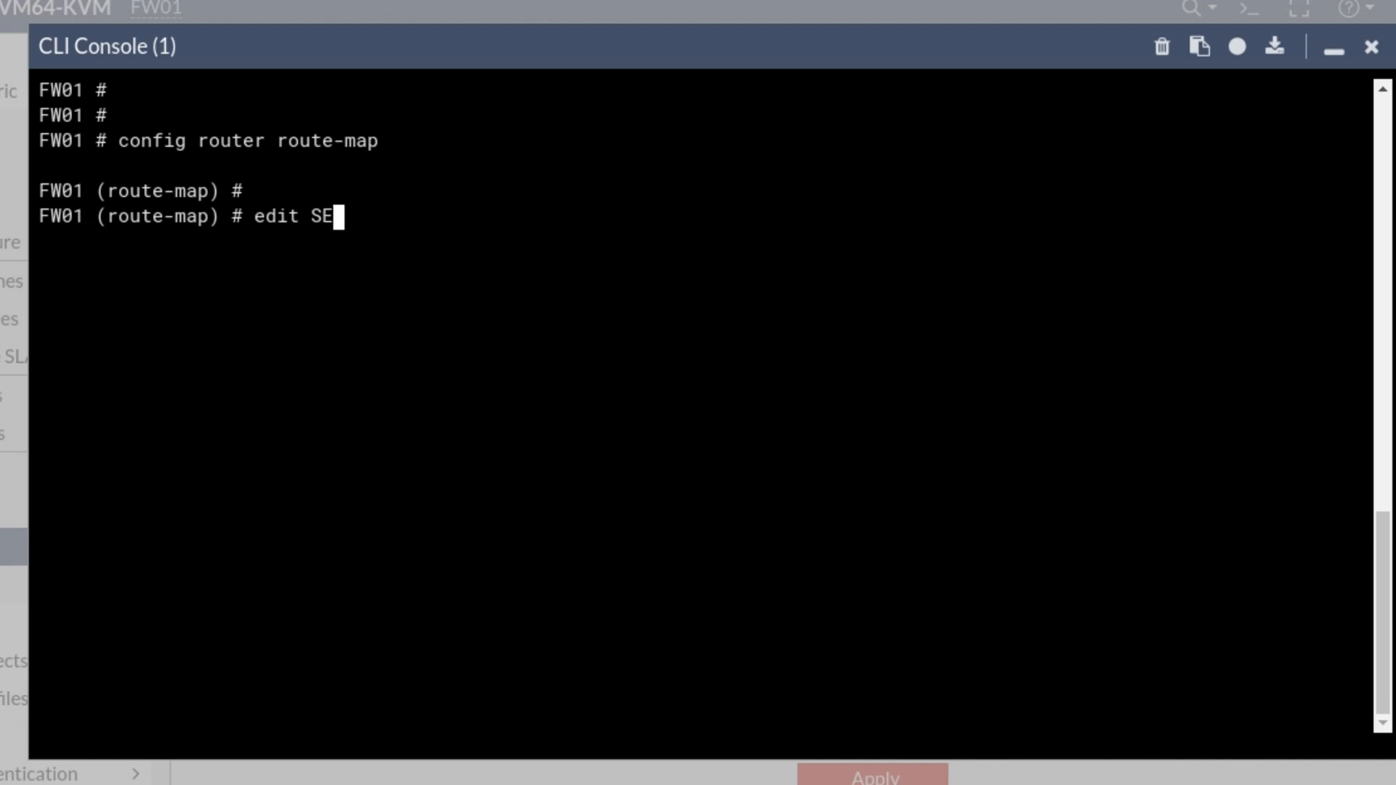
type("-S")
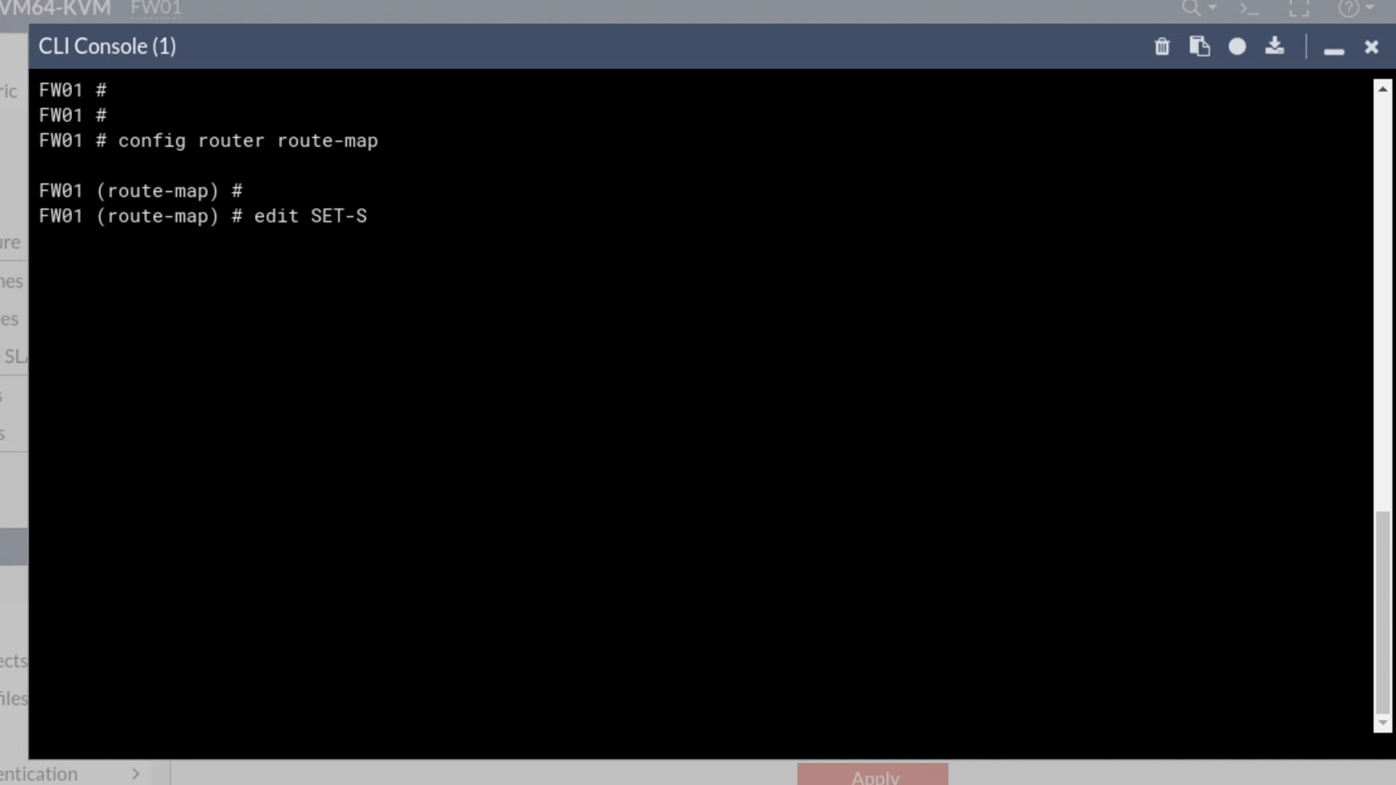
type("ECOND")
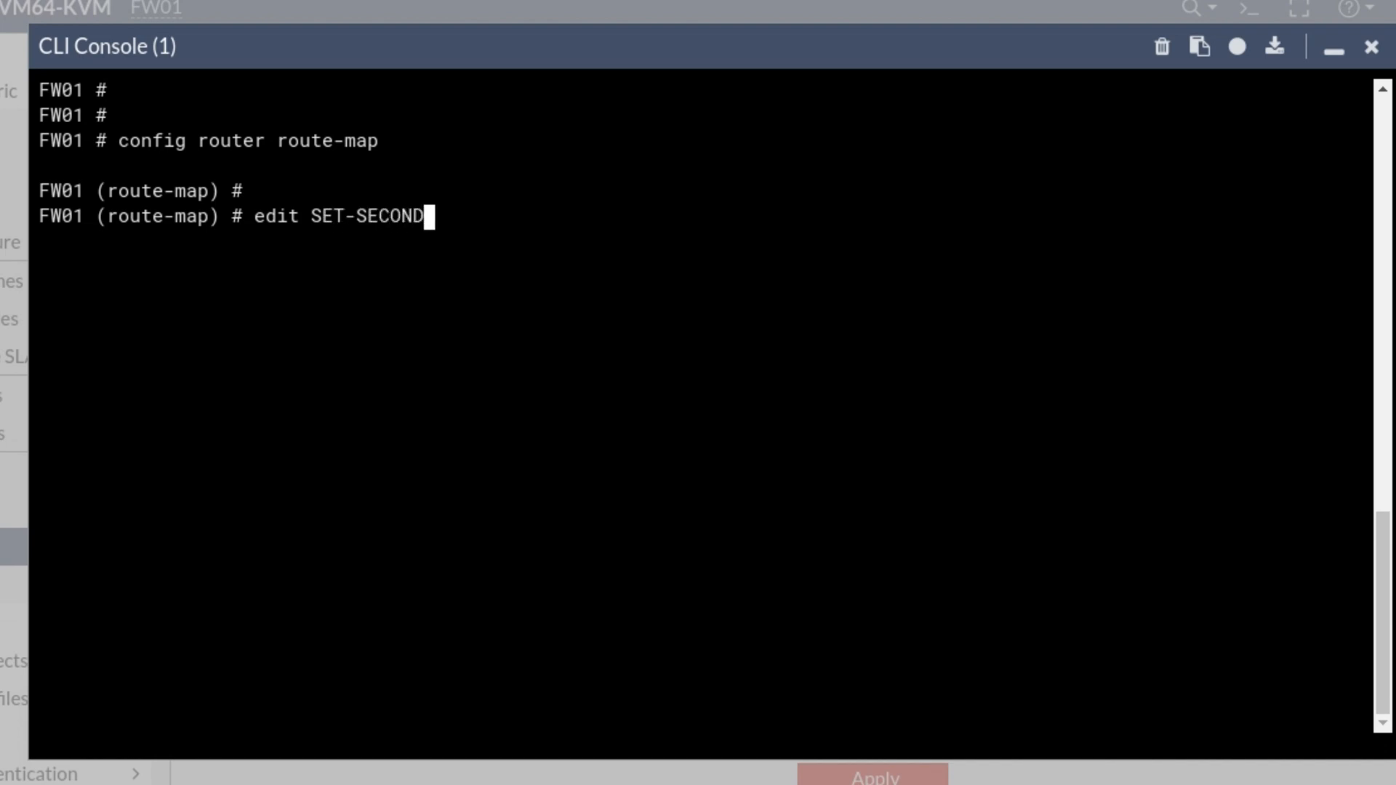
type("ARY")
type("config rule ")
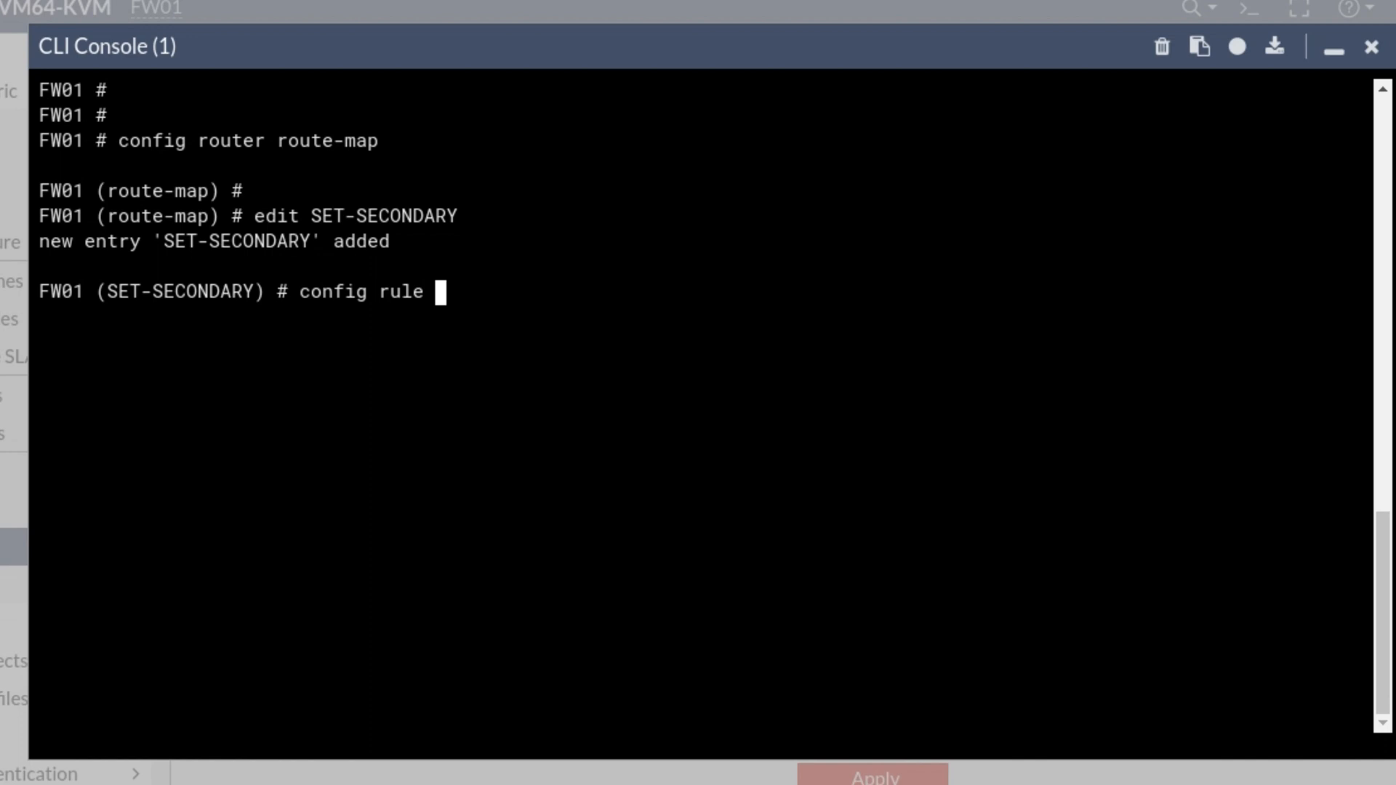
type("edi 1")
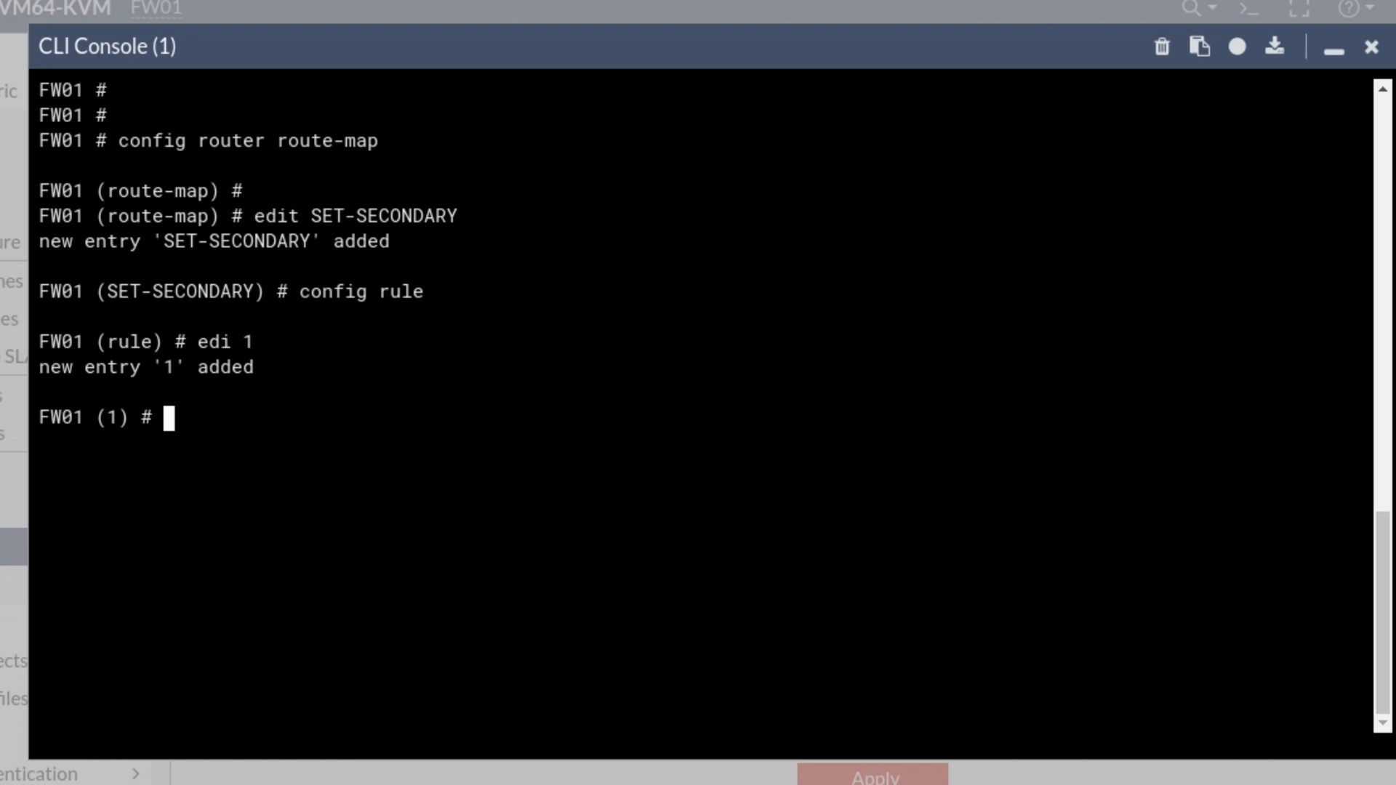
Make rule 1 match the IP address prefix list net100
type("set")
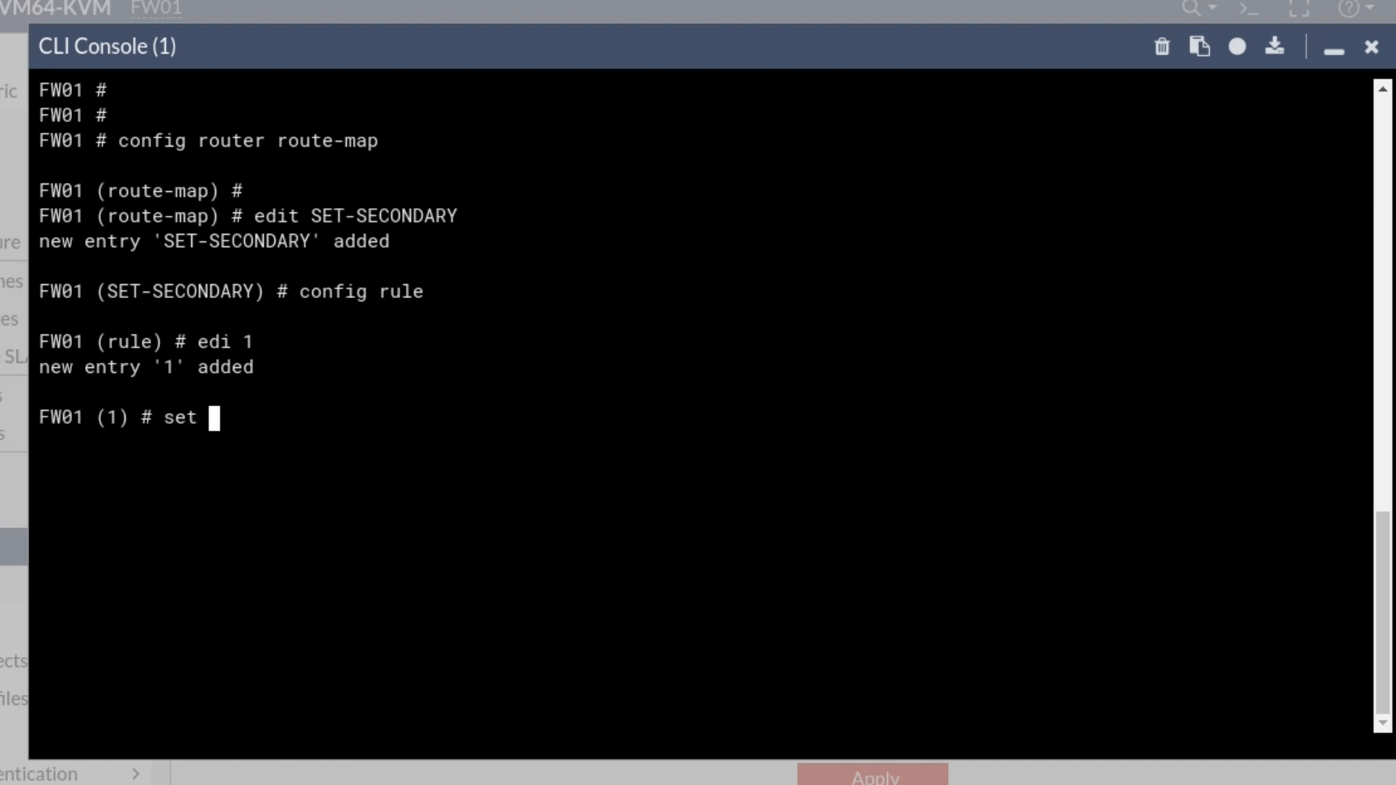
type("match")
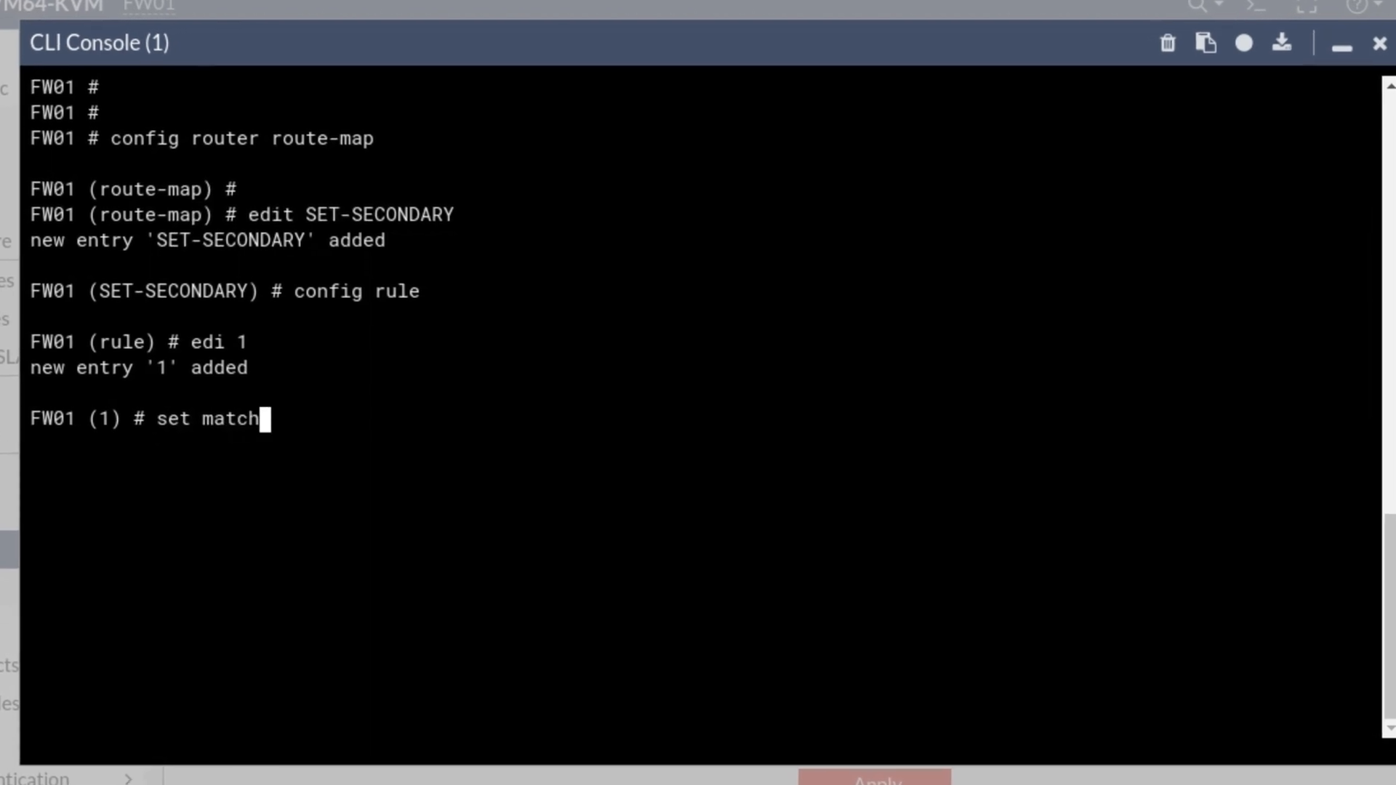
type("-interface")
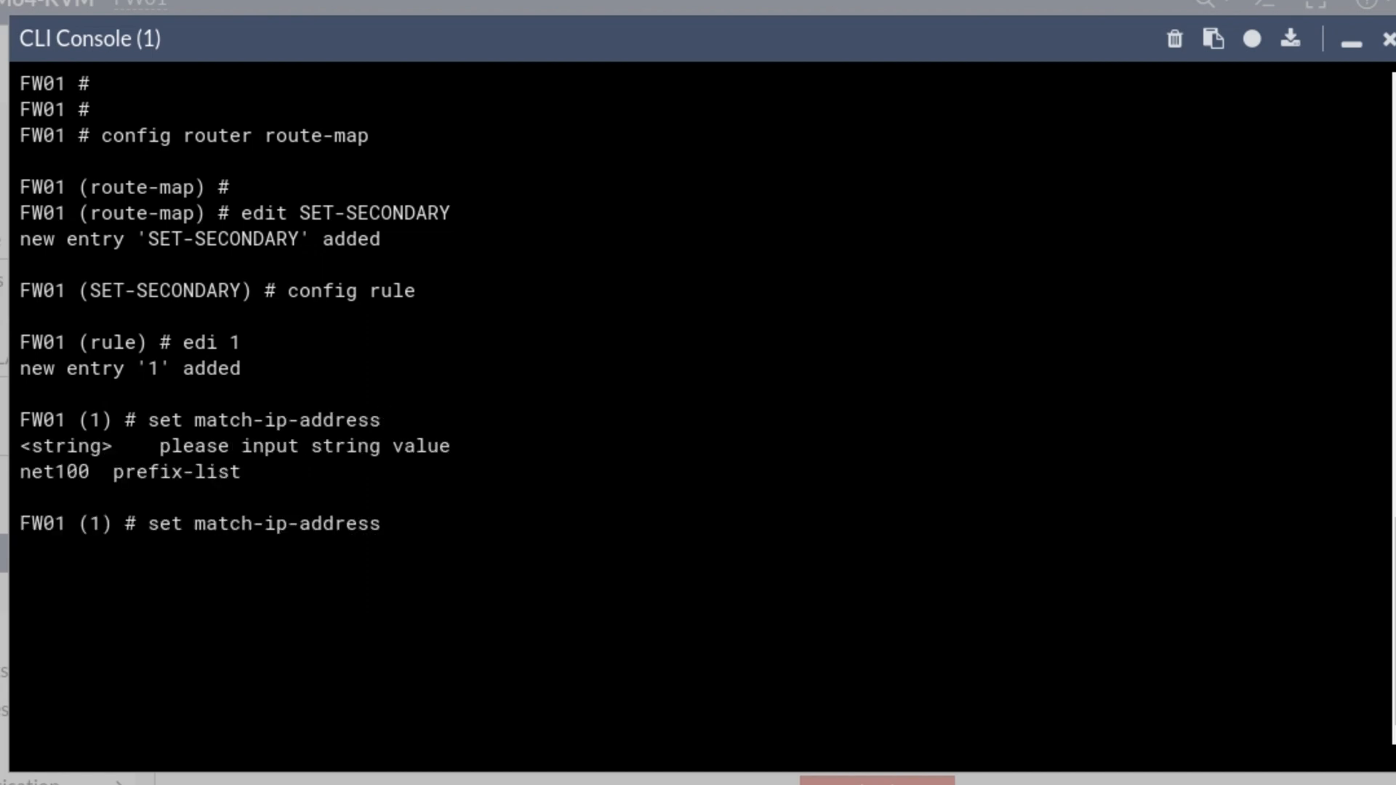
type("net100")
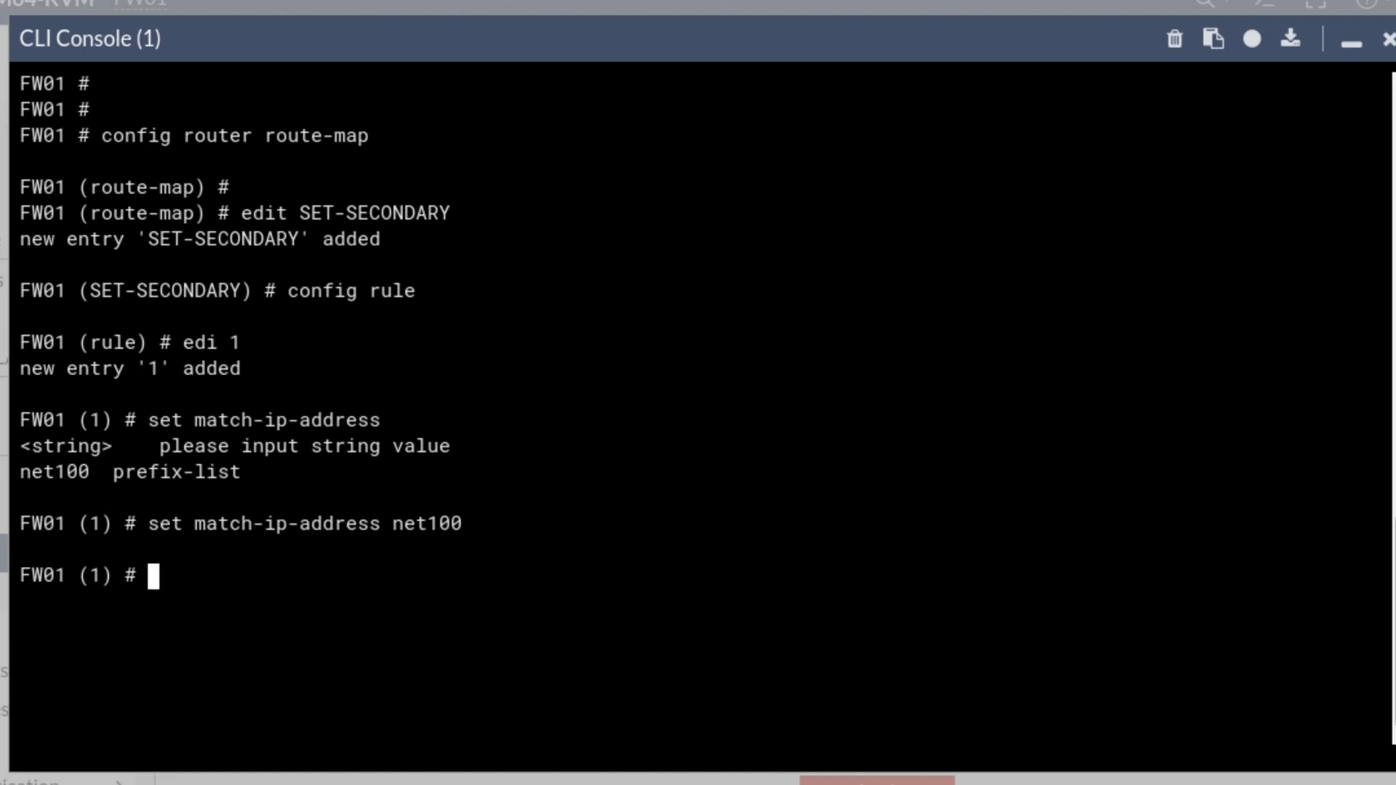
Prepend AS path "100 200 300", save the rule, and display the route-map configuration
type("set")
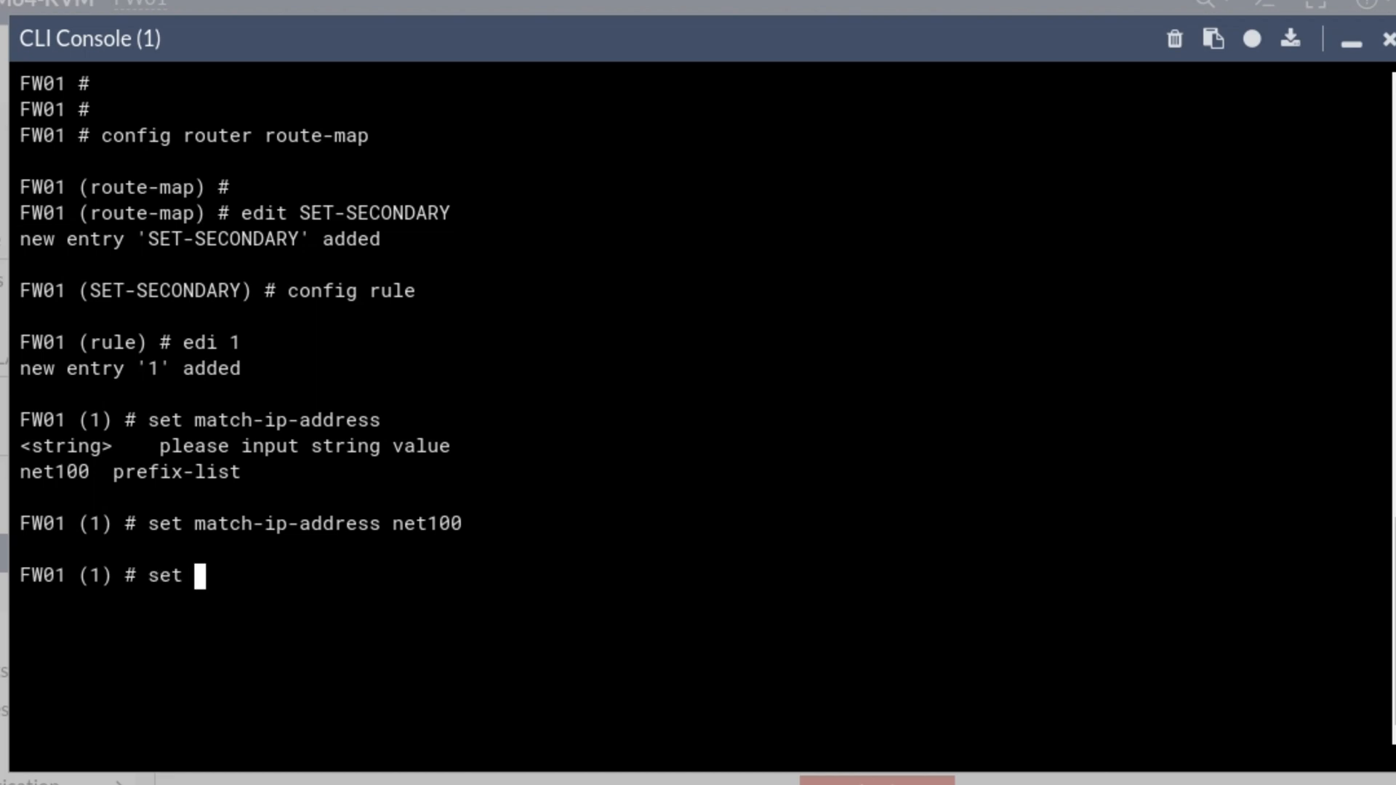
type("set-aspath \"")
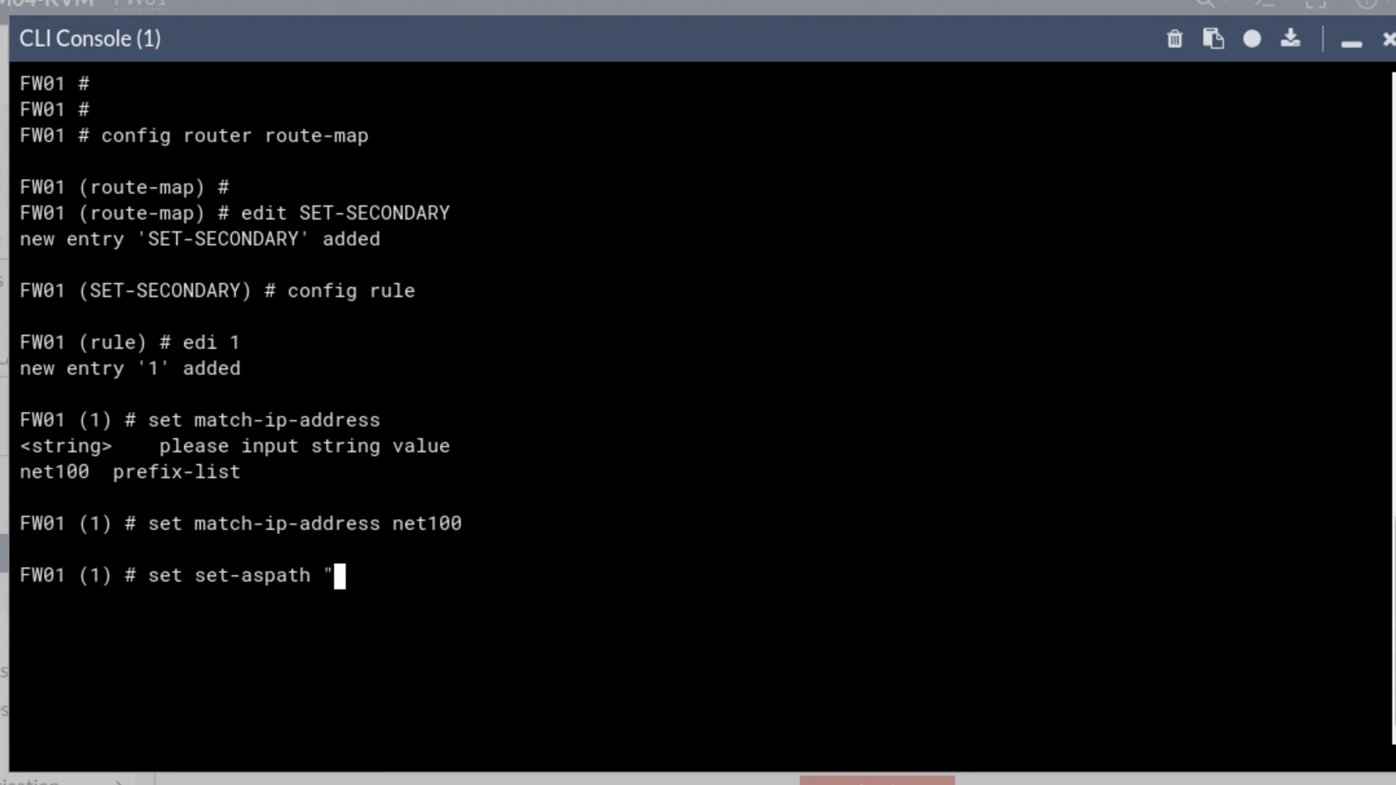
type("100")
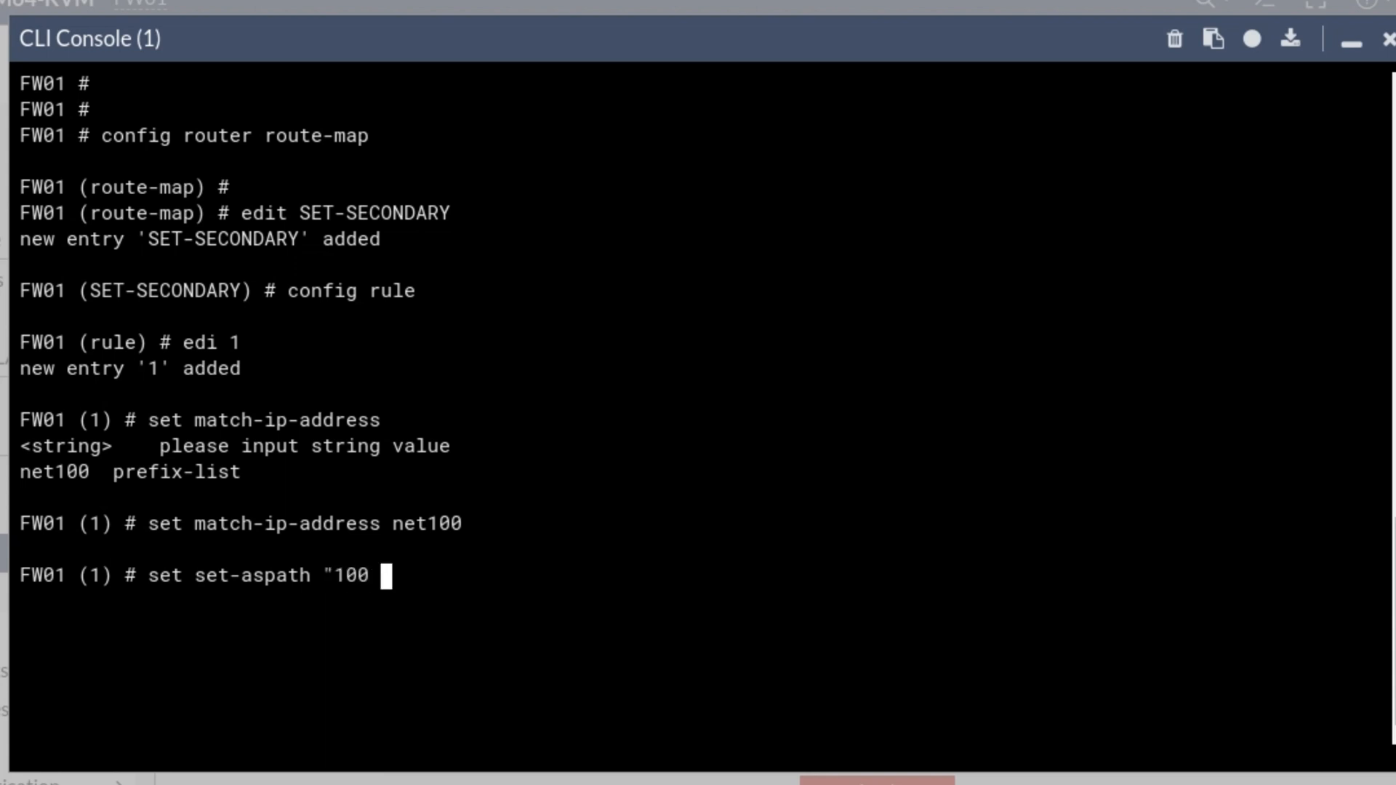
type("200 300\"")
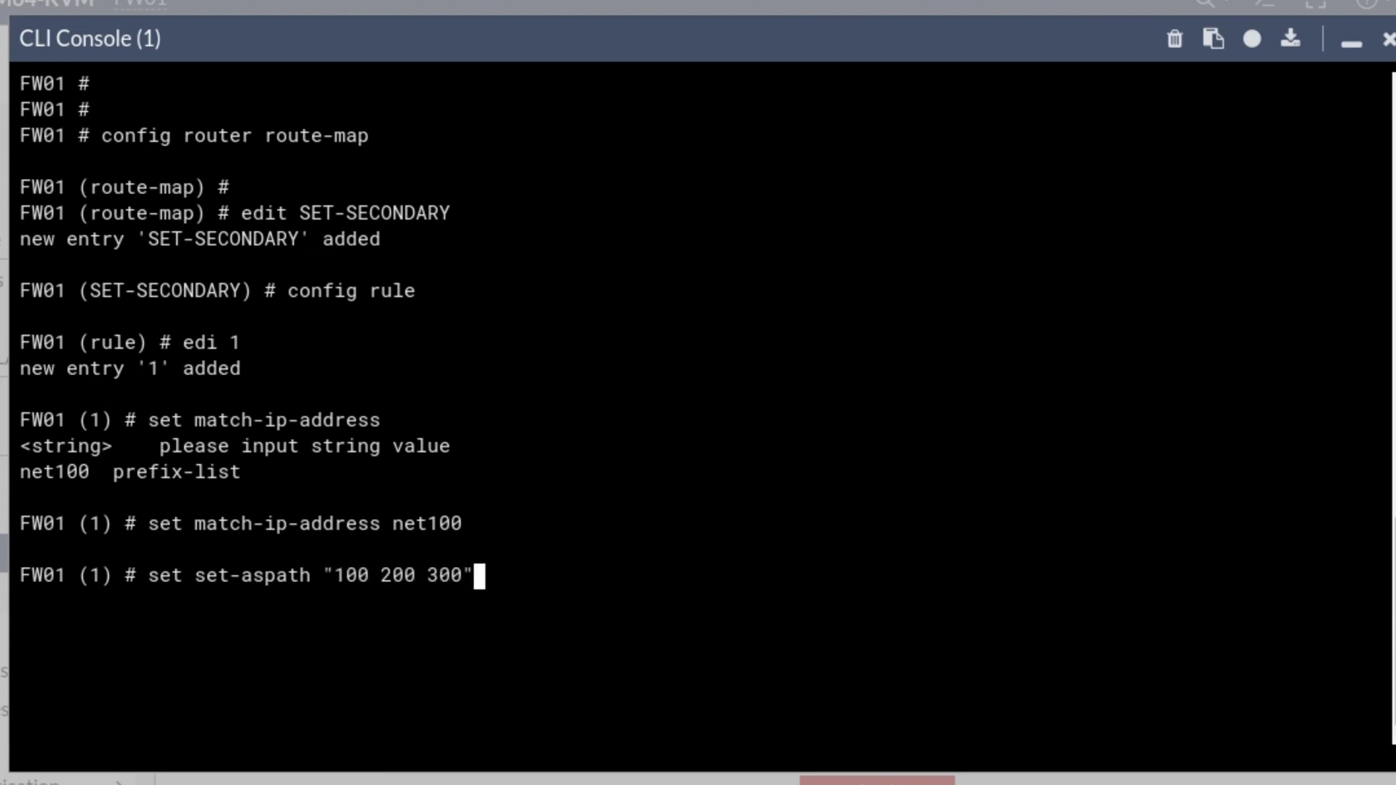
type("set set-aspath-action")
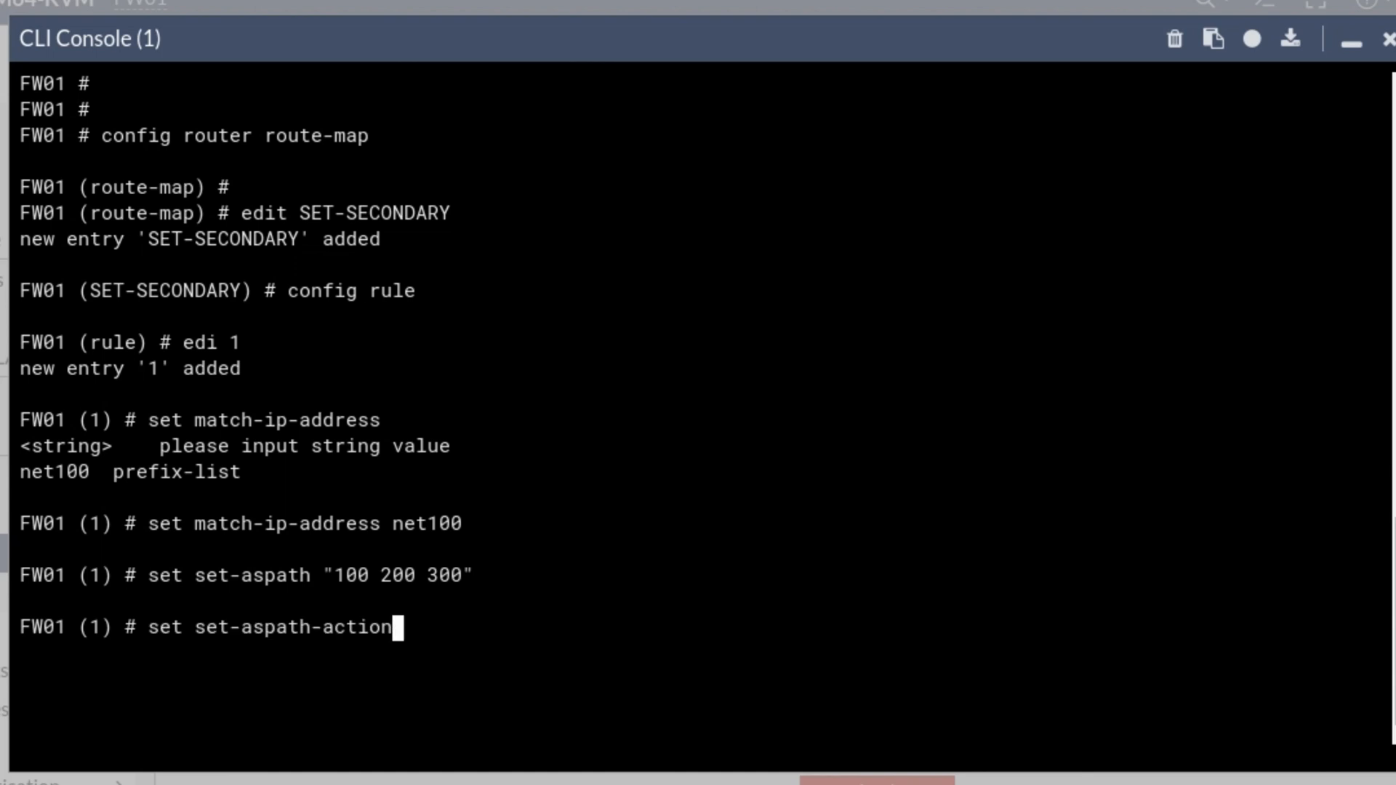
type("prepend")
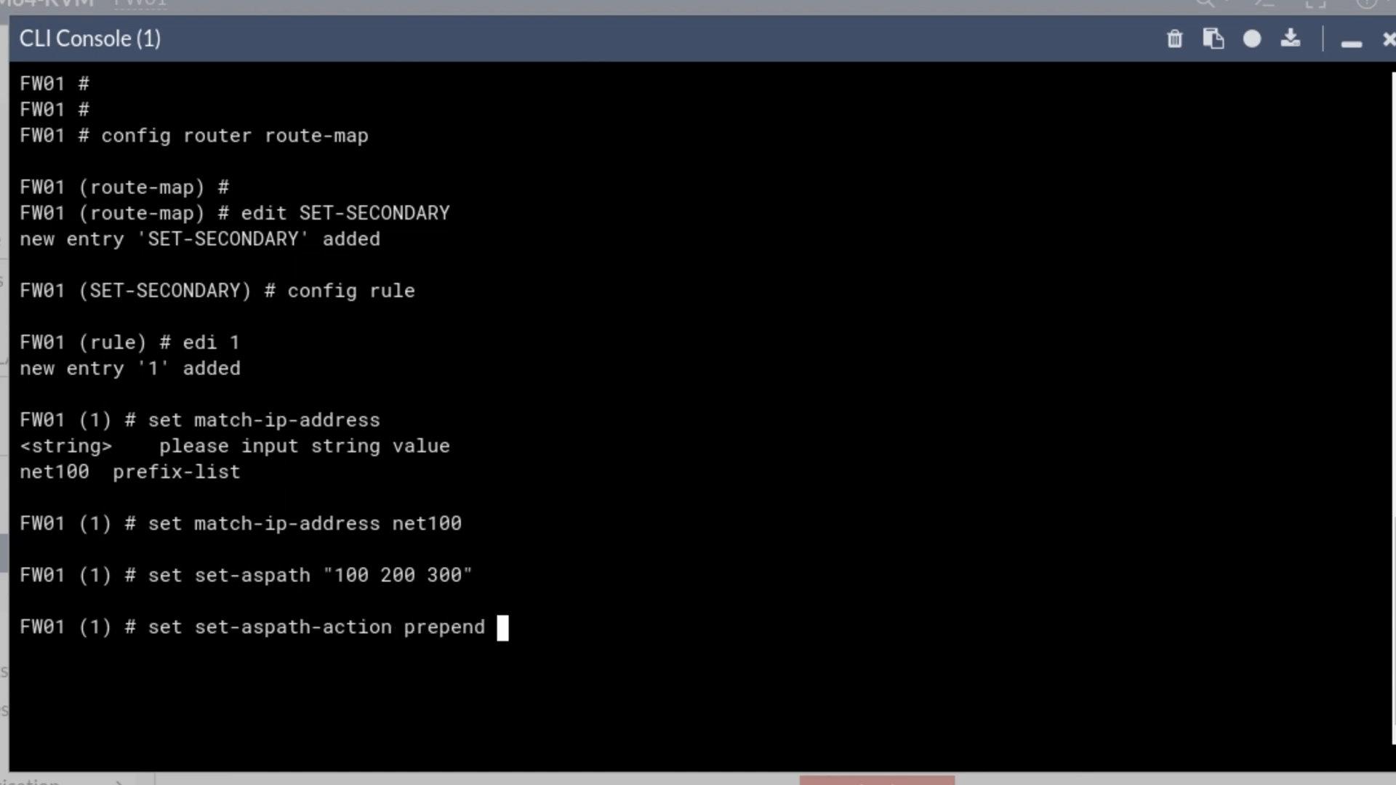
type("end")
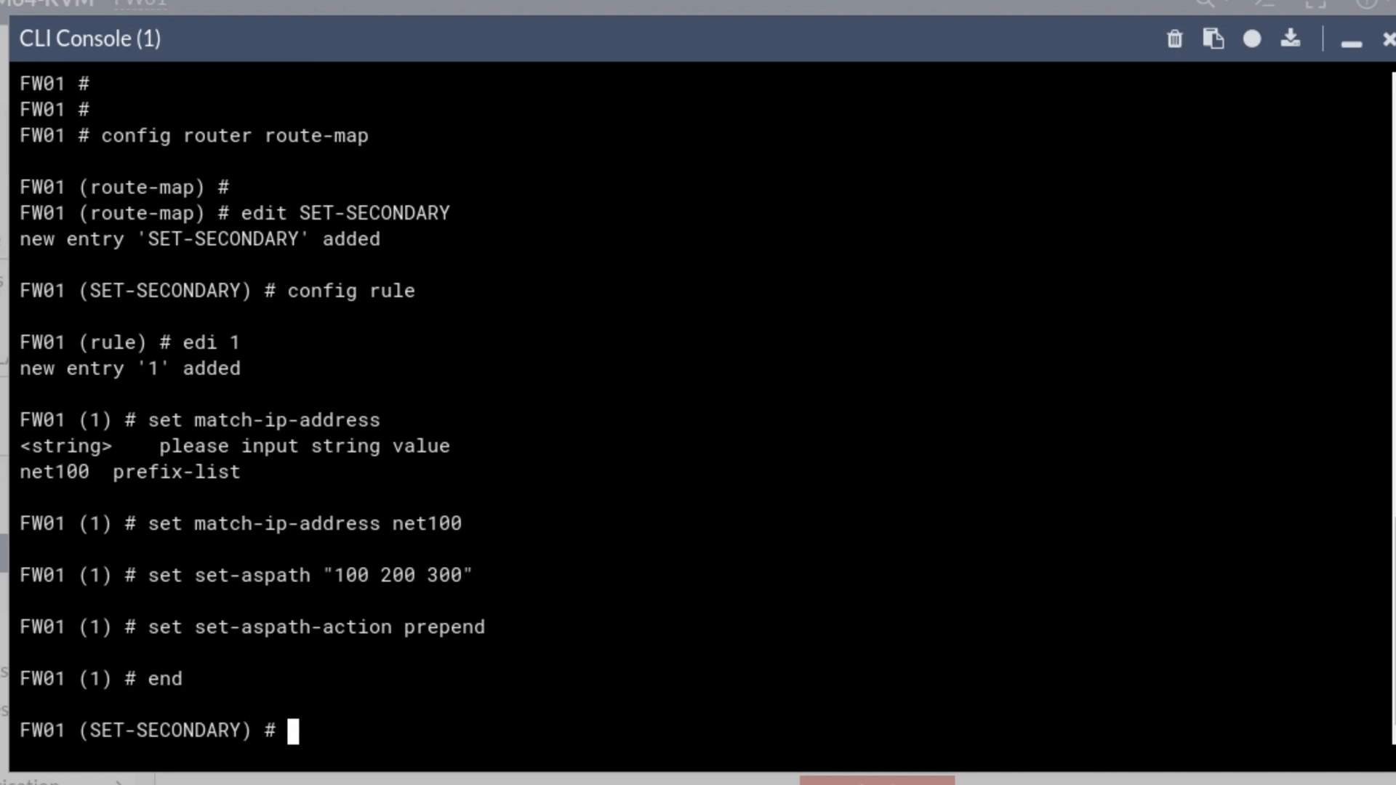
left_click(1175, 38)
type("sh")
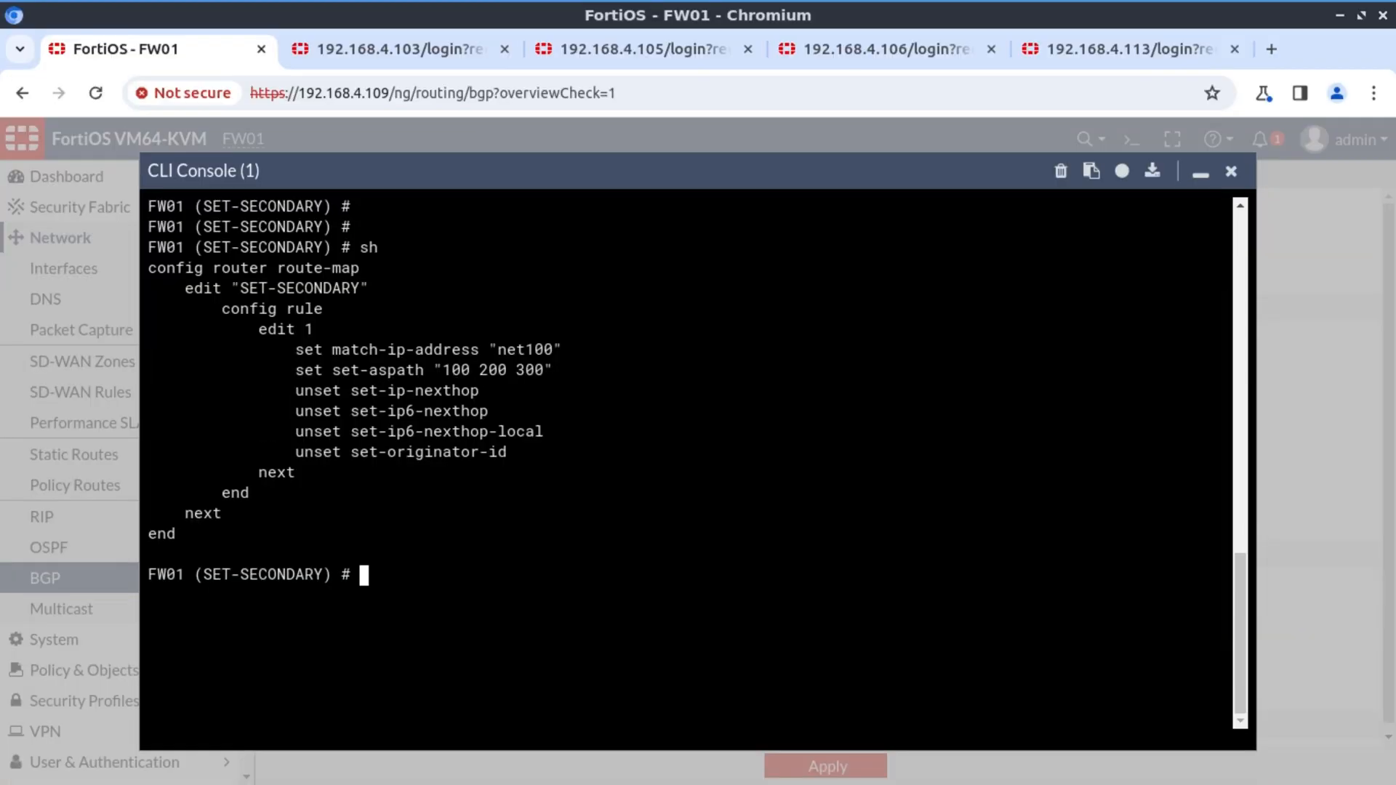
double_click(298, 289)
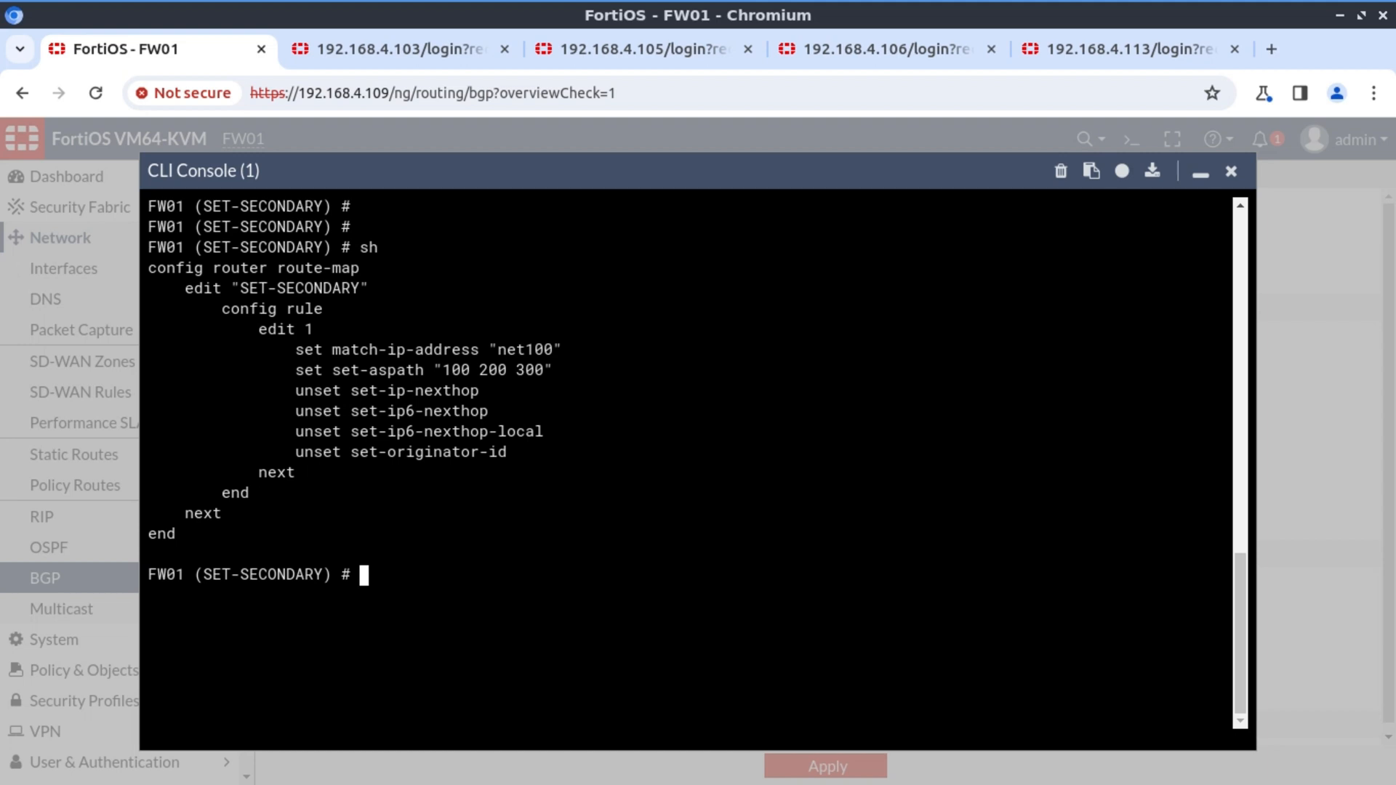
End the route map and open BGP neighbor 10.160.10.2 for editing
type("e")
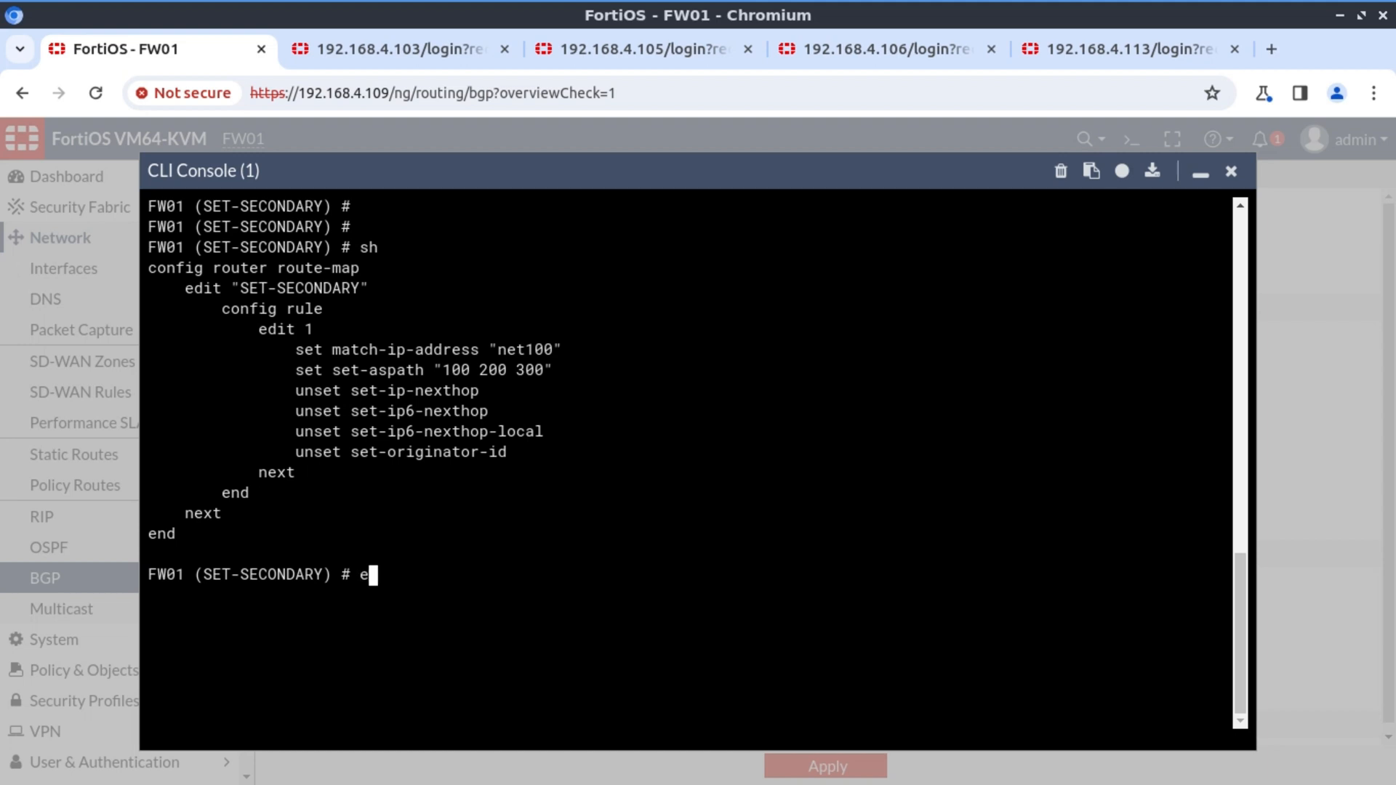
type("nd")
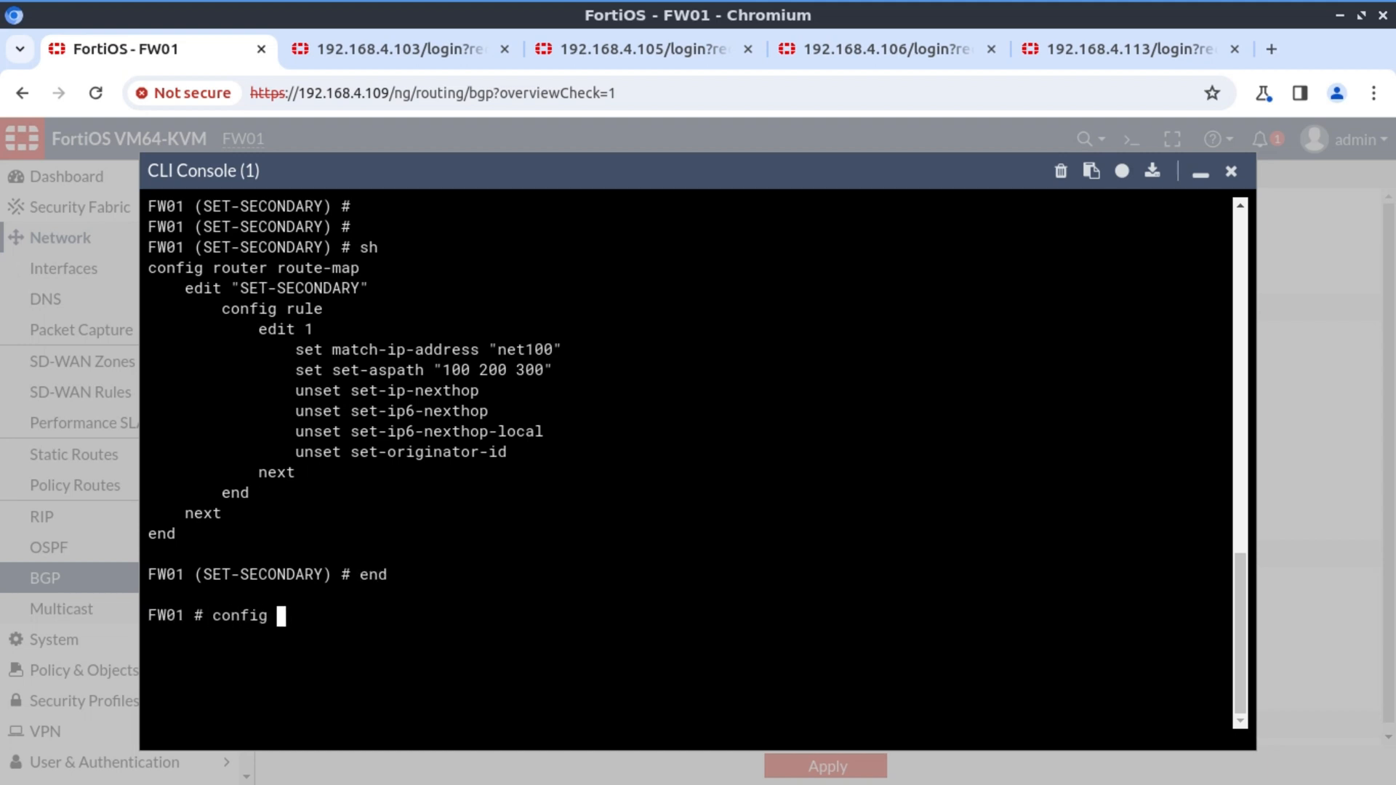
type("router bgp")
type("config neighbor")
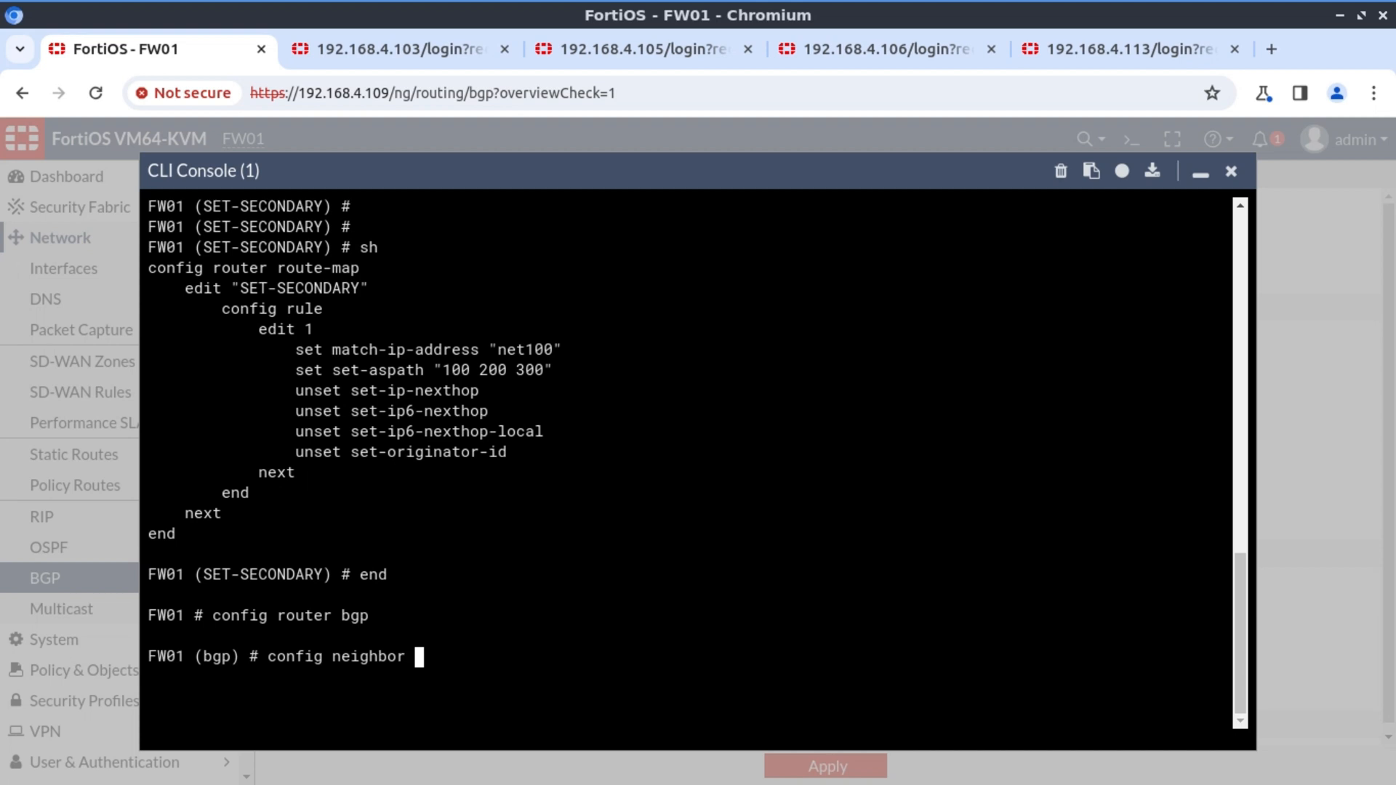
key("Enter")
type("edit 10.160.10.2")
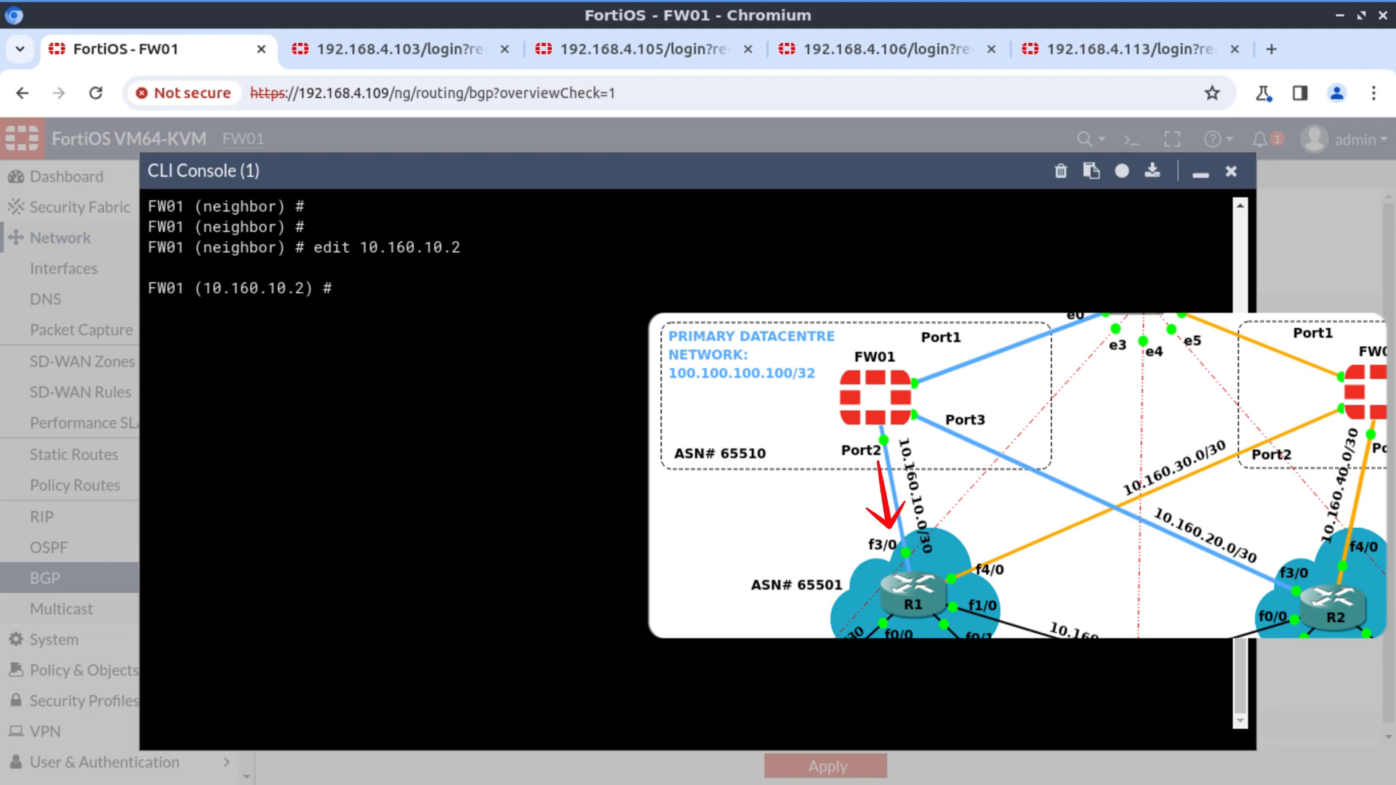
Set route-map-out SET-SECONDARY on neighbors 10.160.10.2 and 10.160.20.2
type("set route-map-out SET-SECONDARY")
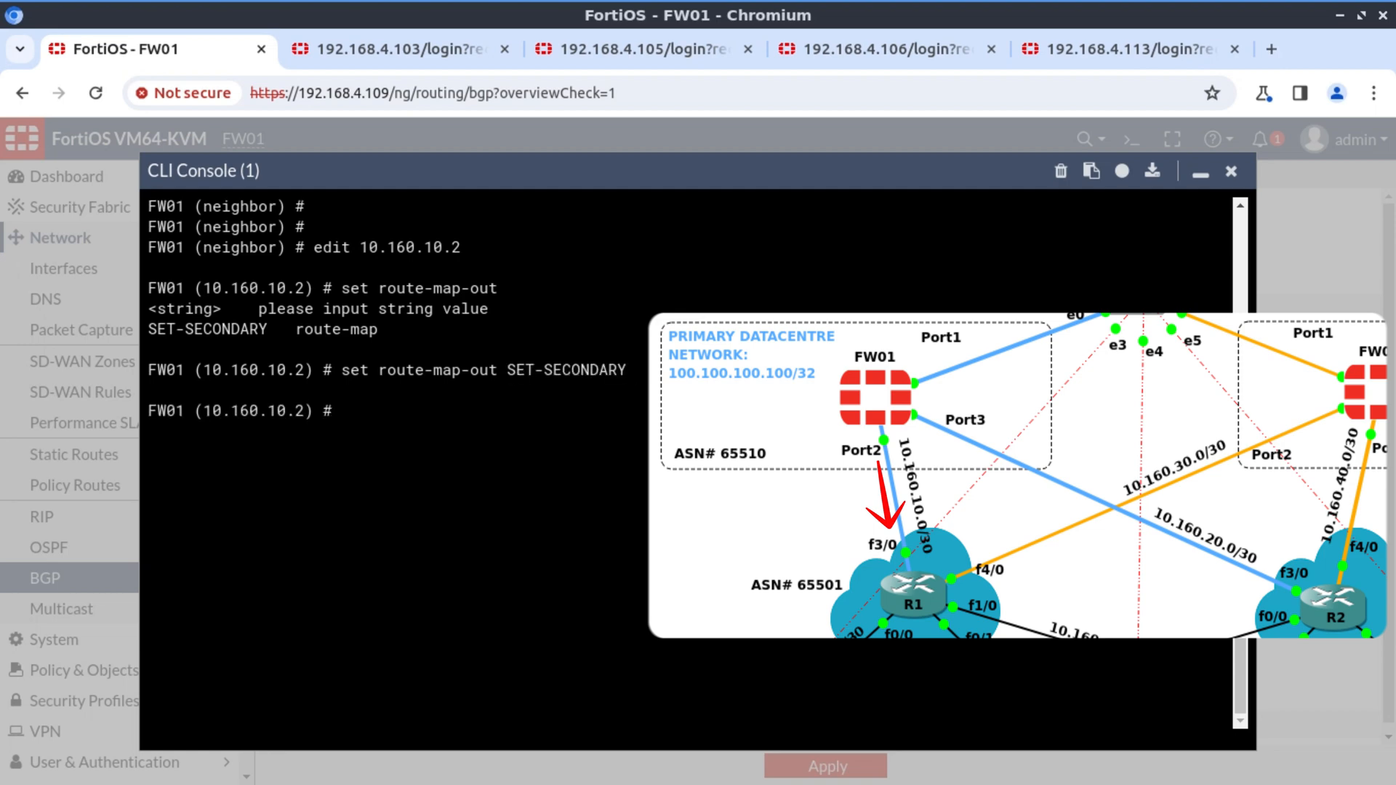
type("next")
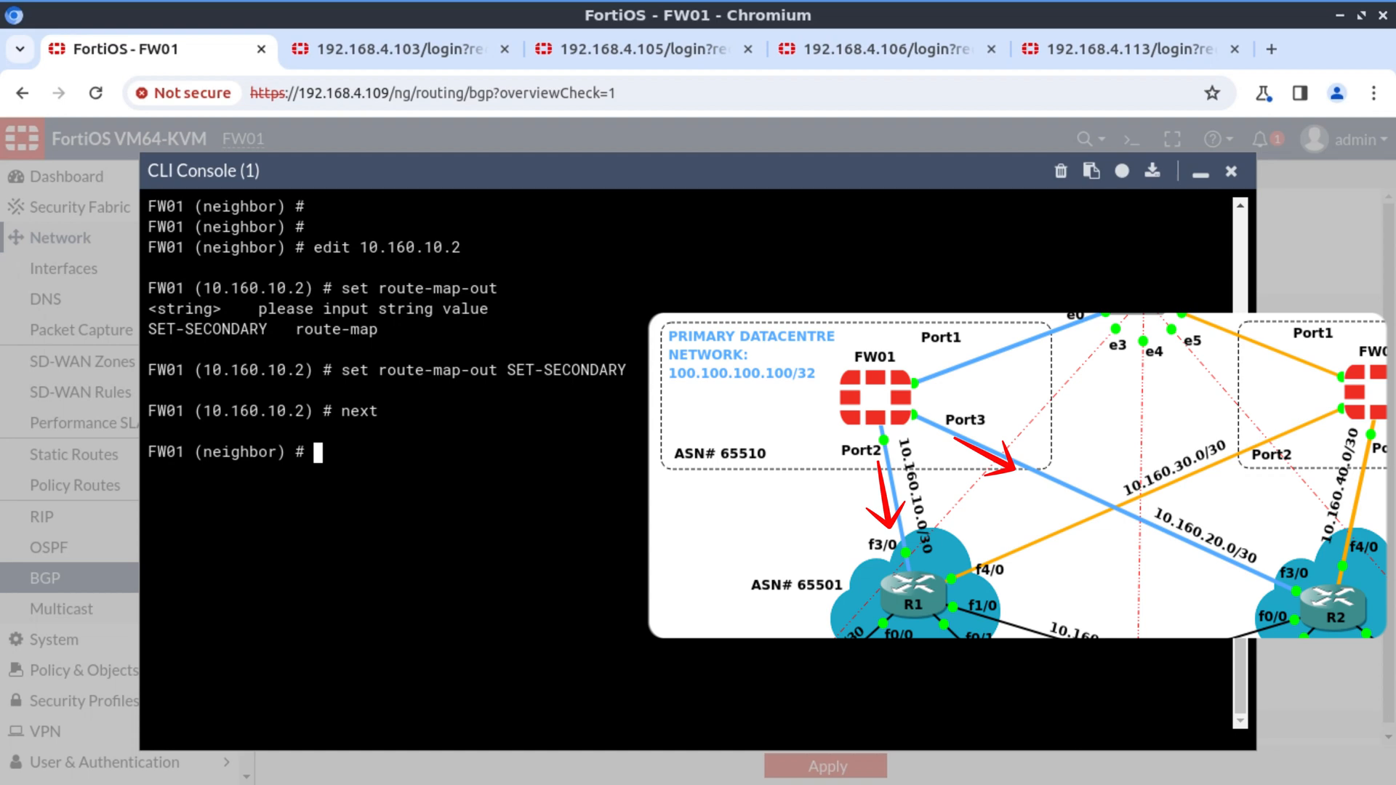
type("e")
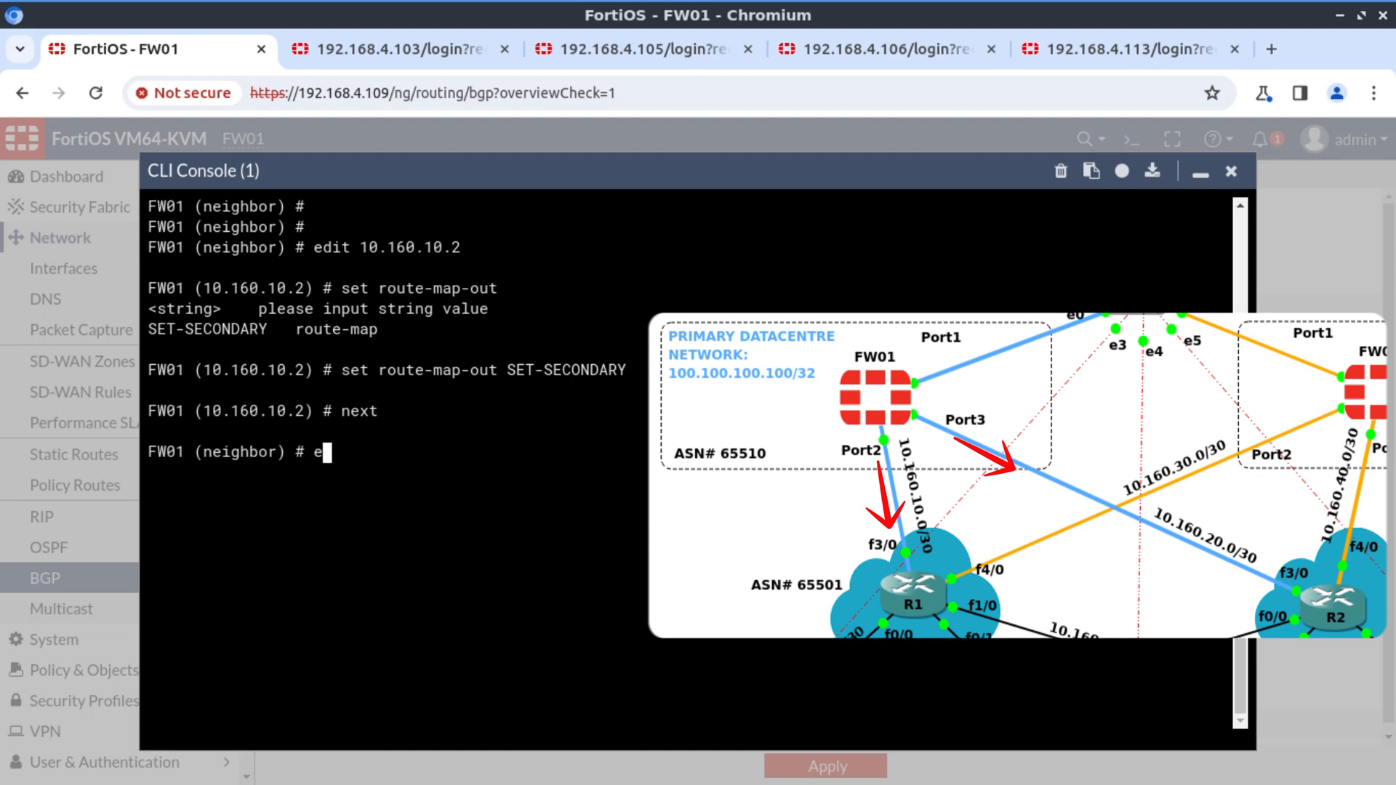
type("dit 10.160.20.2")
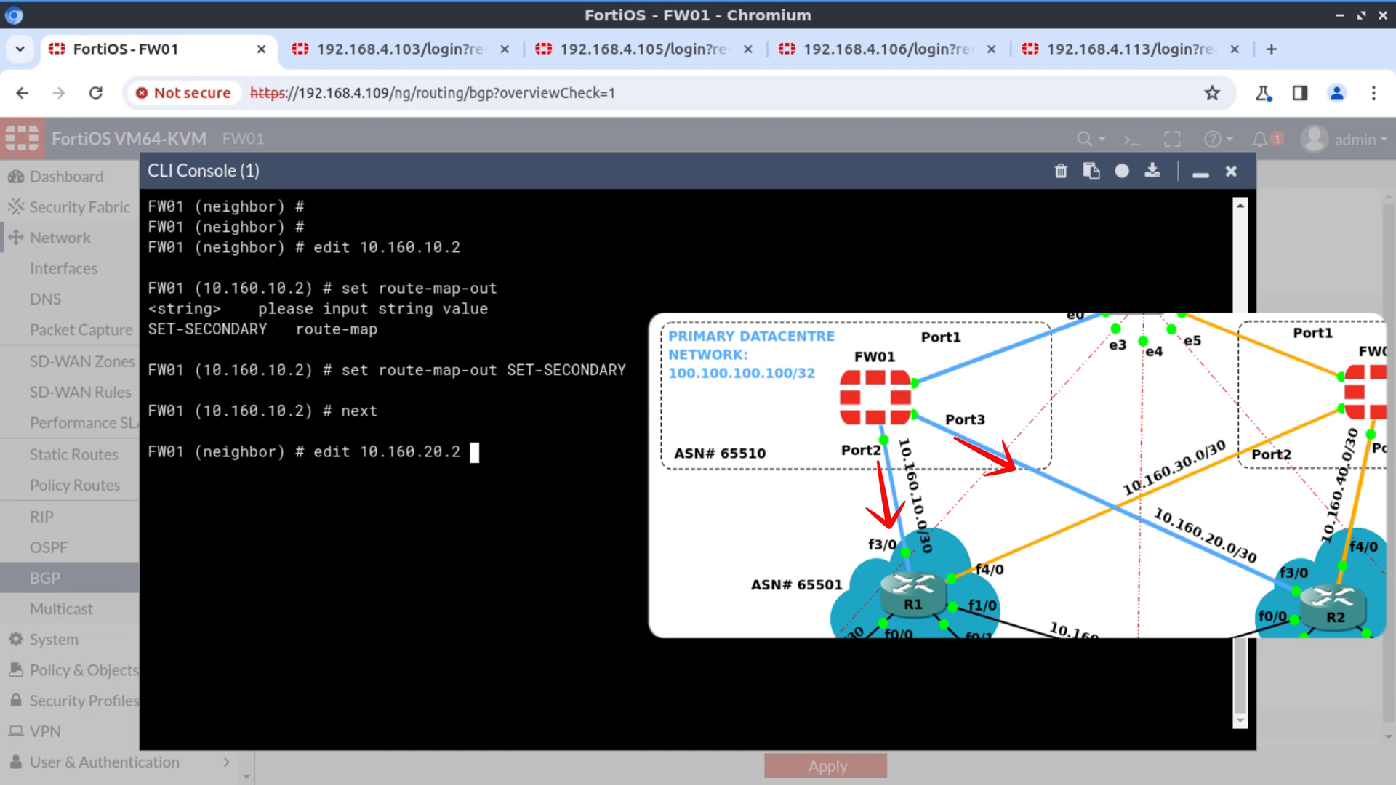
type("set route-map-out S")
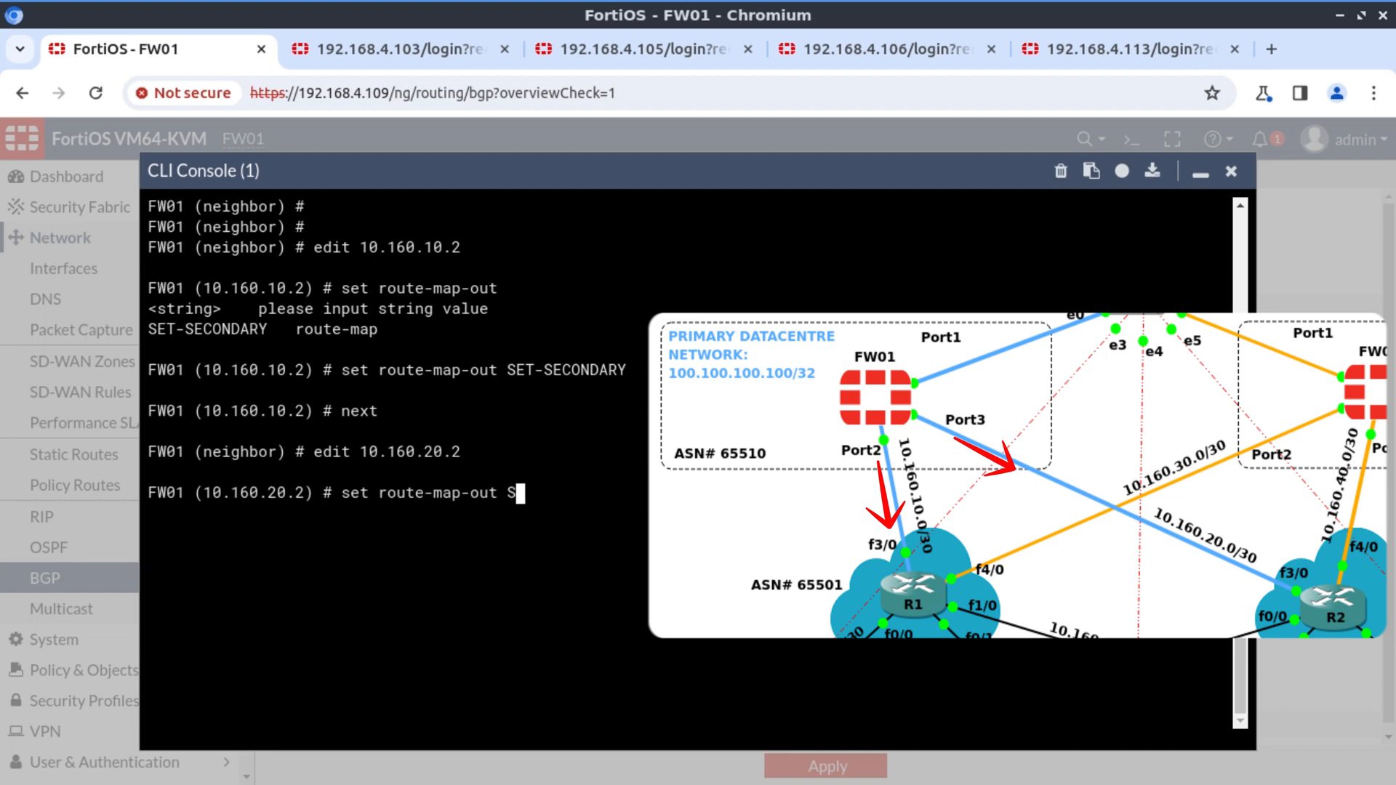
type("ET-SECONDARY")
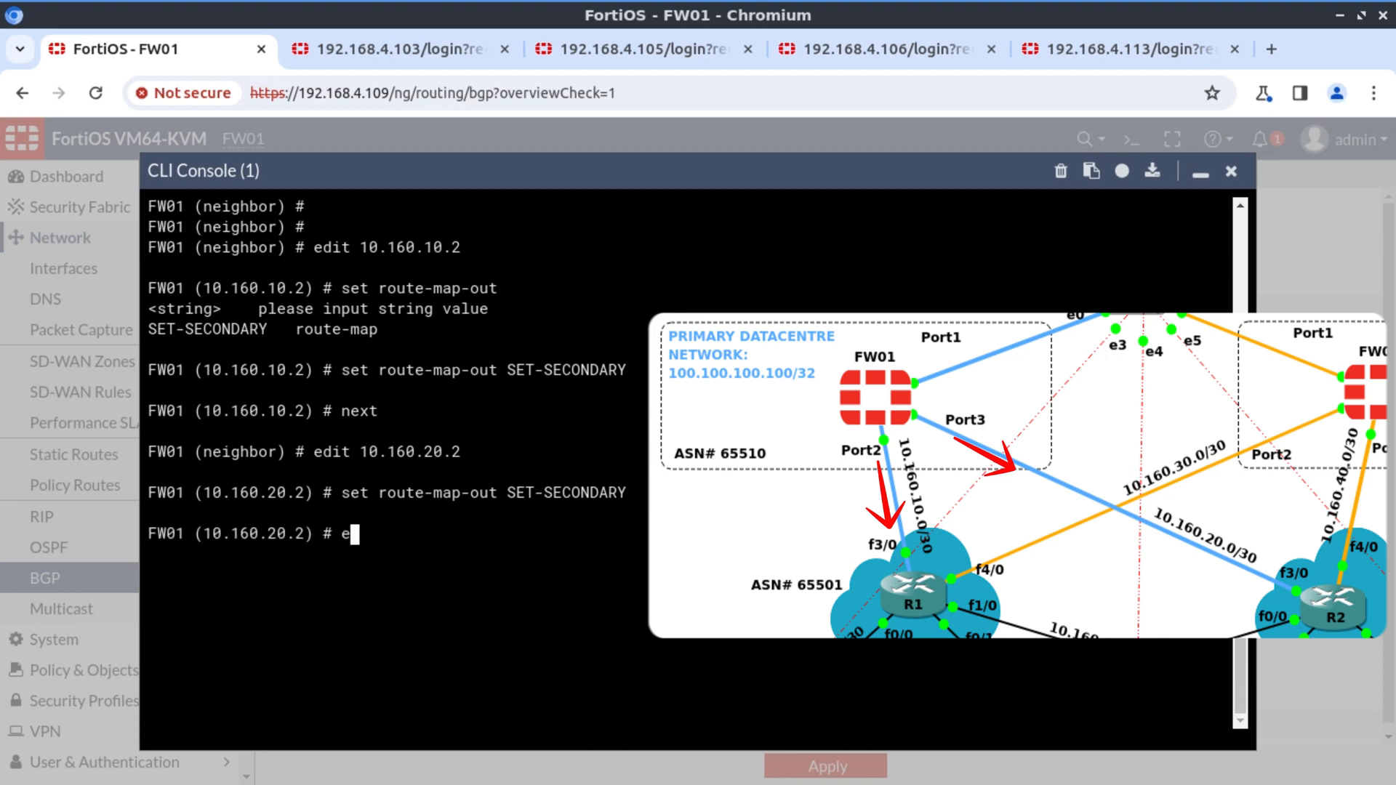
Save, review the full BGP configuration with sh router bgp, and close the console
type("nd")
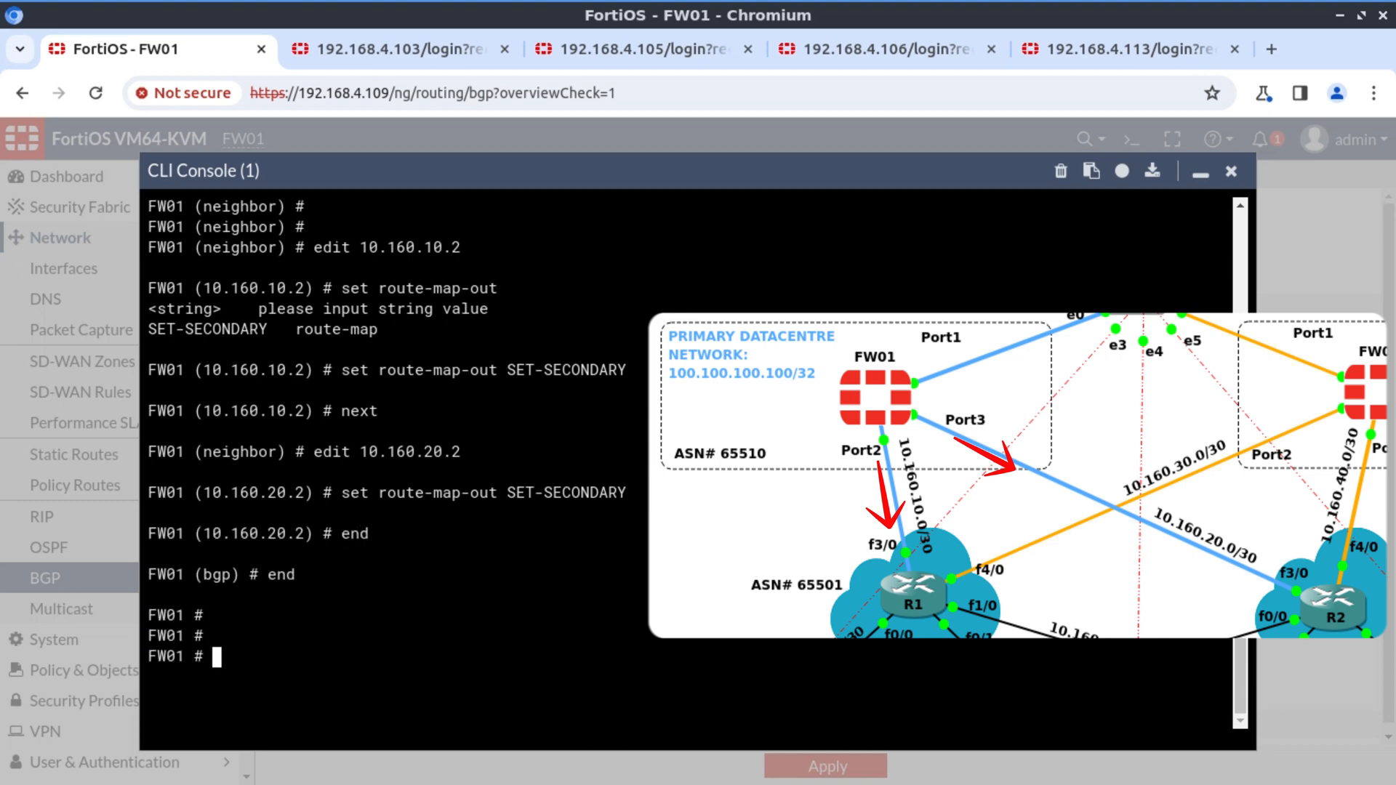
type("sh router bgp")
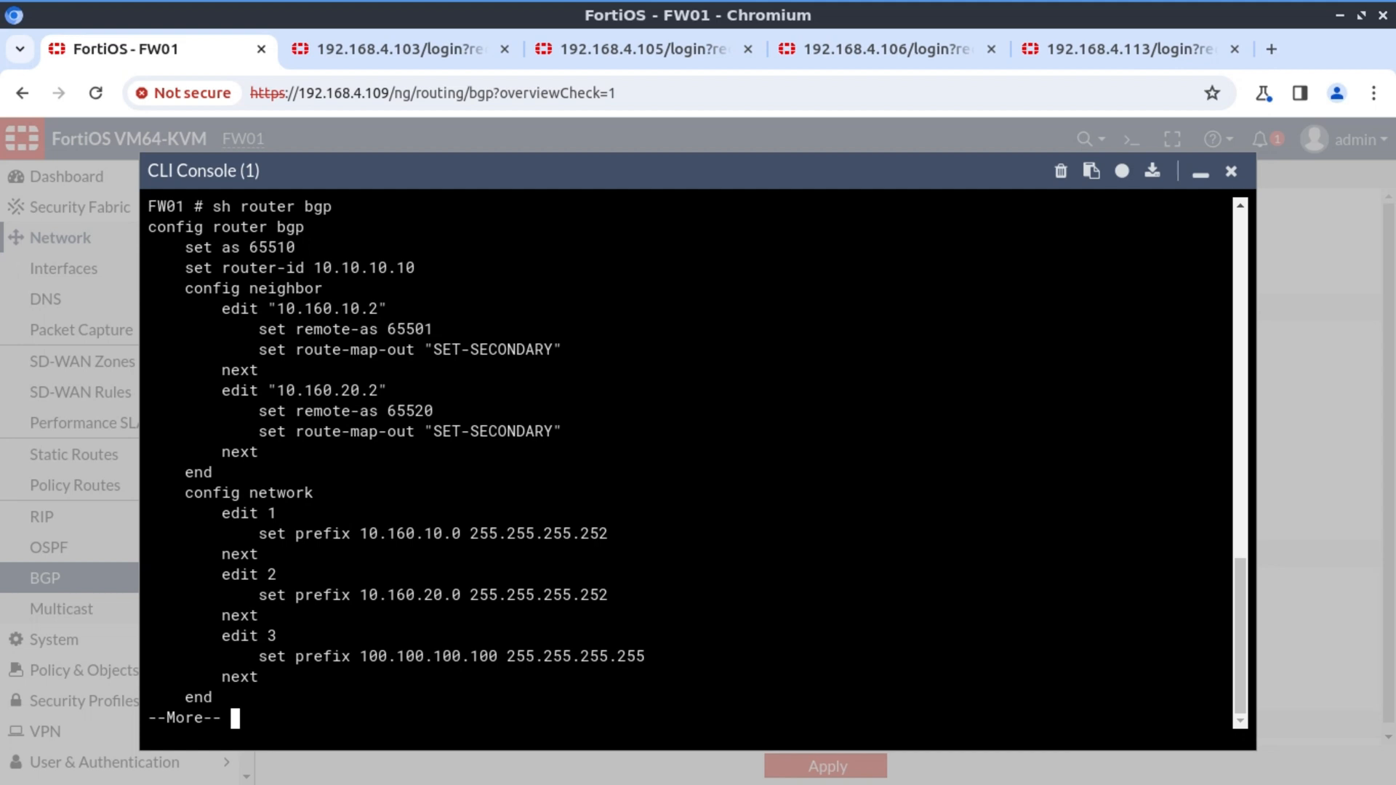
key("space")
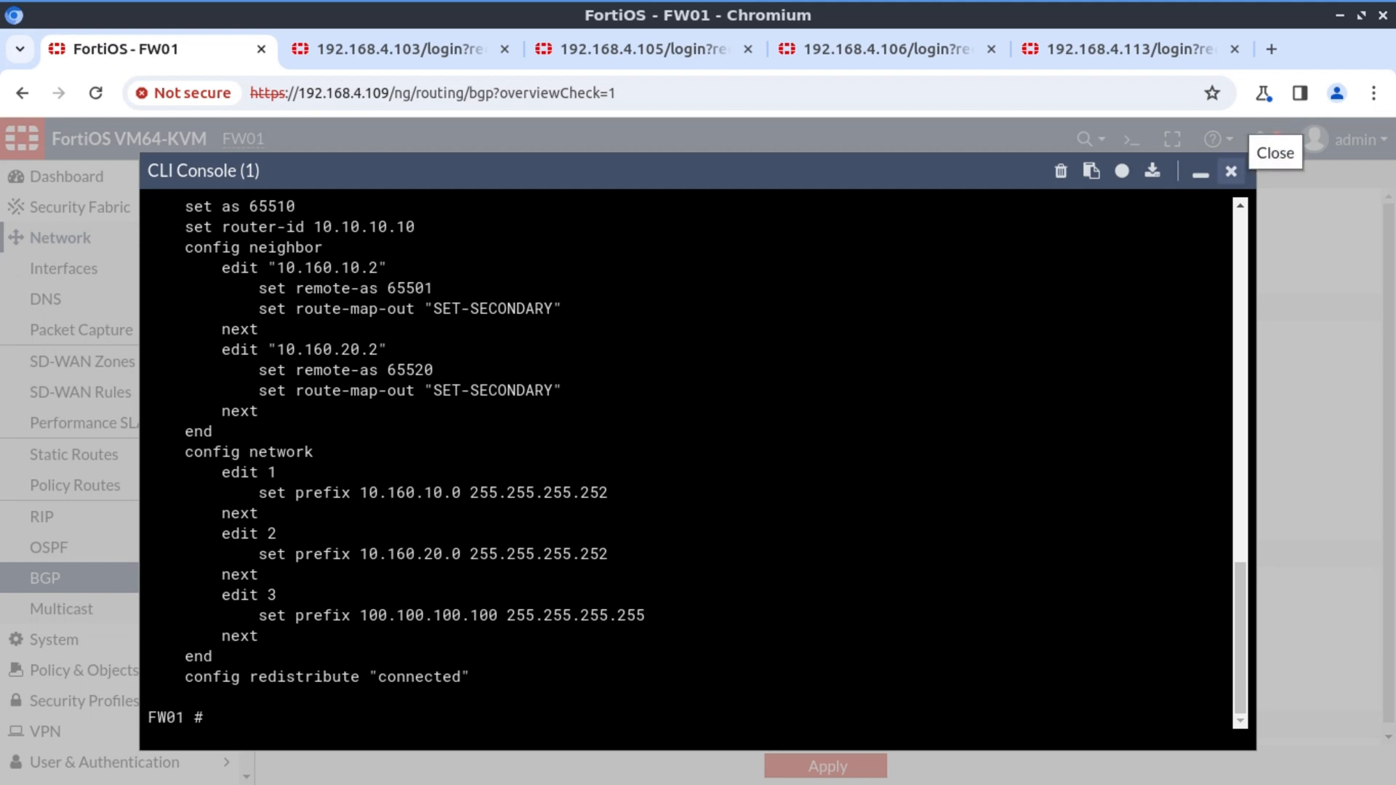
left_click(1231, 171)
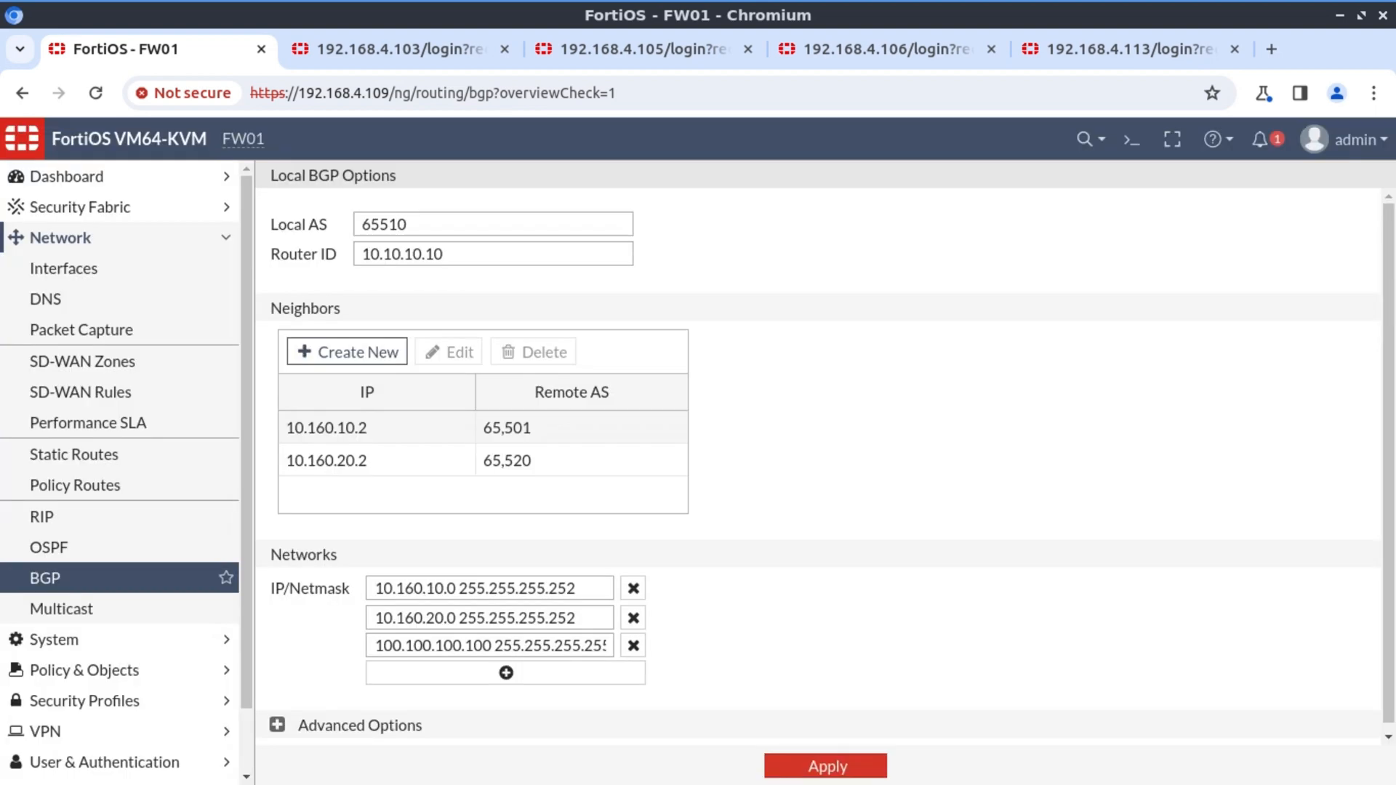
On FW03, show BGP paths for 100.100.100.100, best via 10.160.60.2
left_click(633, 49)
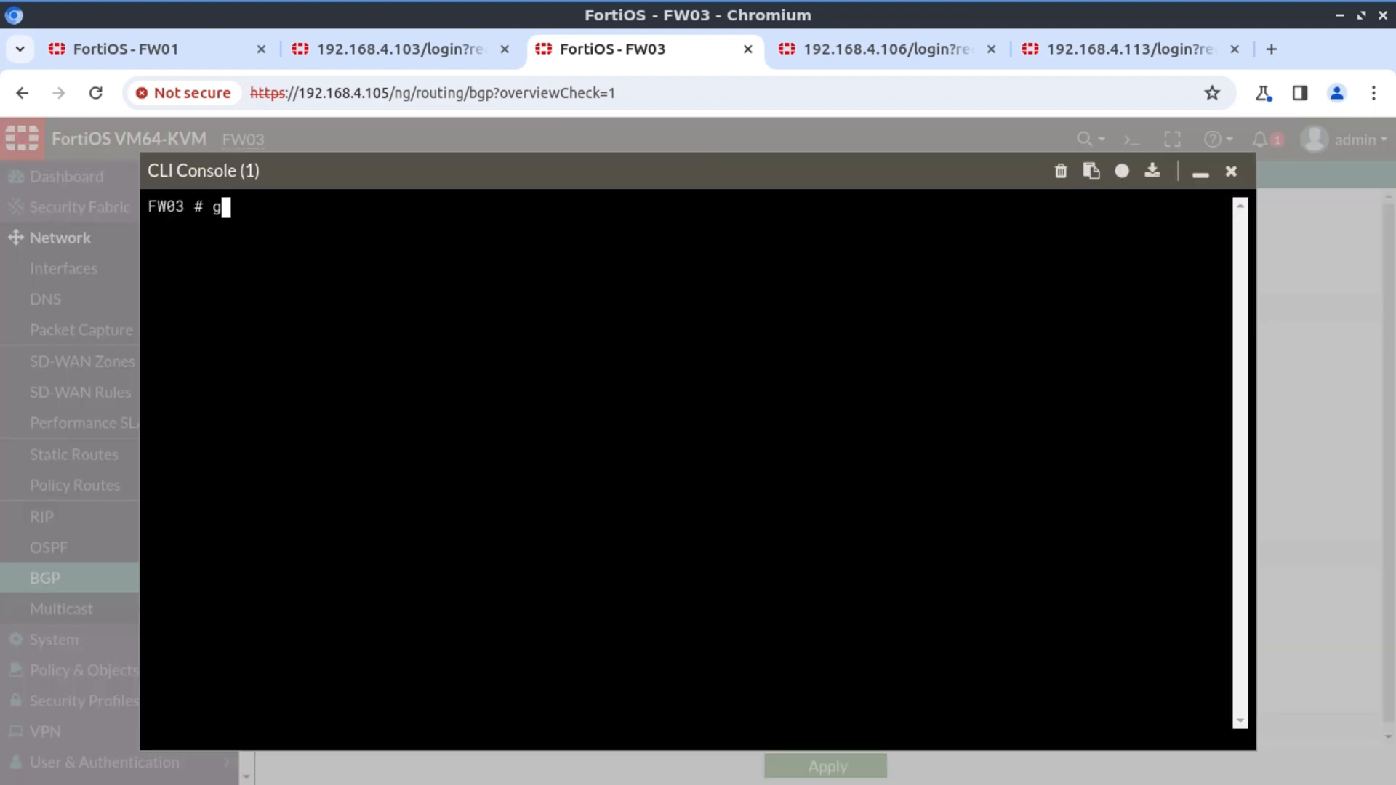
type("et router")
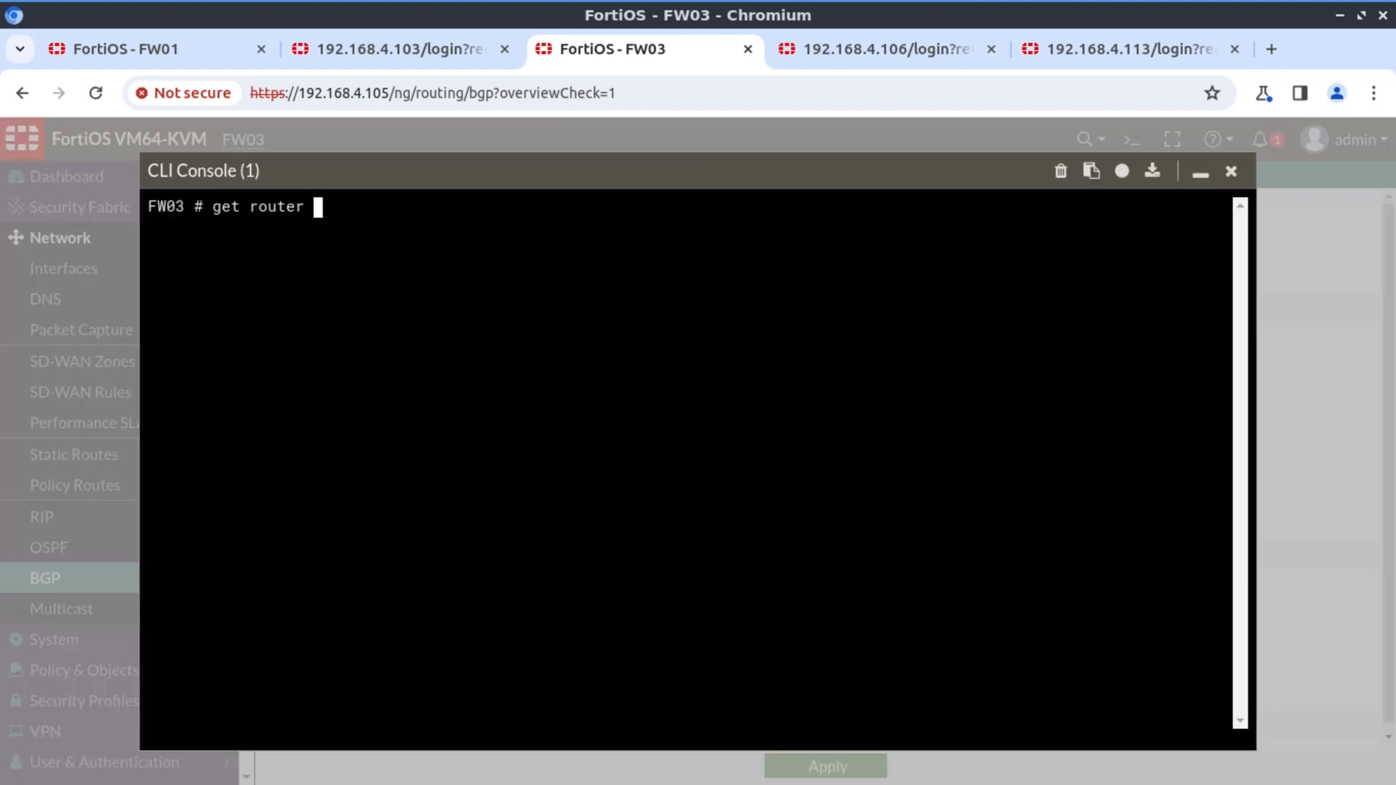
type("info net")
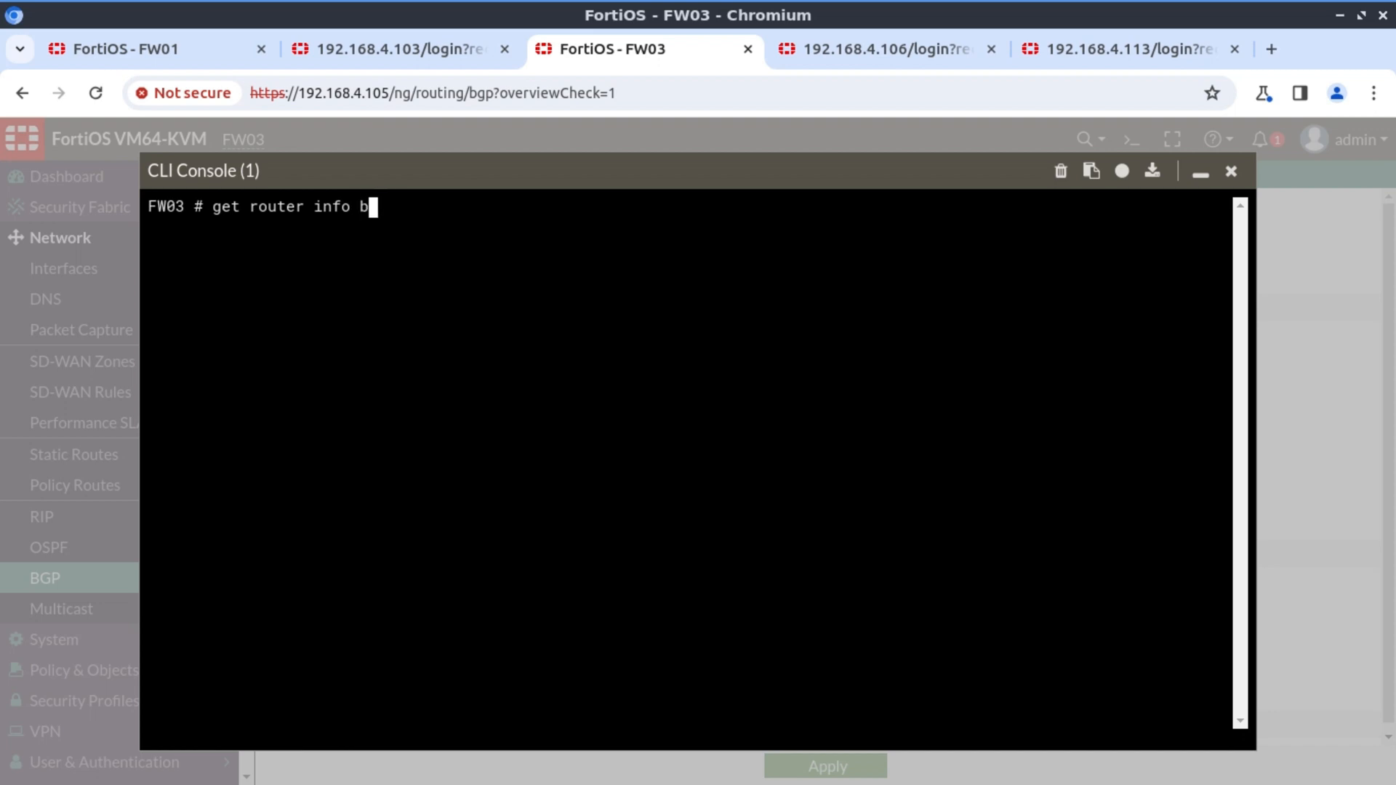
type("gp network")
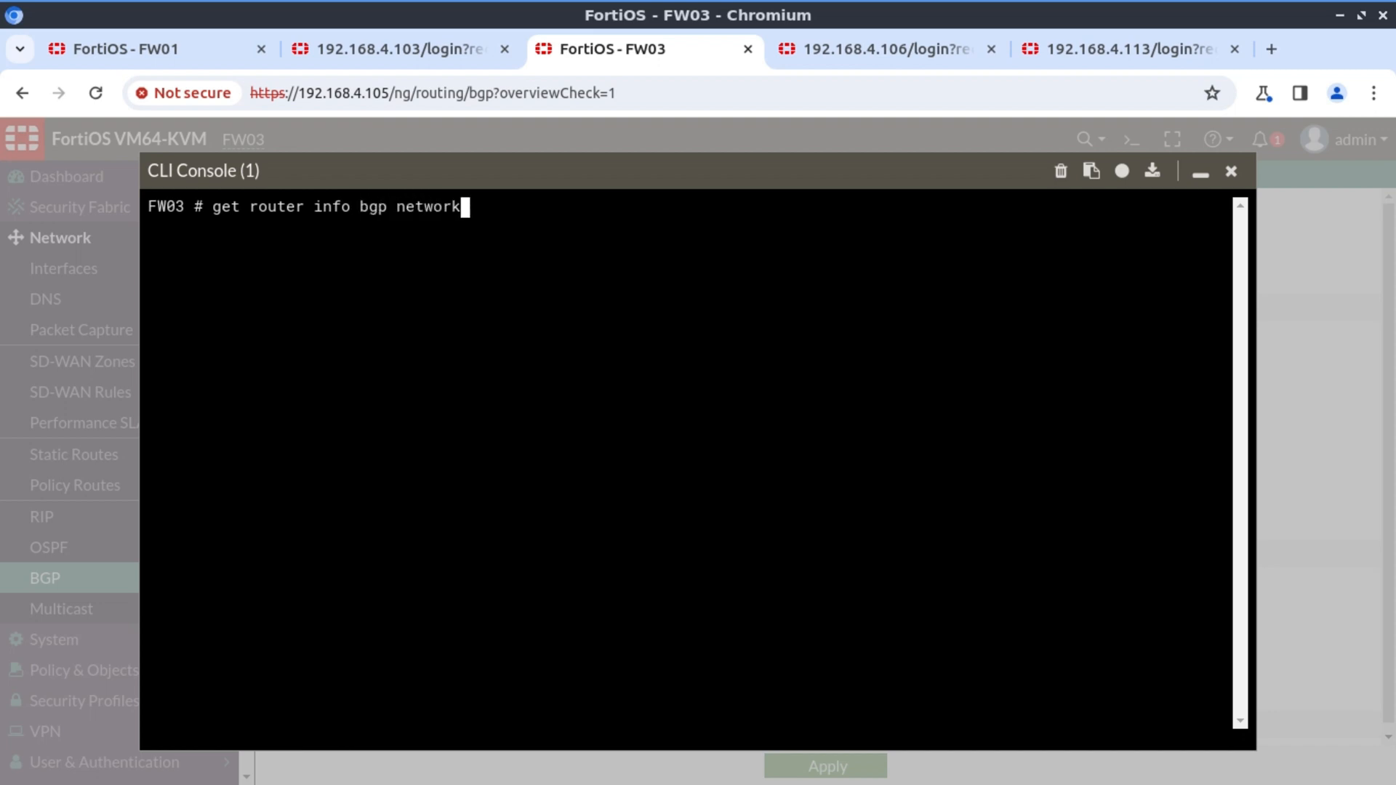
type("100.1")
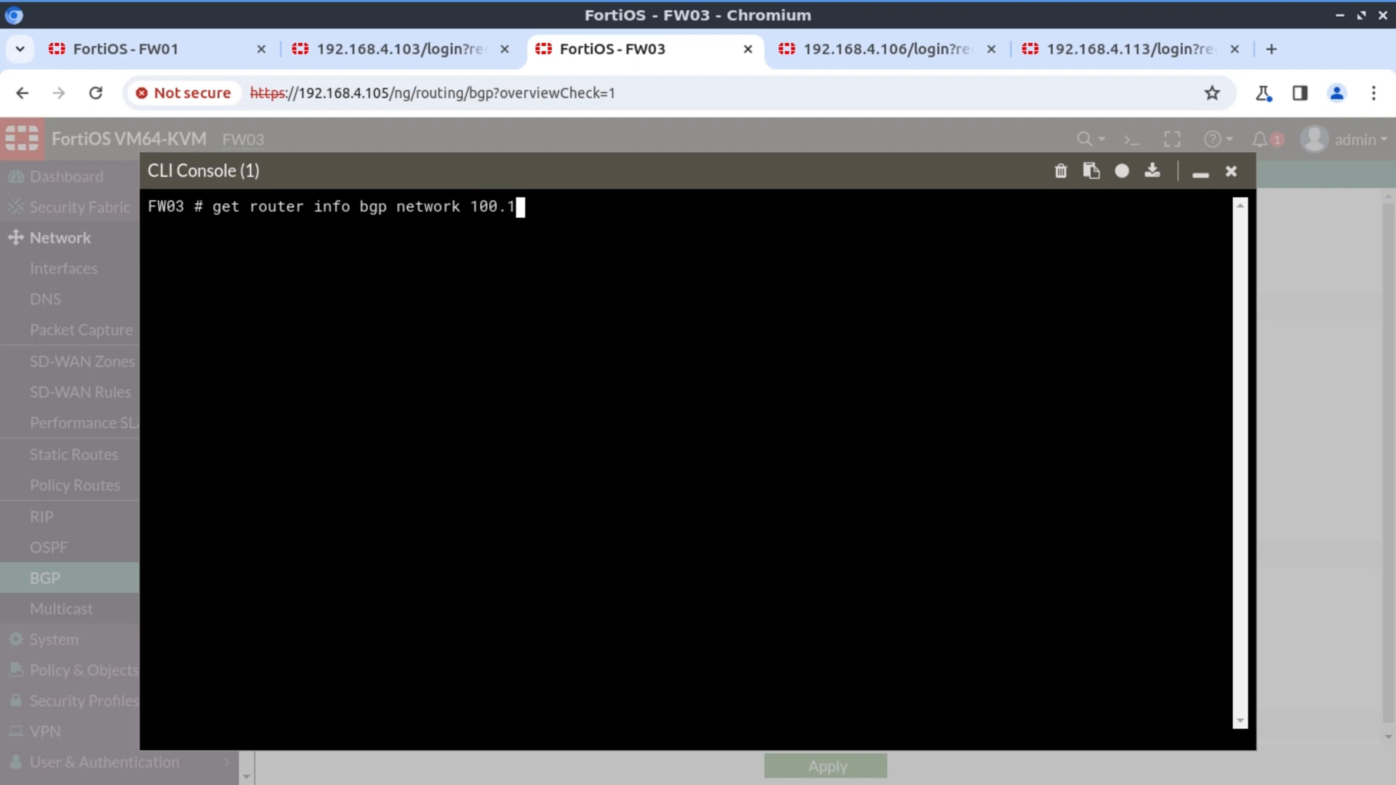
type("00.100.100")
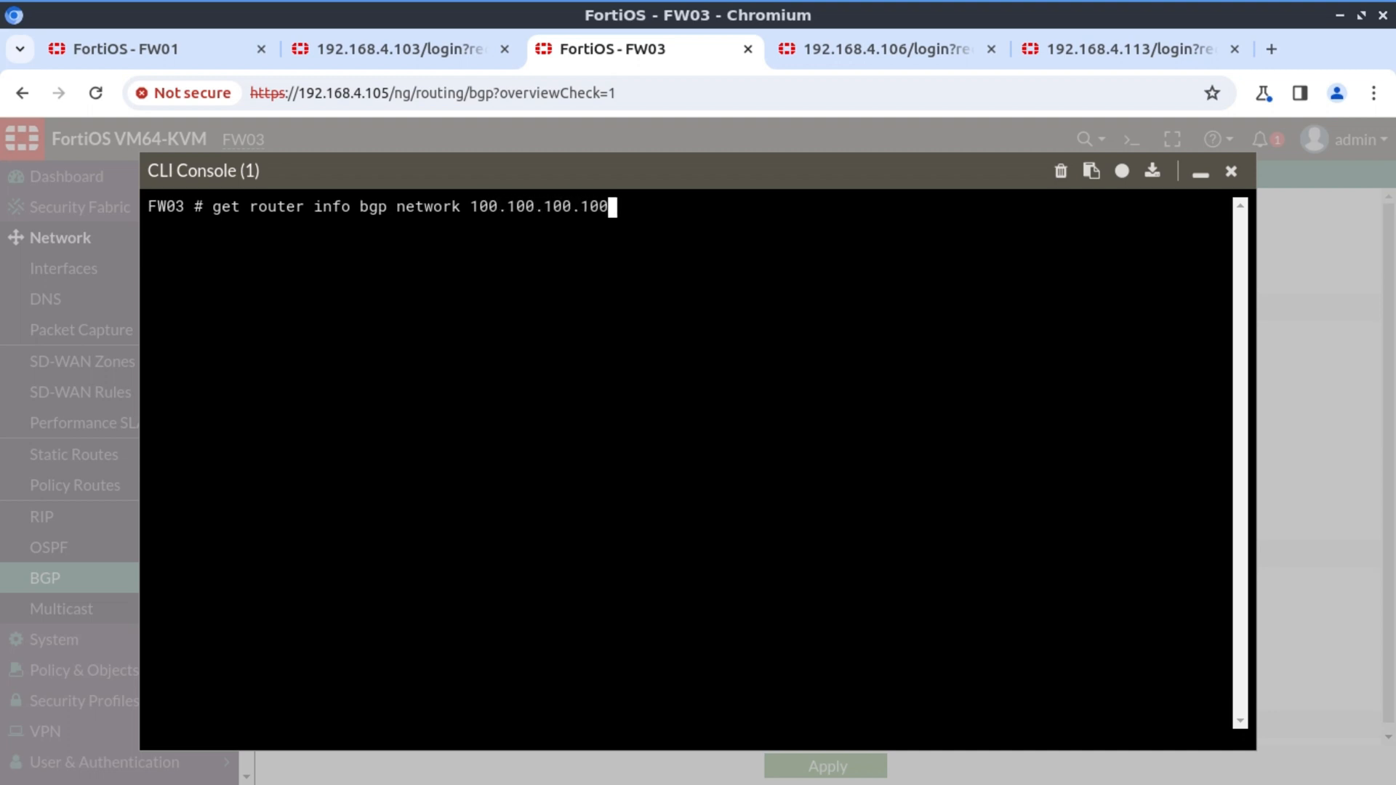
key("Enter")
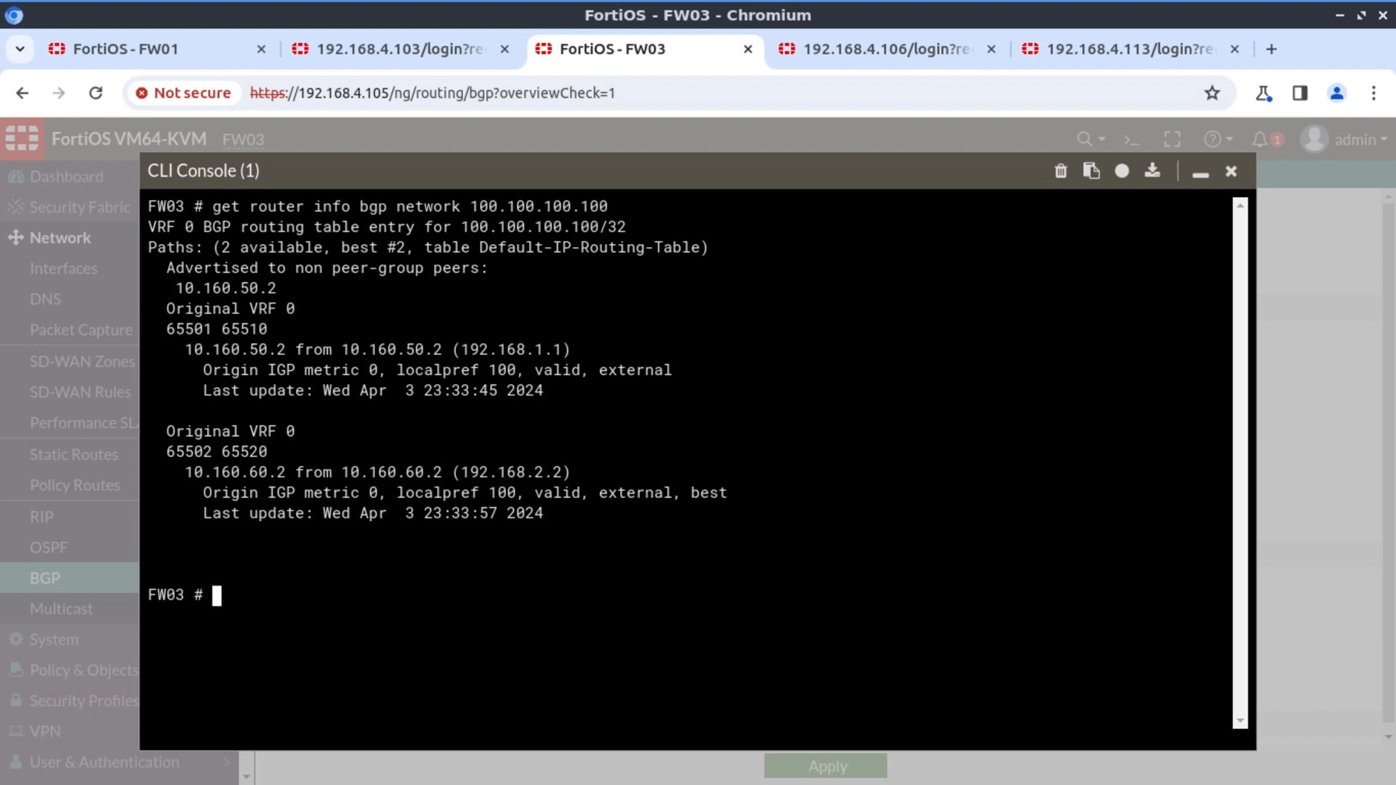
type("exec router")
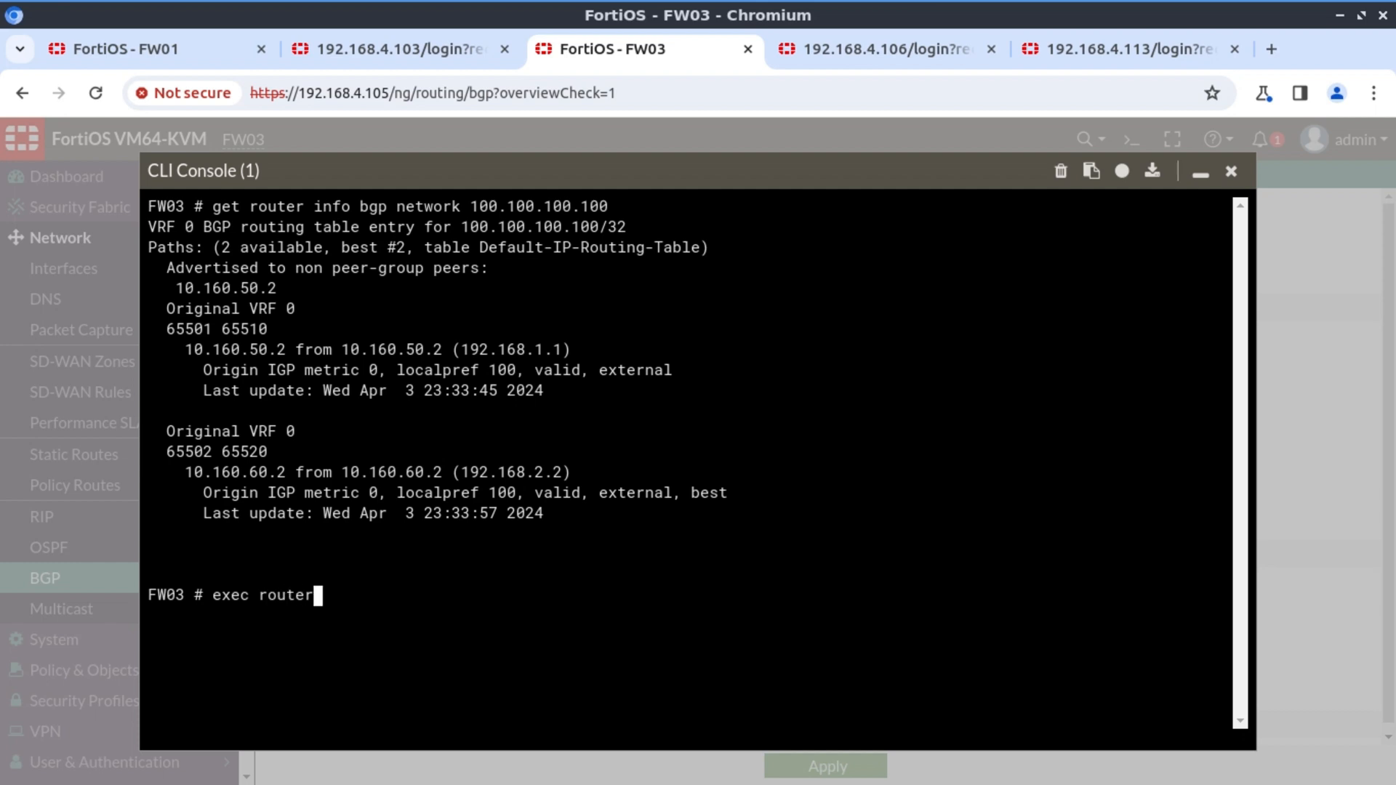
Soft-clear all inbound BGP sessions on FW03 and recheck the 100.100.100.100 paths
key("space")
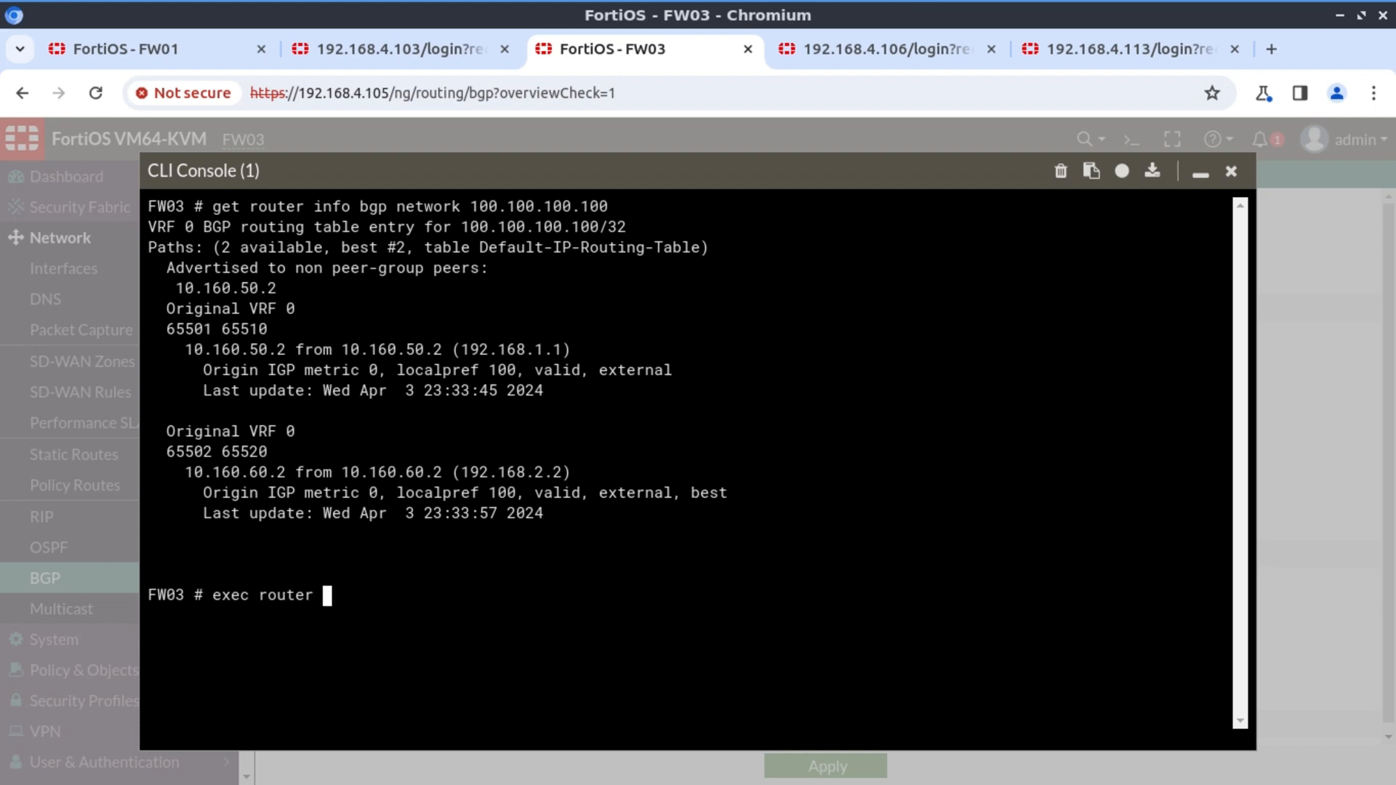
type("clear b")
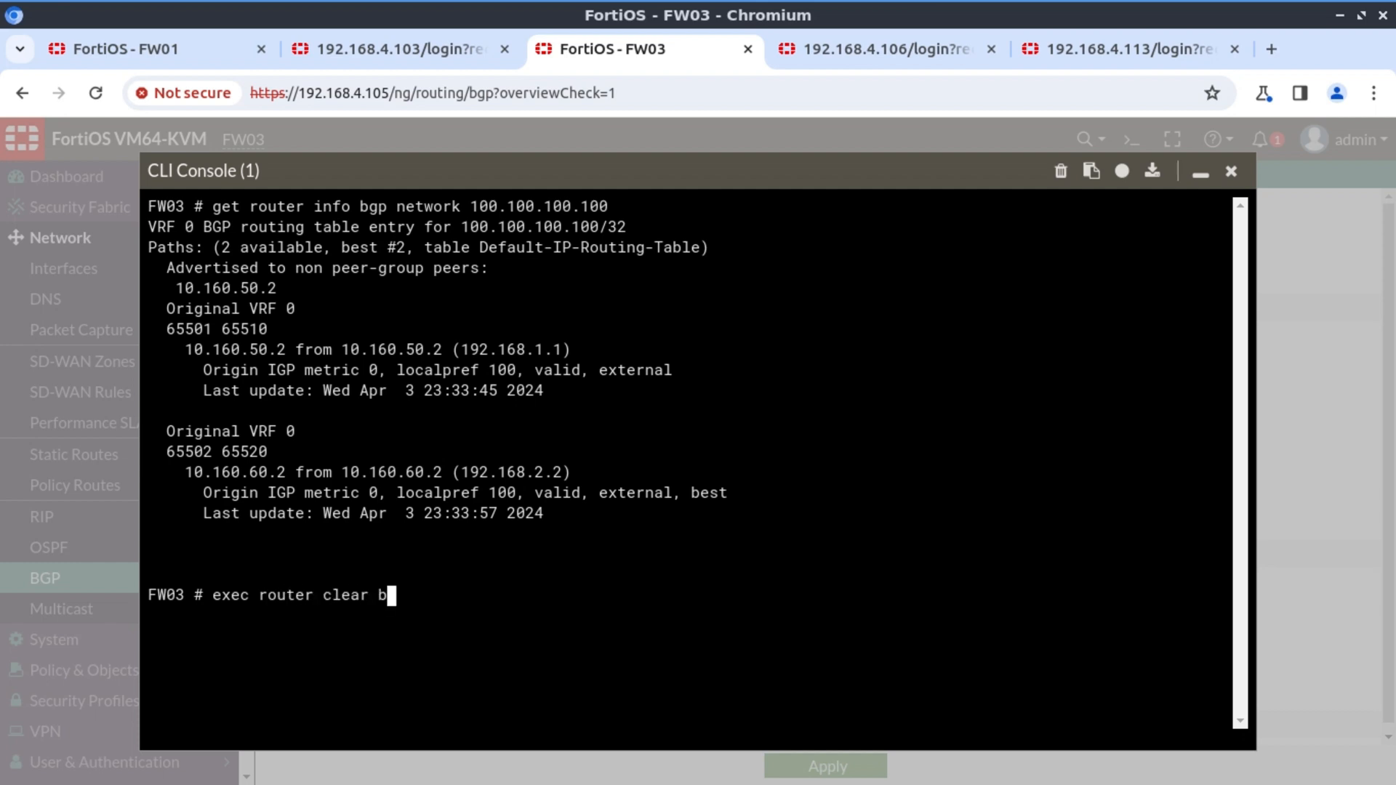
type("gp all soft in")
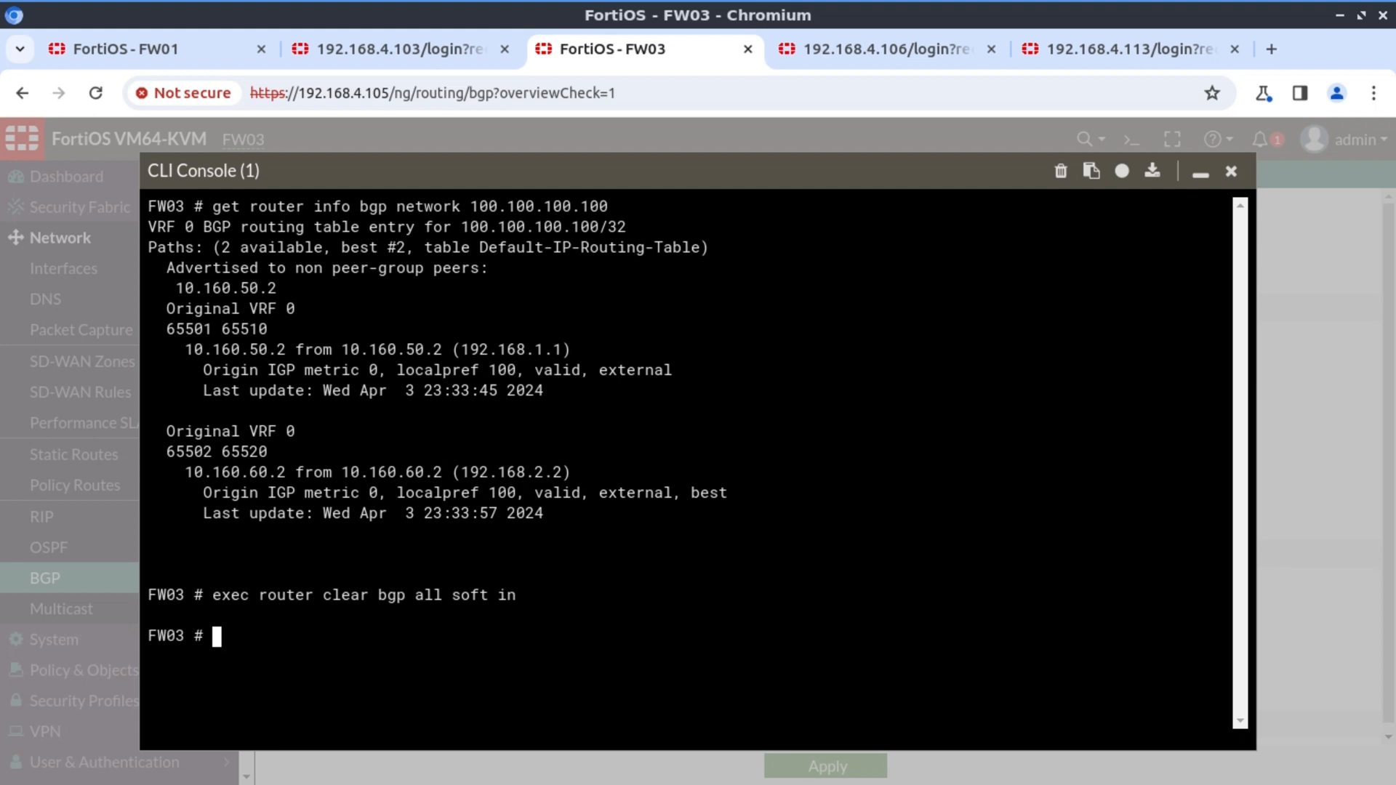
type("get router info bgp network 100.100.100.100")
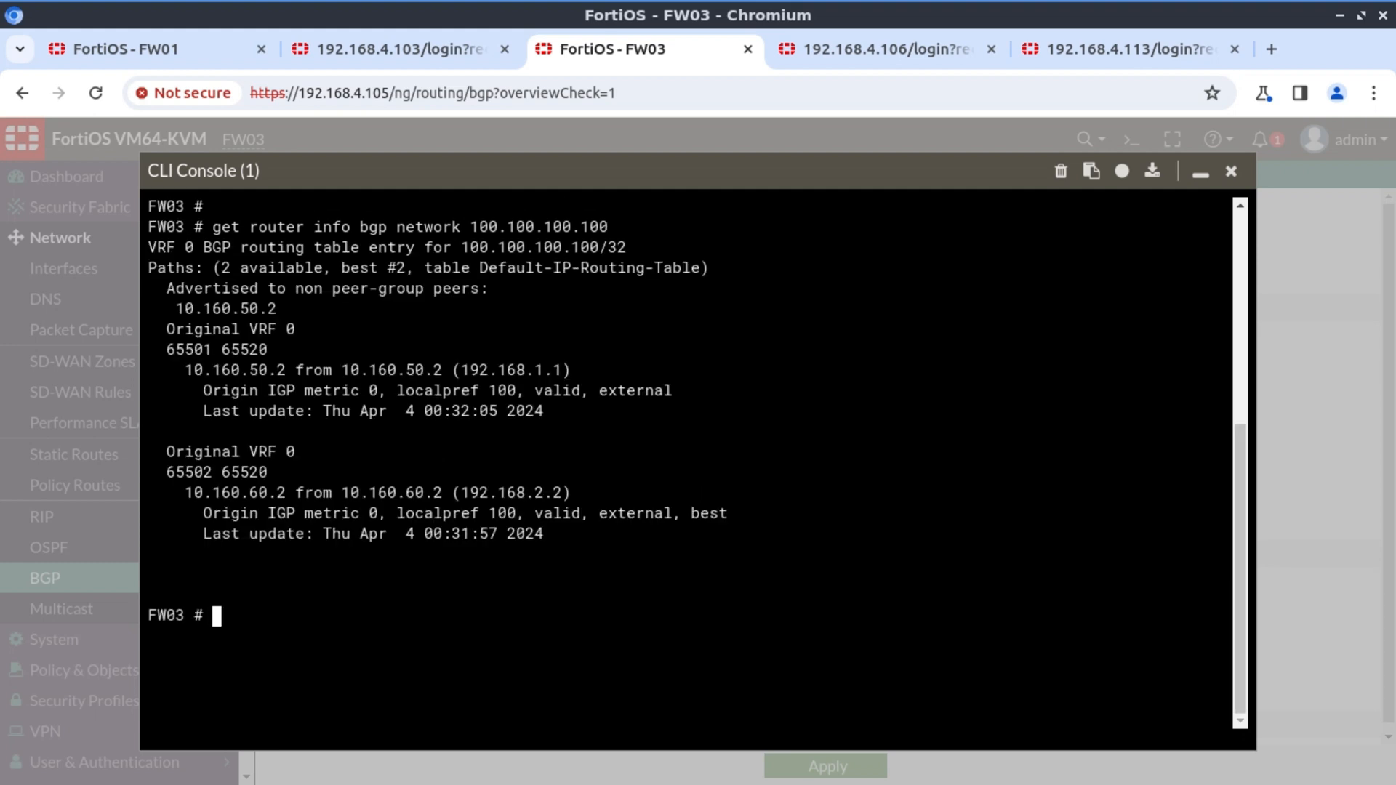
type("get router info bgp network 100.100.100.100")
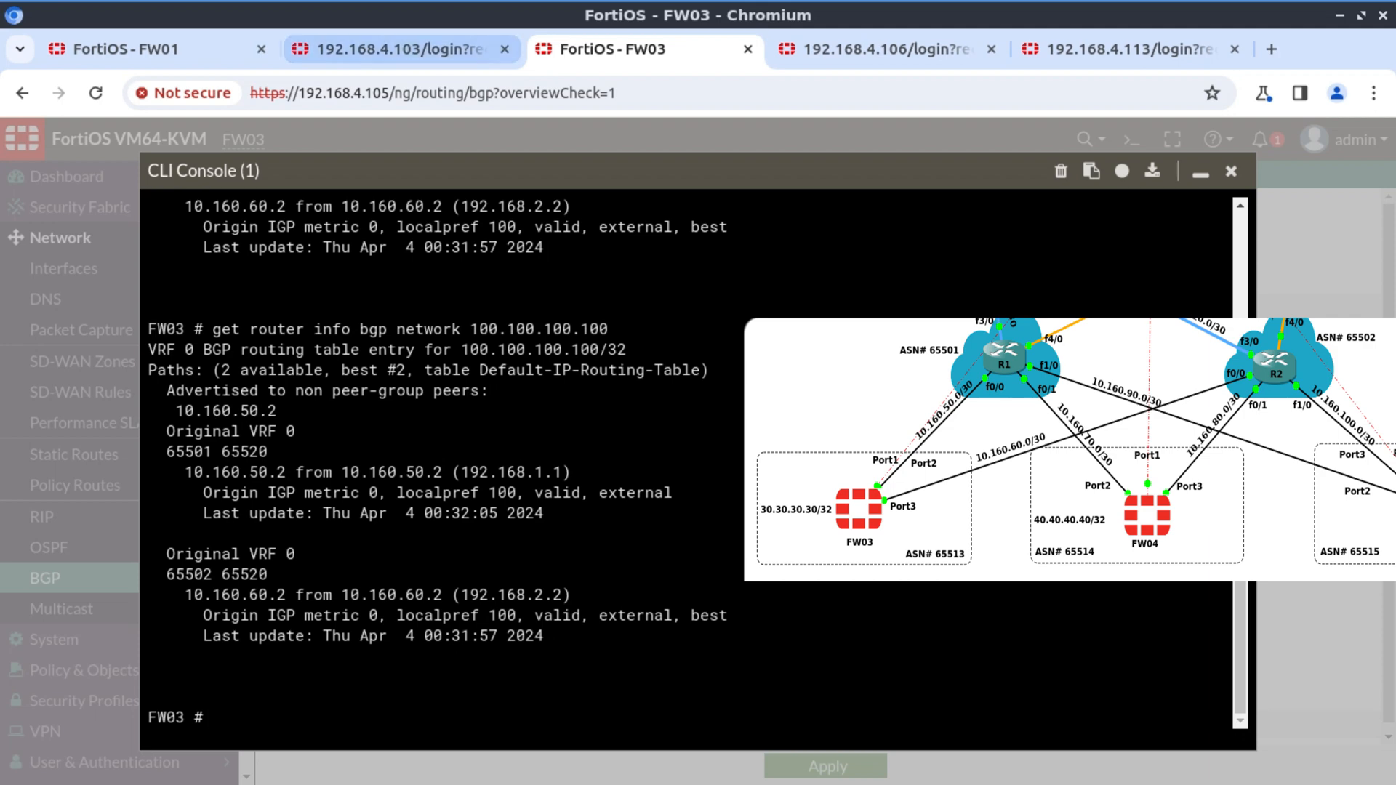
mouse_move(886, 49)
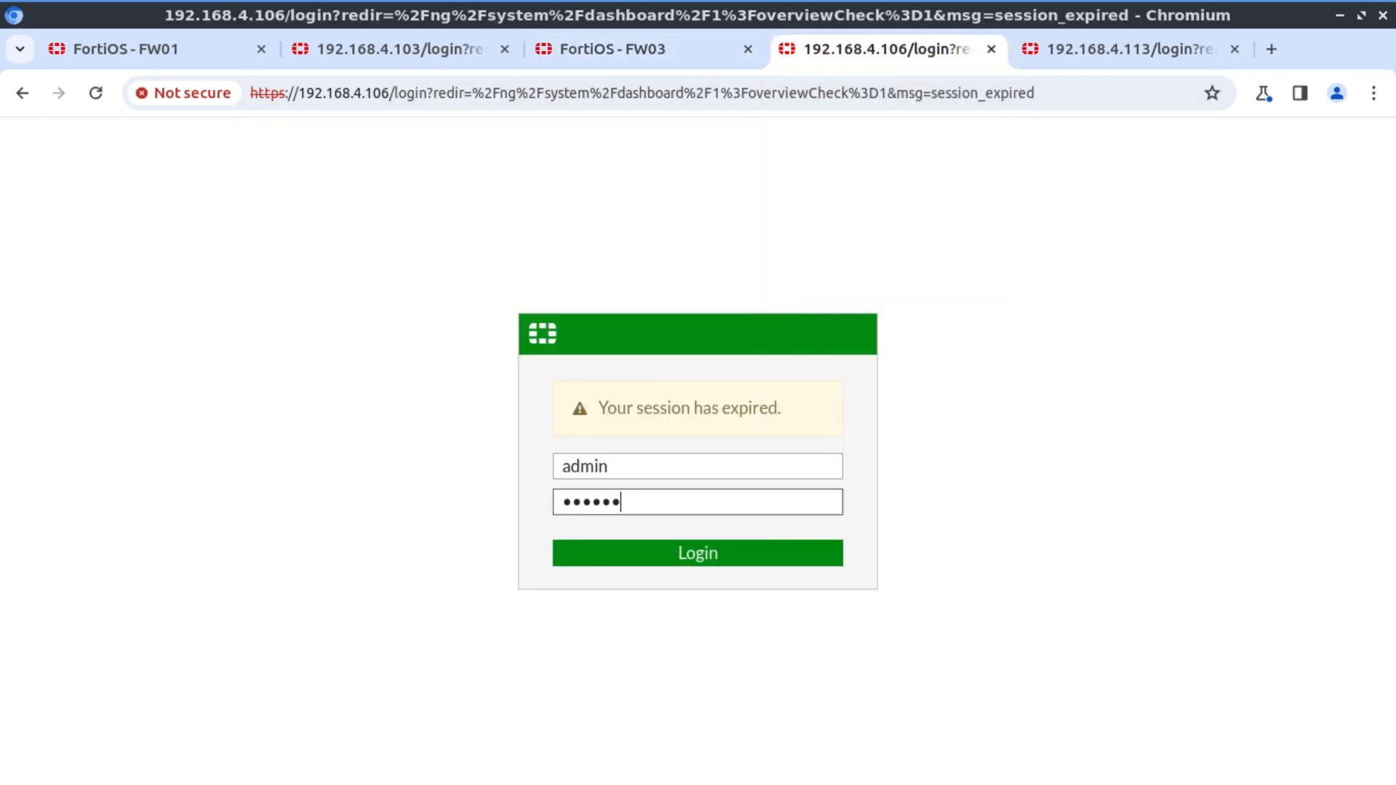
Log in to FW04 and show BGP paths for 100.100.100.100, best via 10.160.80.2
left_click(696, 553)
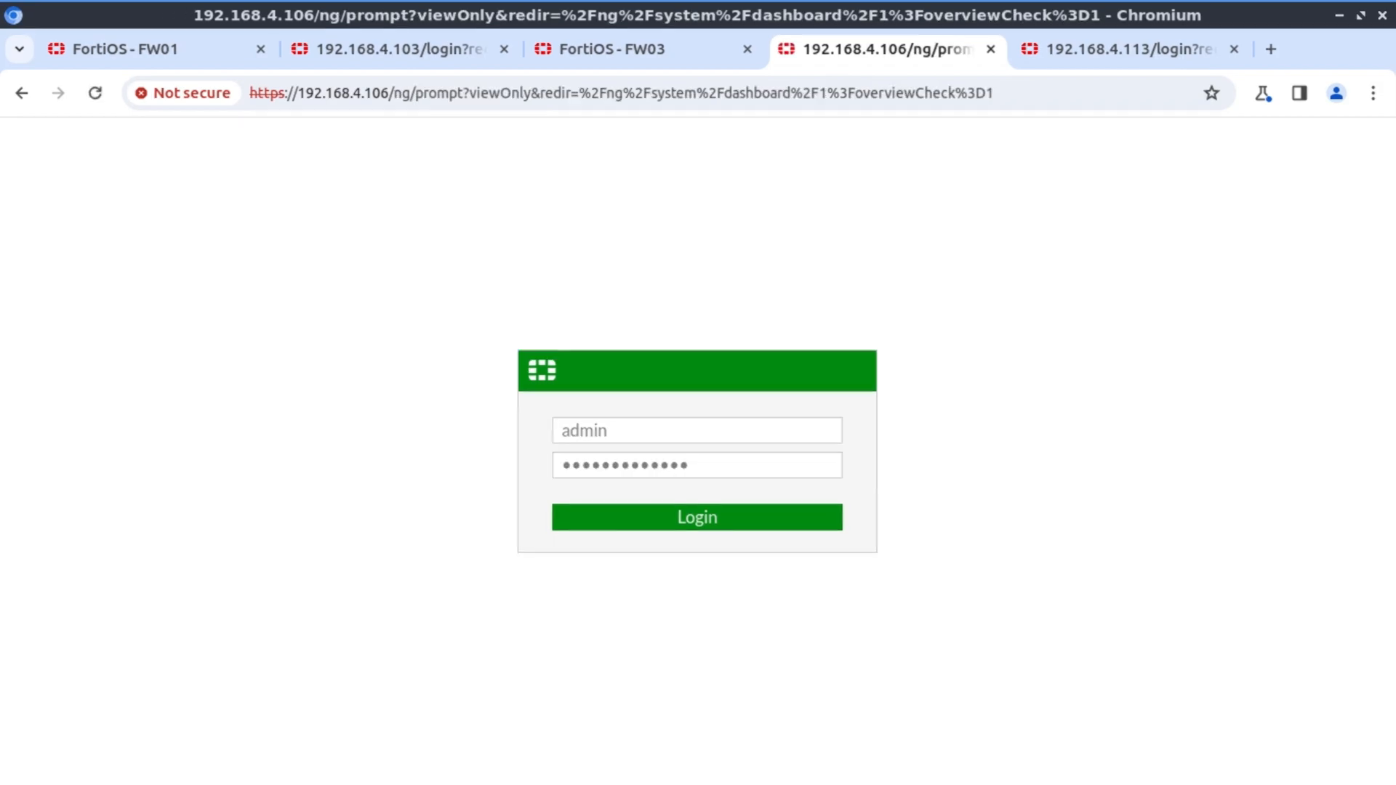
left_click(696, 517)
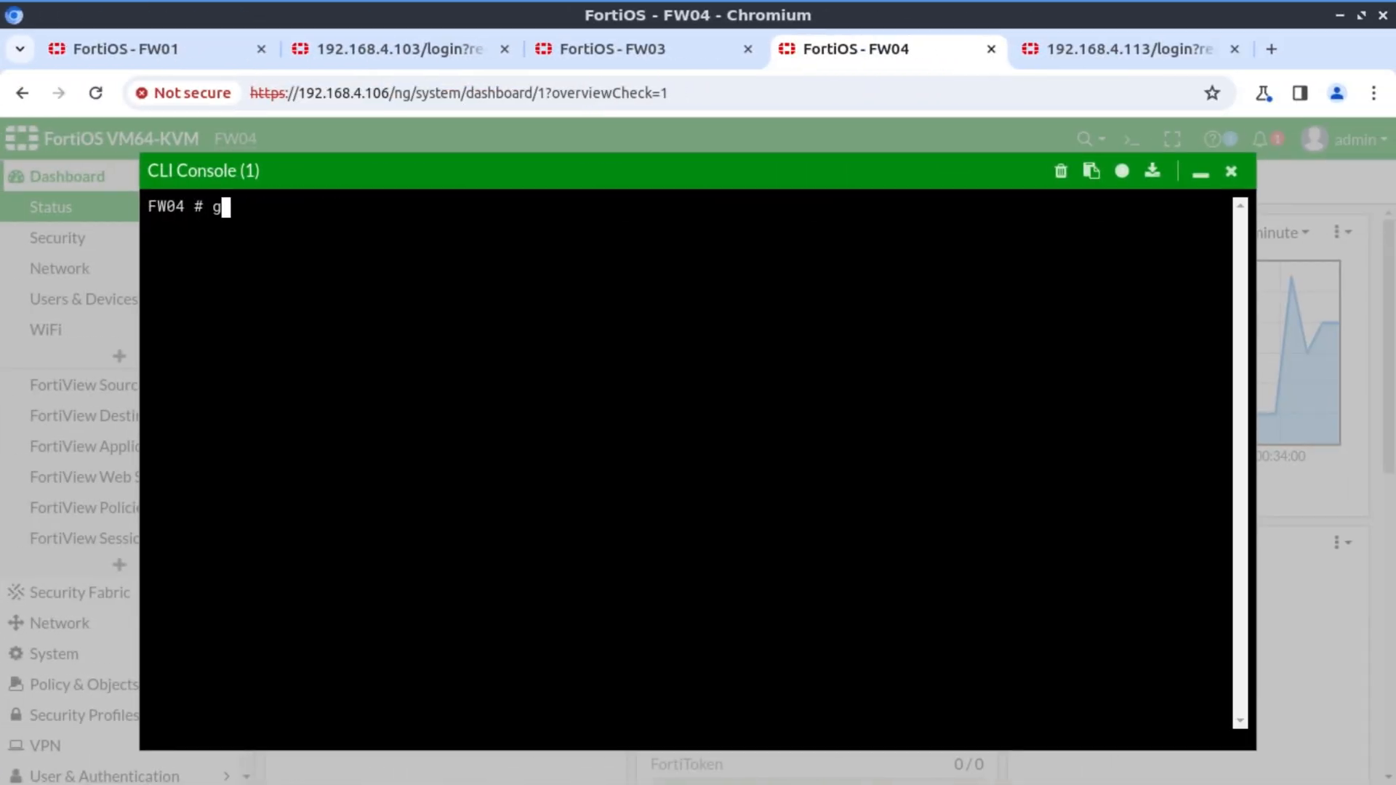
type("et router info bgp")
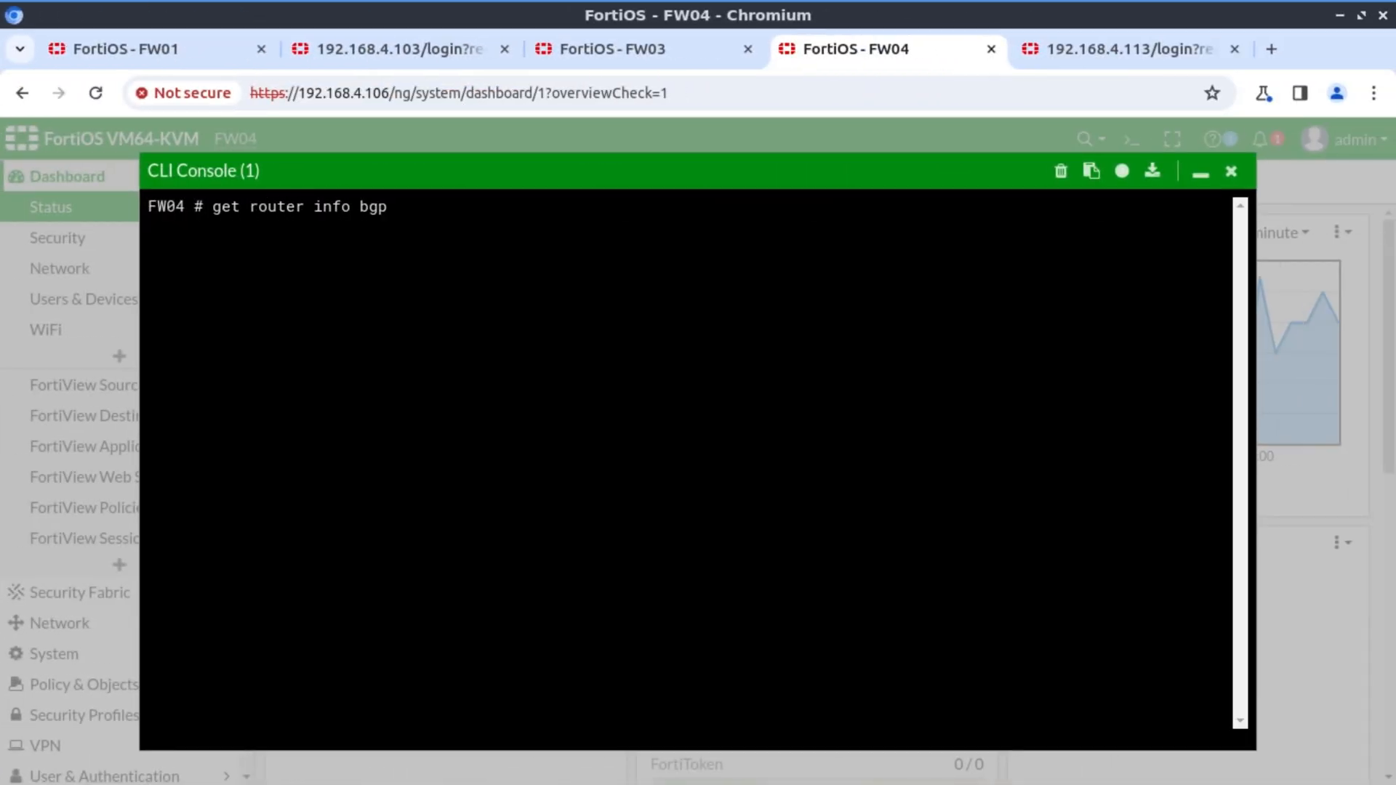
type("network 10")
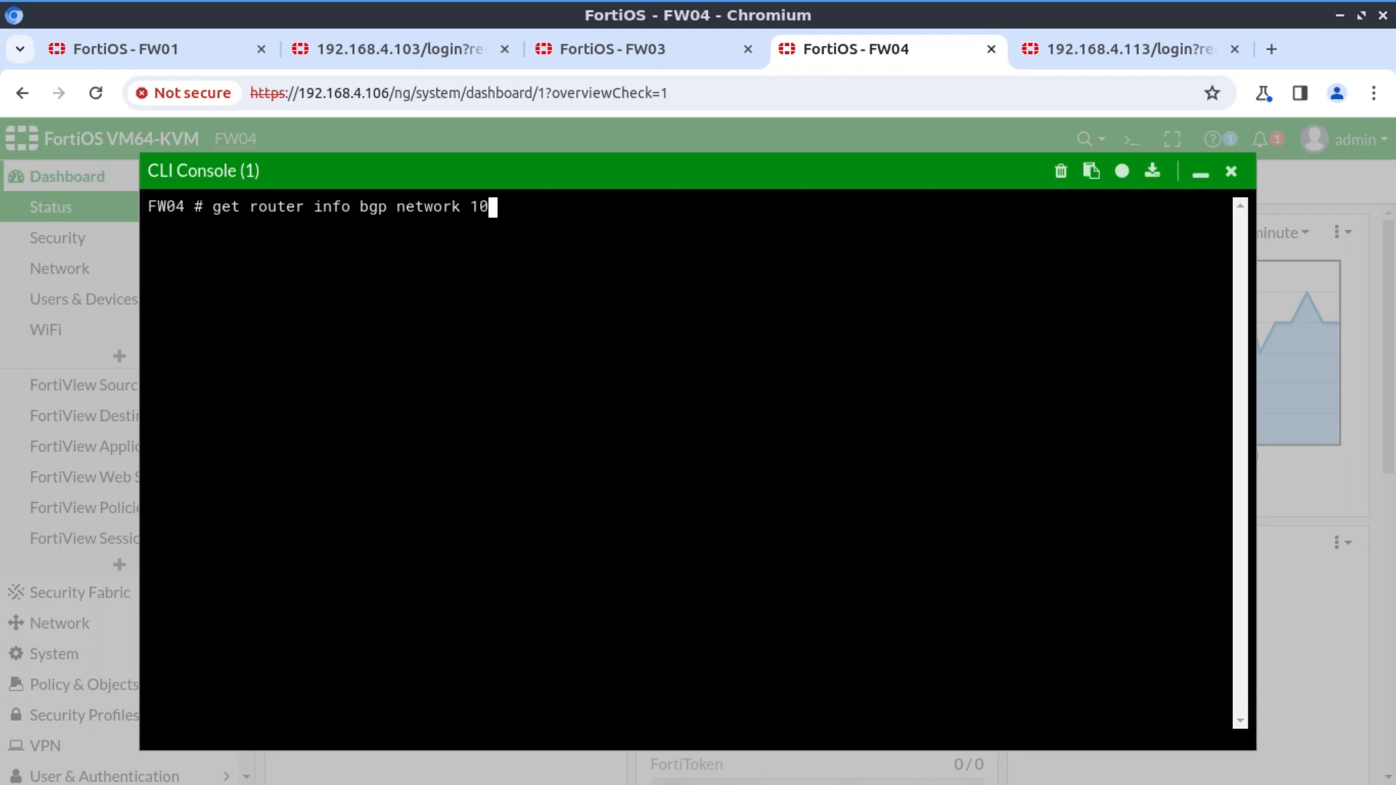
type("0.100.100.100")
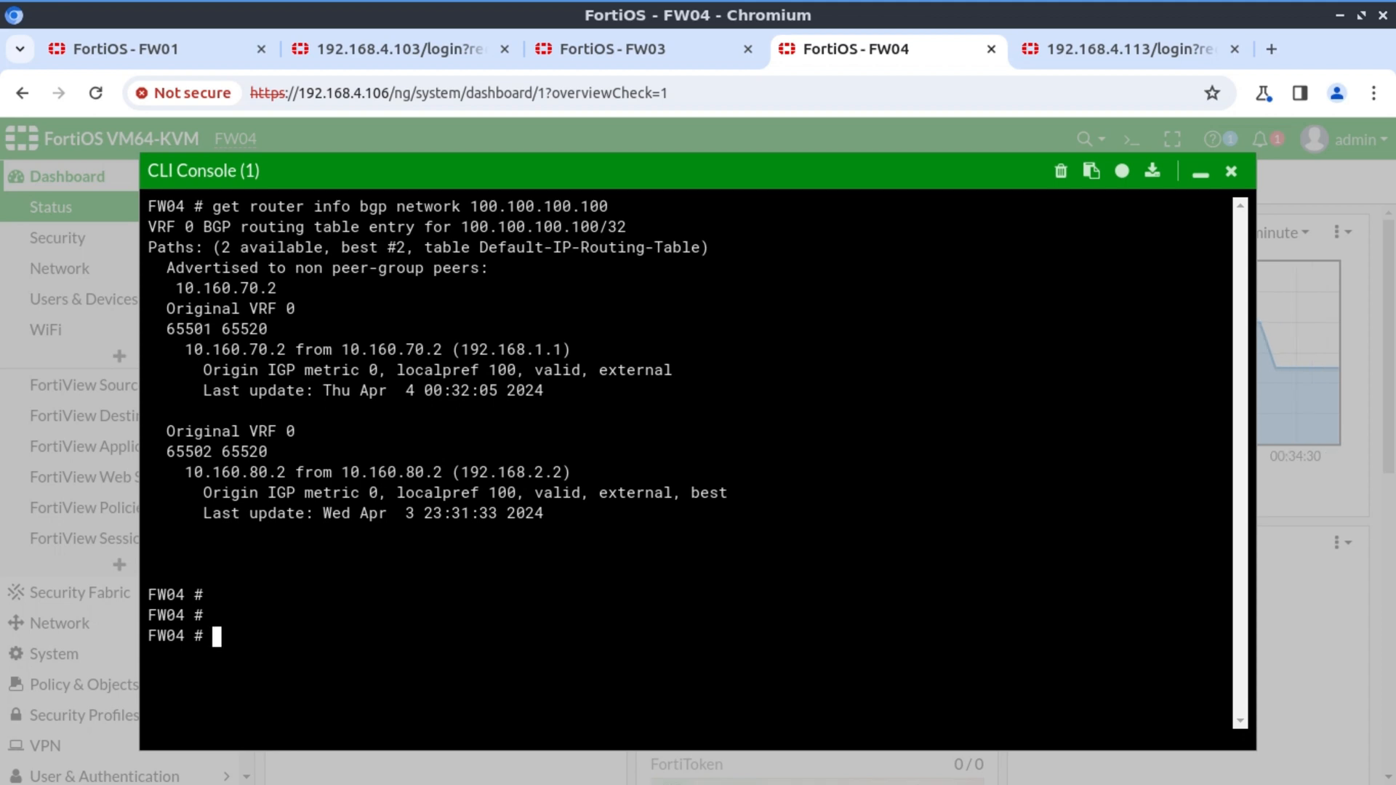
type("execute ssh")
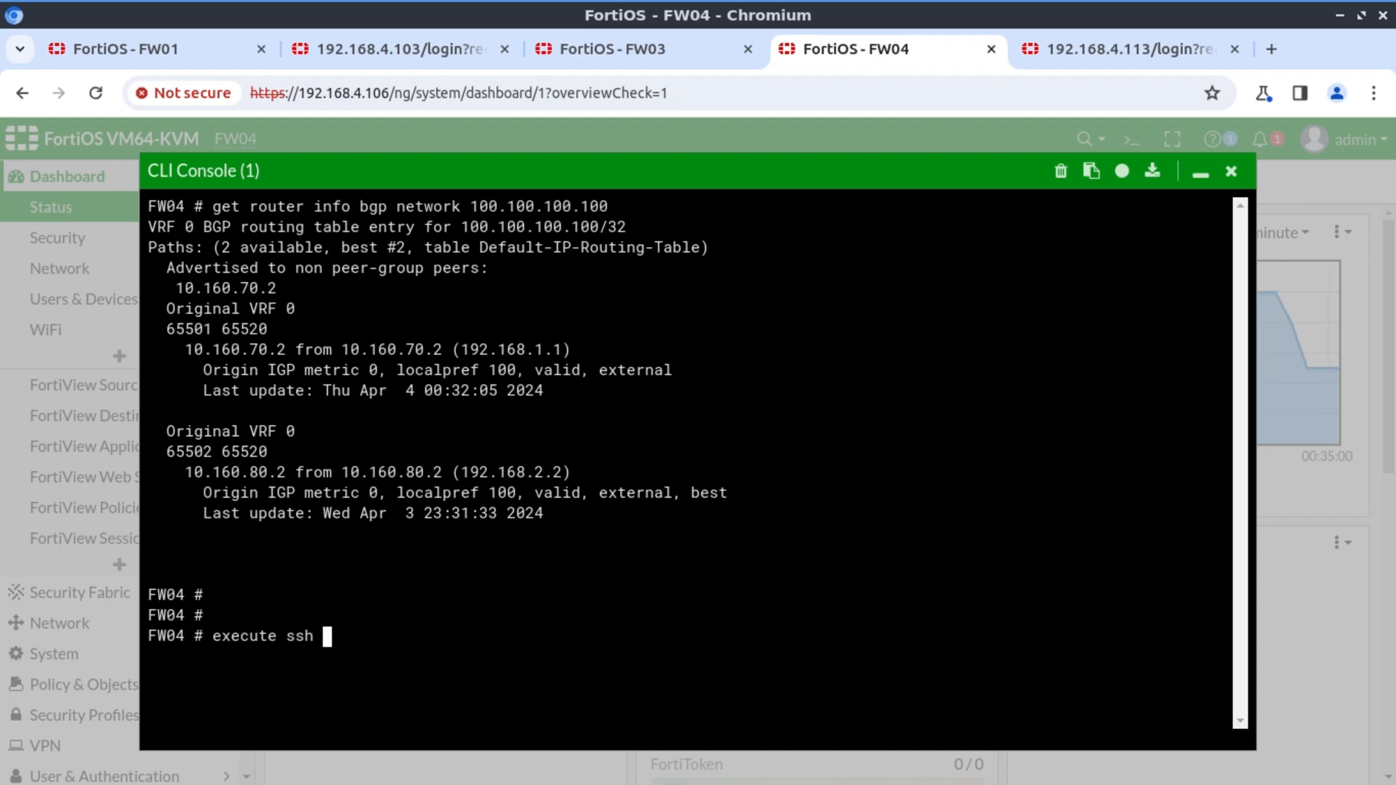
SSH from FW04 to 100.100.100.100, confirm it reaches FW02, exit, and switch to FW02
type("100.100.100.100")
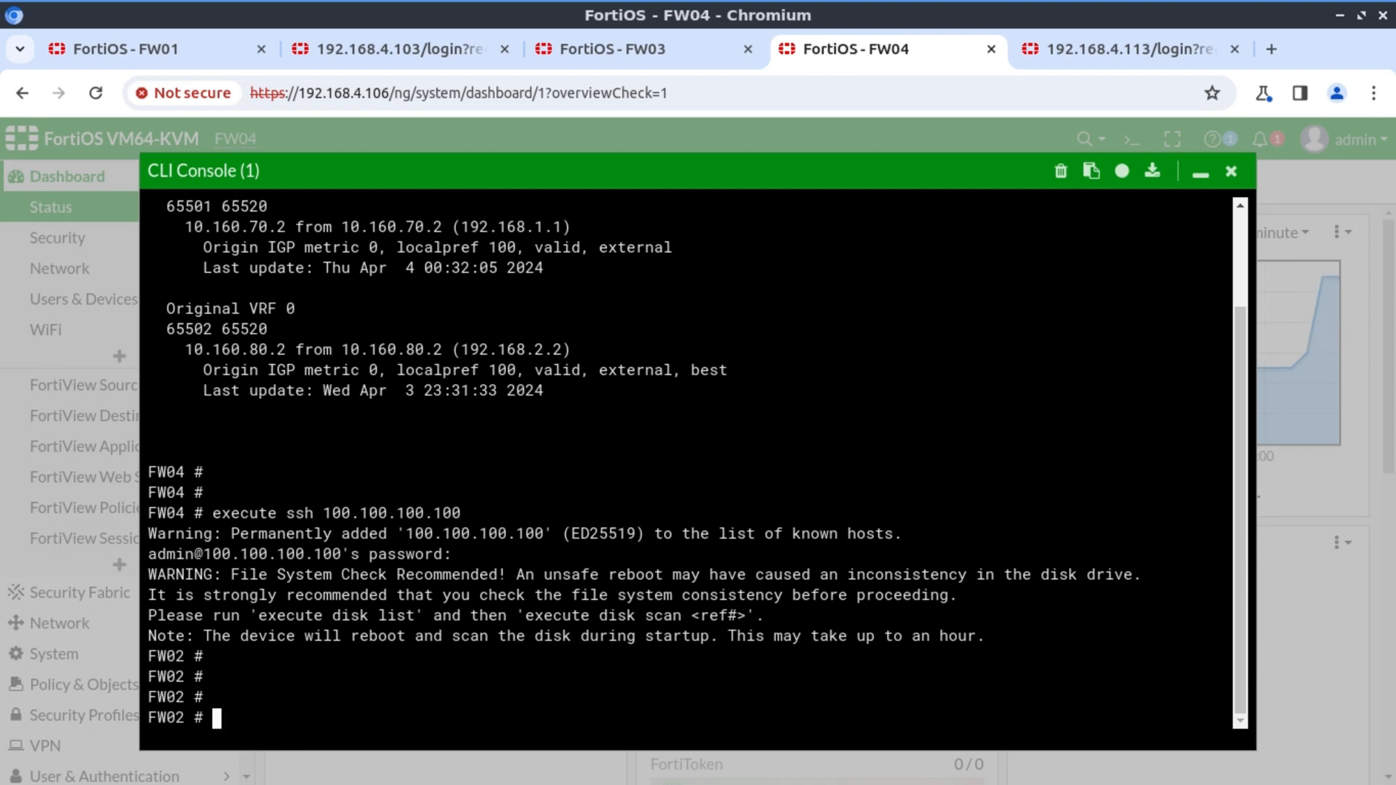
type("exit")
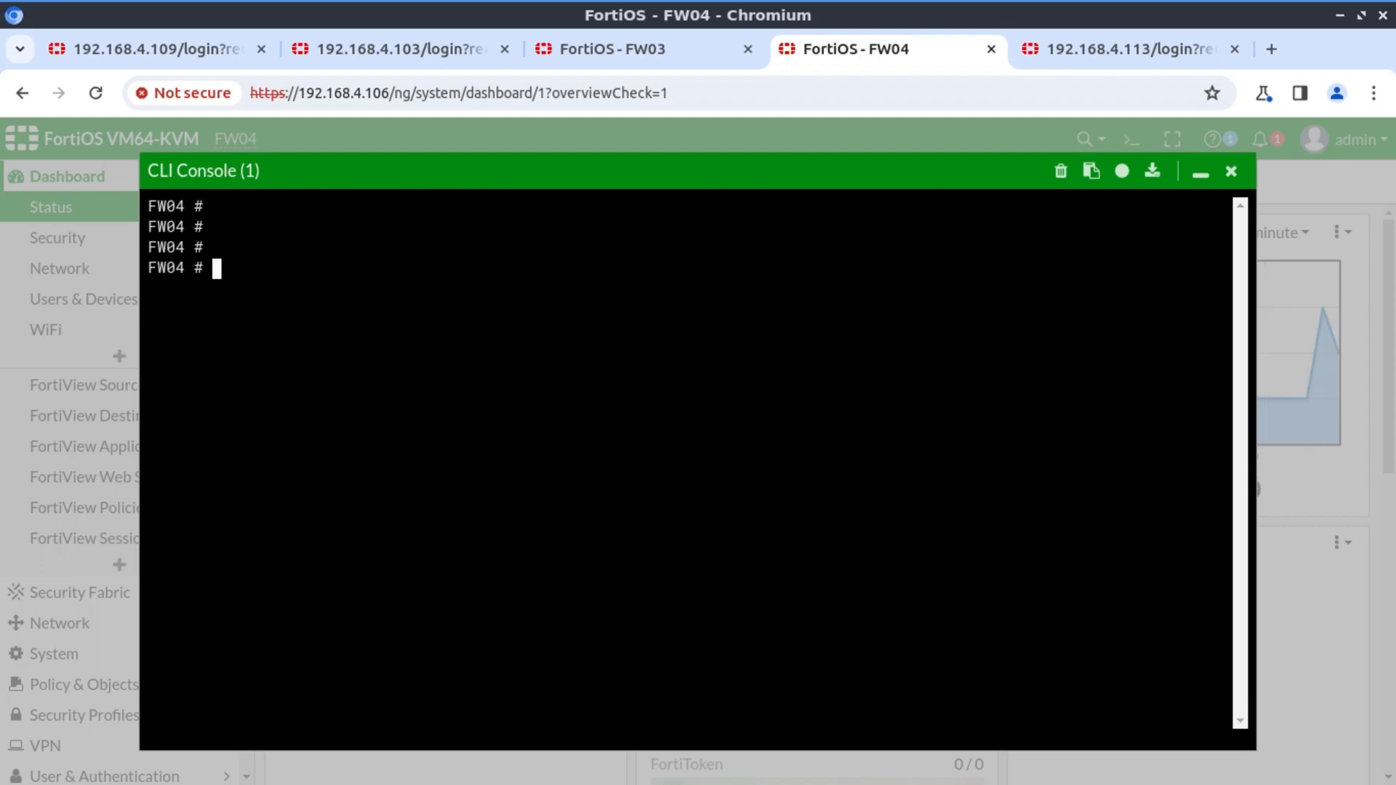
left_click(376, 50)
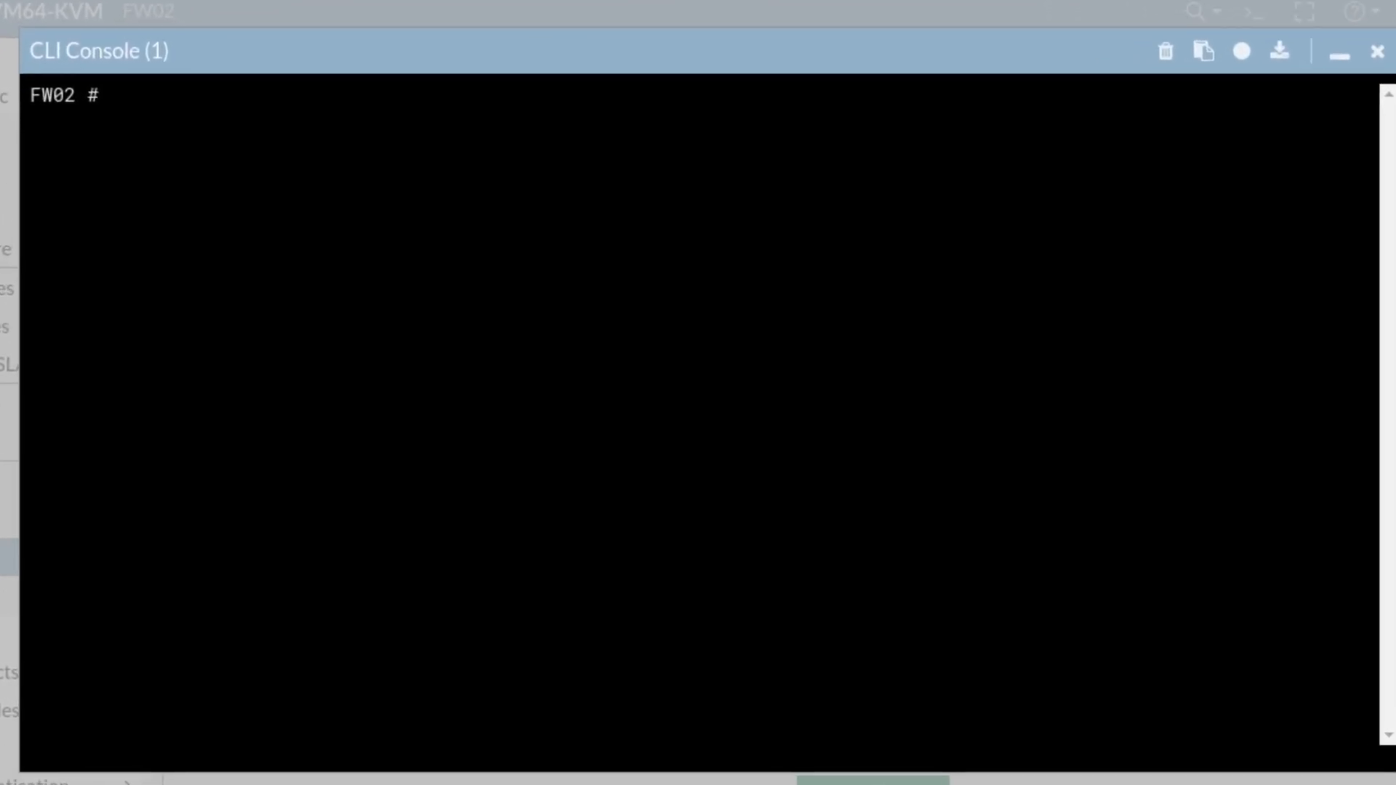
Add prefix list net100 on FW02 with rule 1 matching 100.100.100.100/32
type("config router prefix-list")
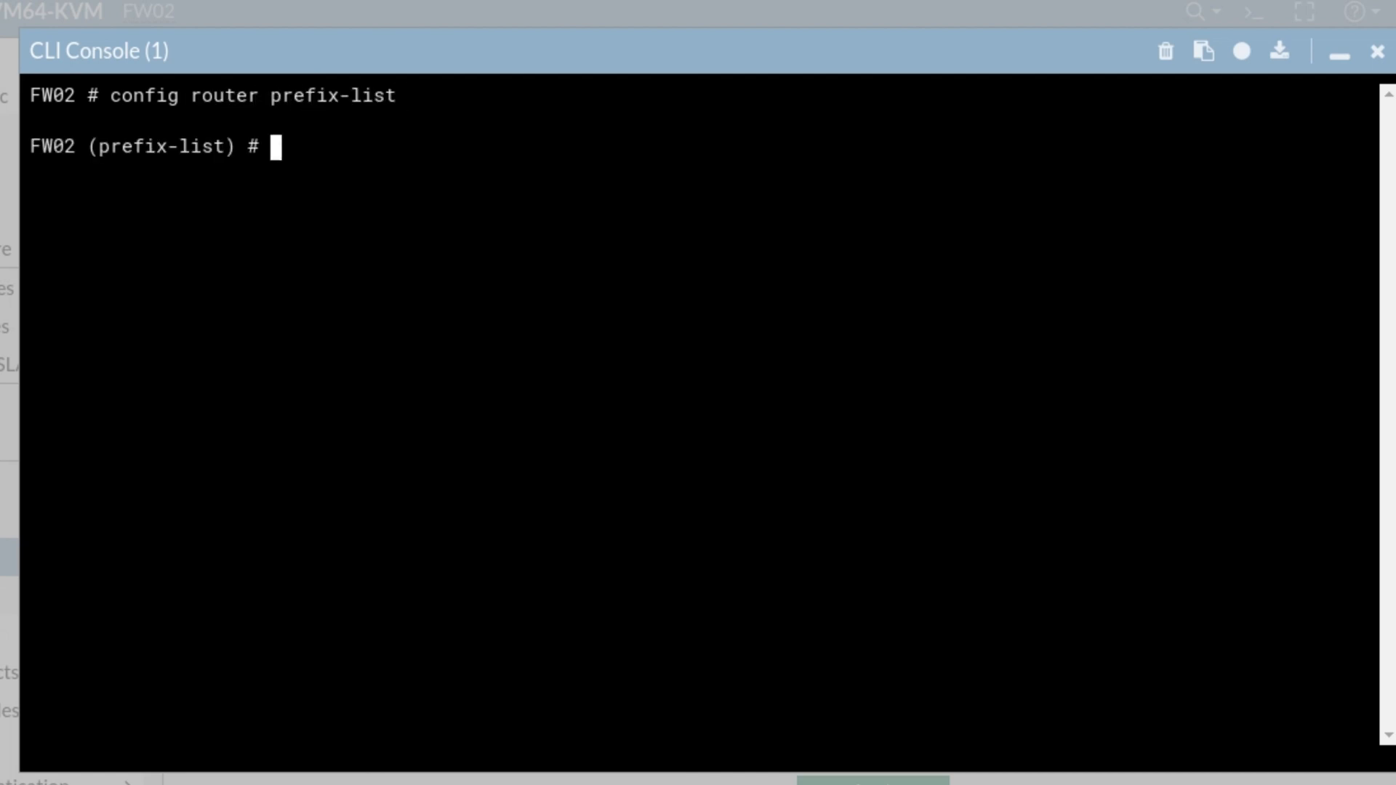
type("edit net100")
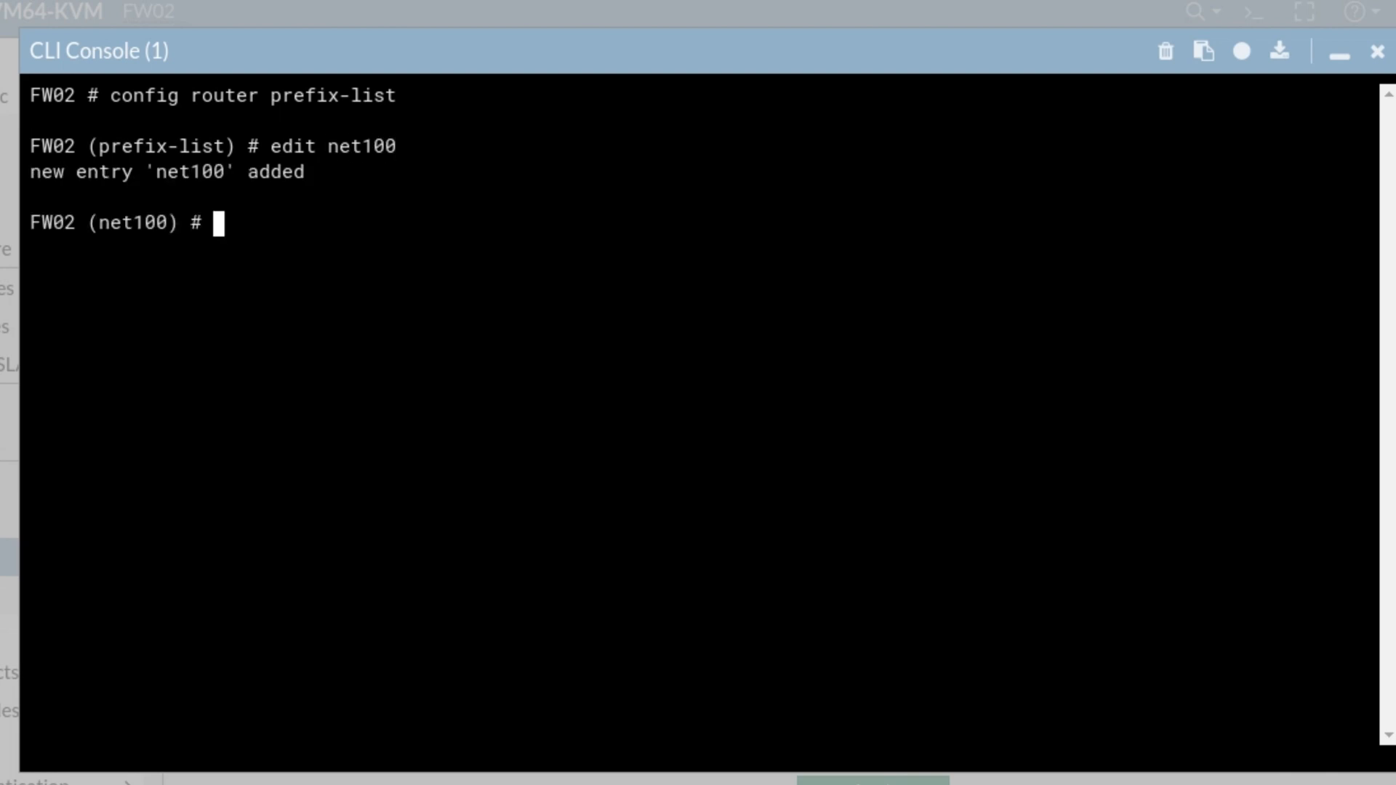
type("config rule")
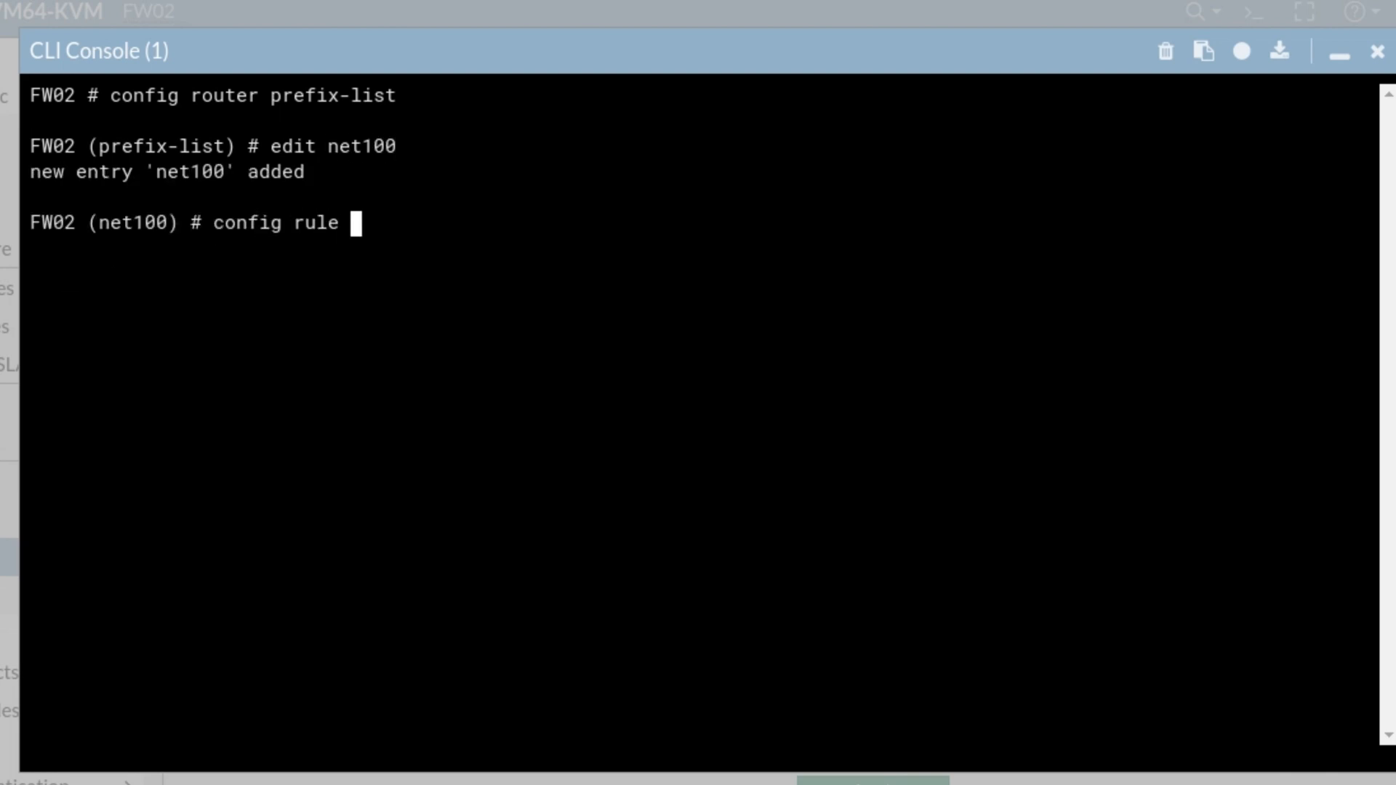
type("edit 1")
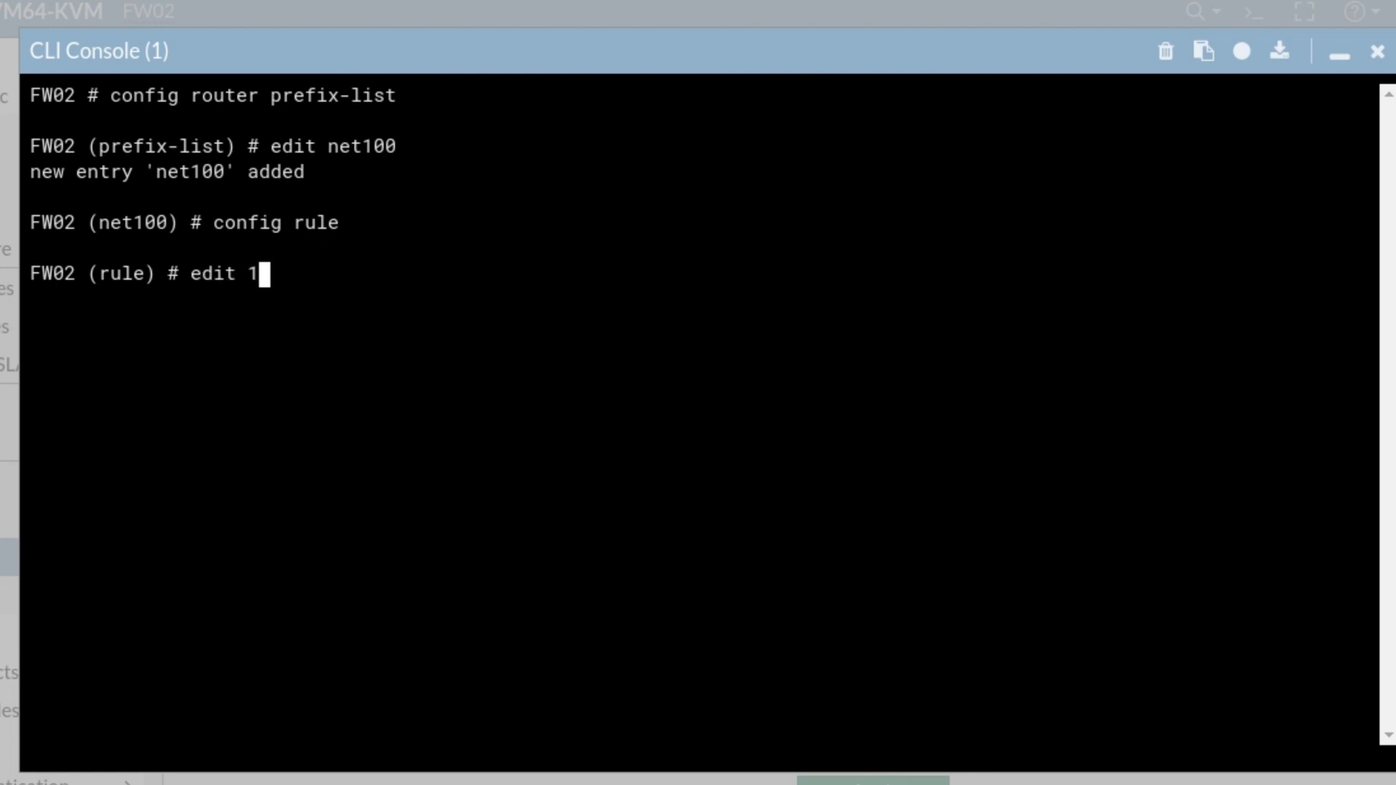
type("set")
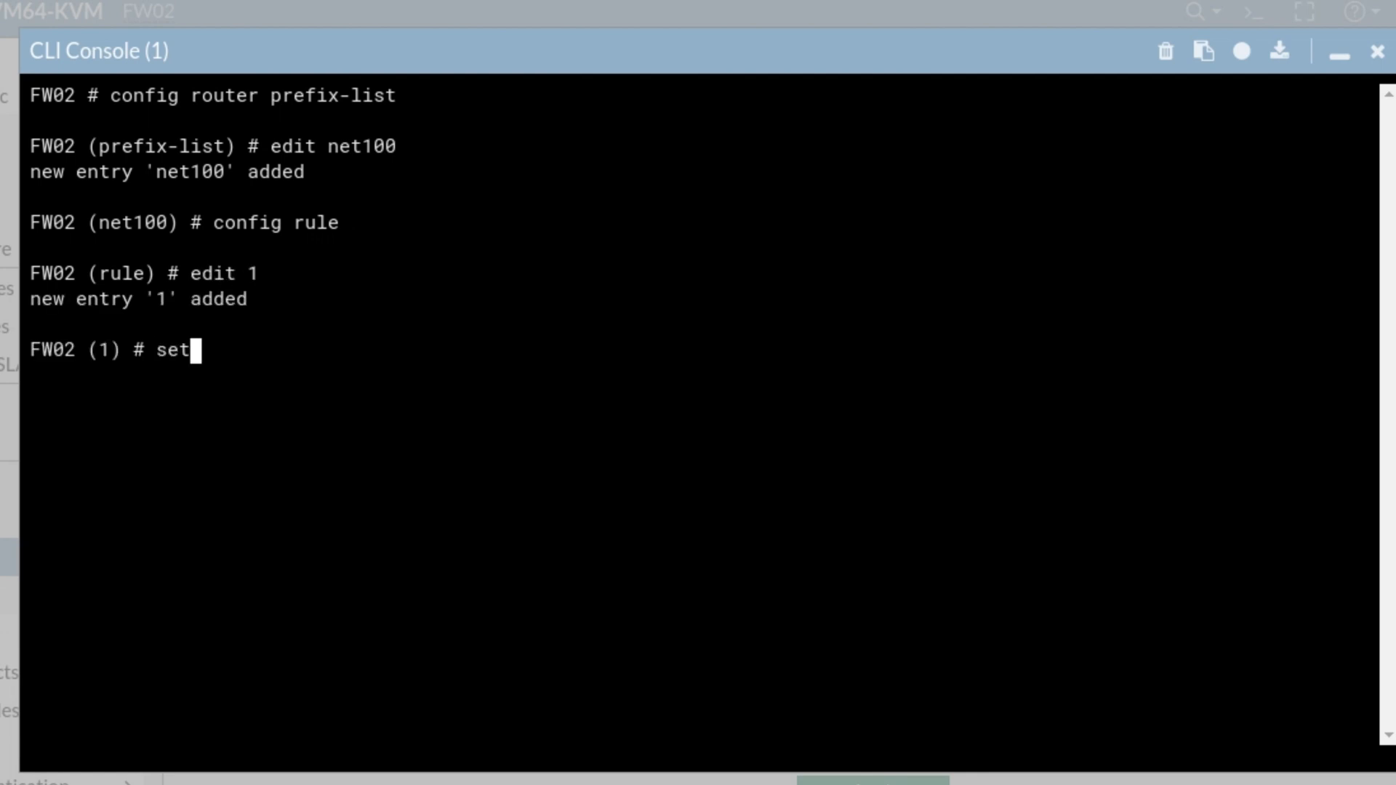
type("prefix 100")
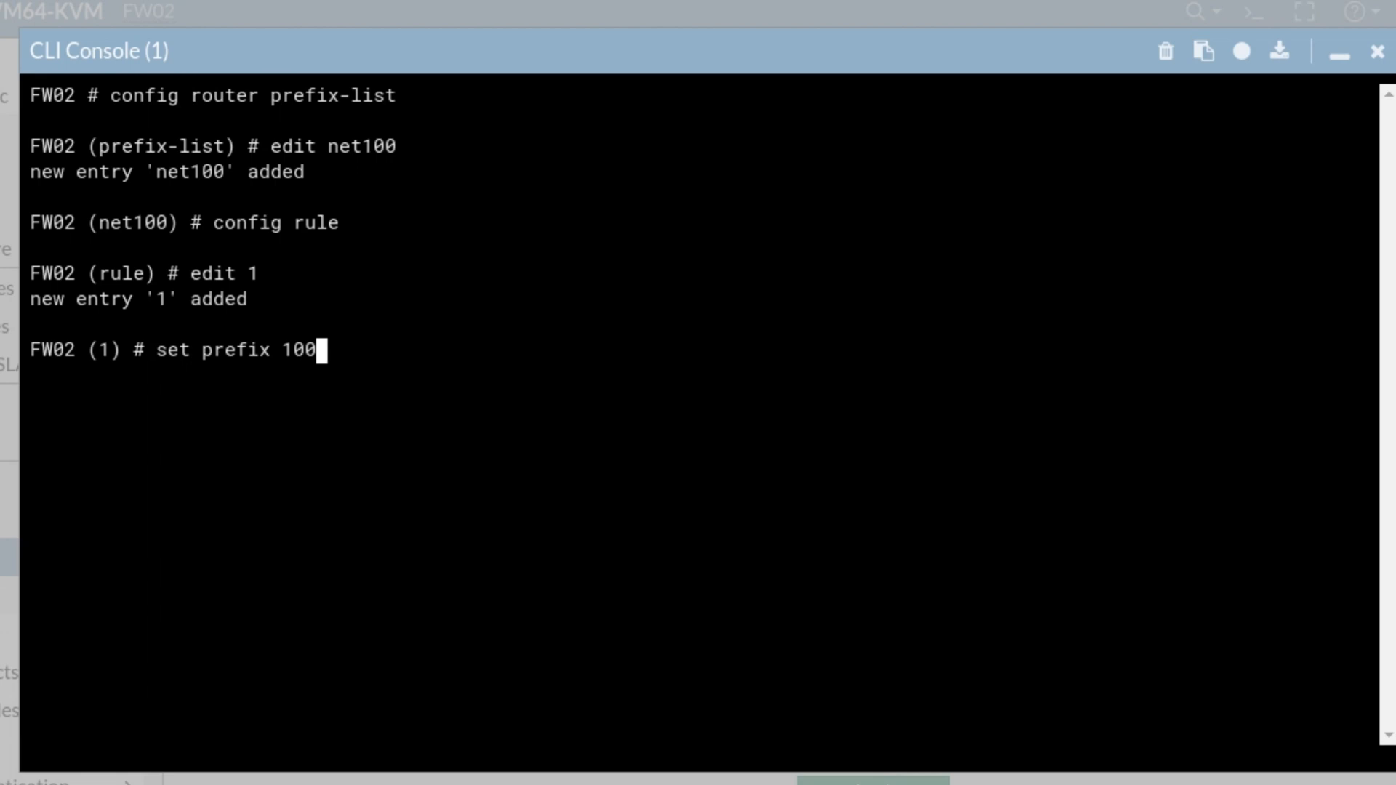
type(".100.100.100/32")
type("end")
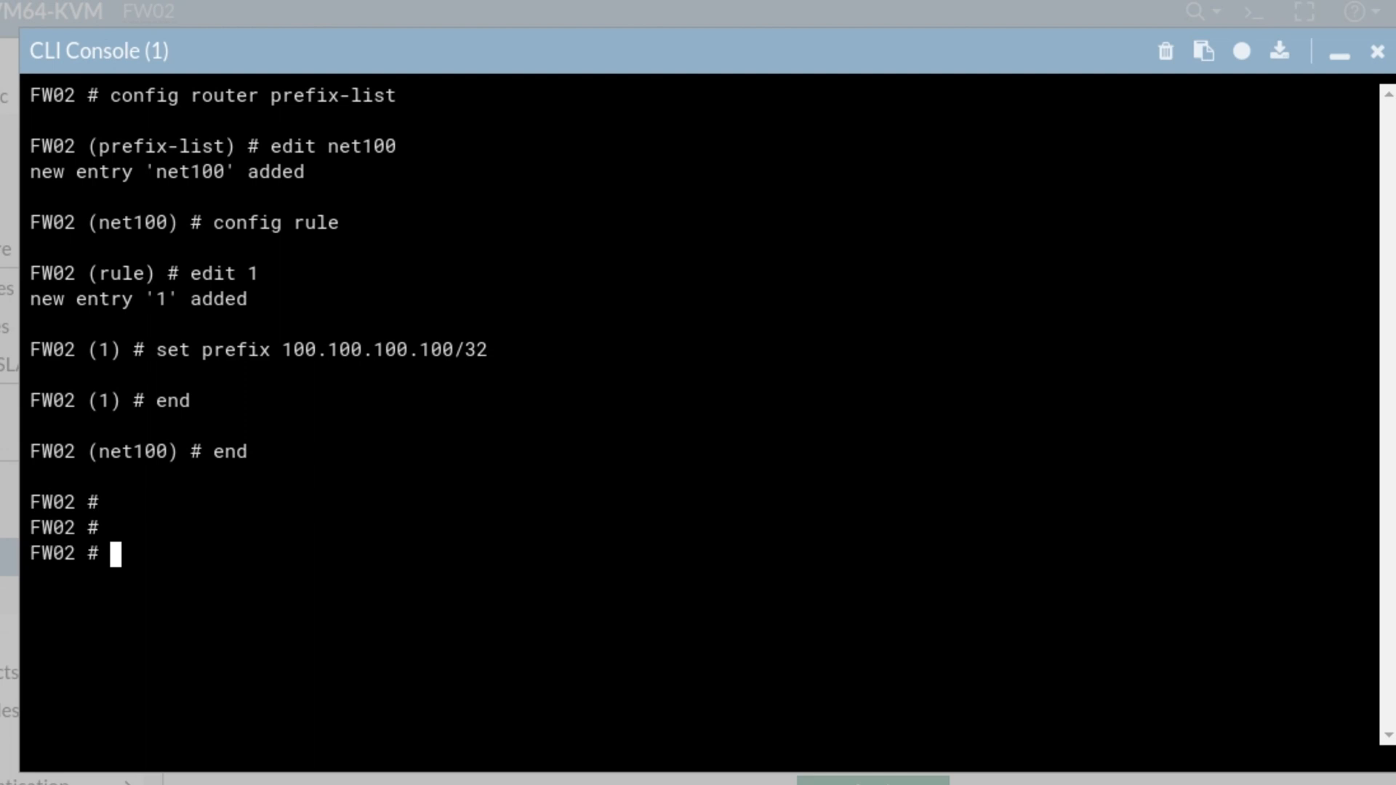
type("sh router")
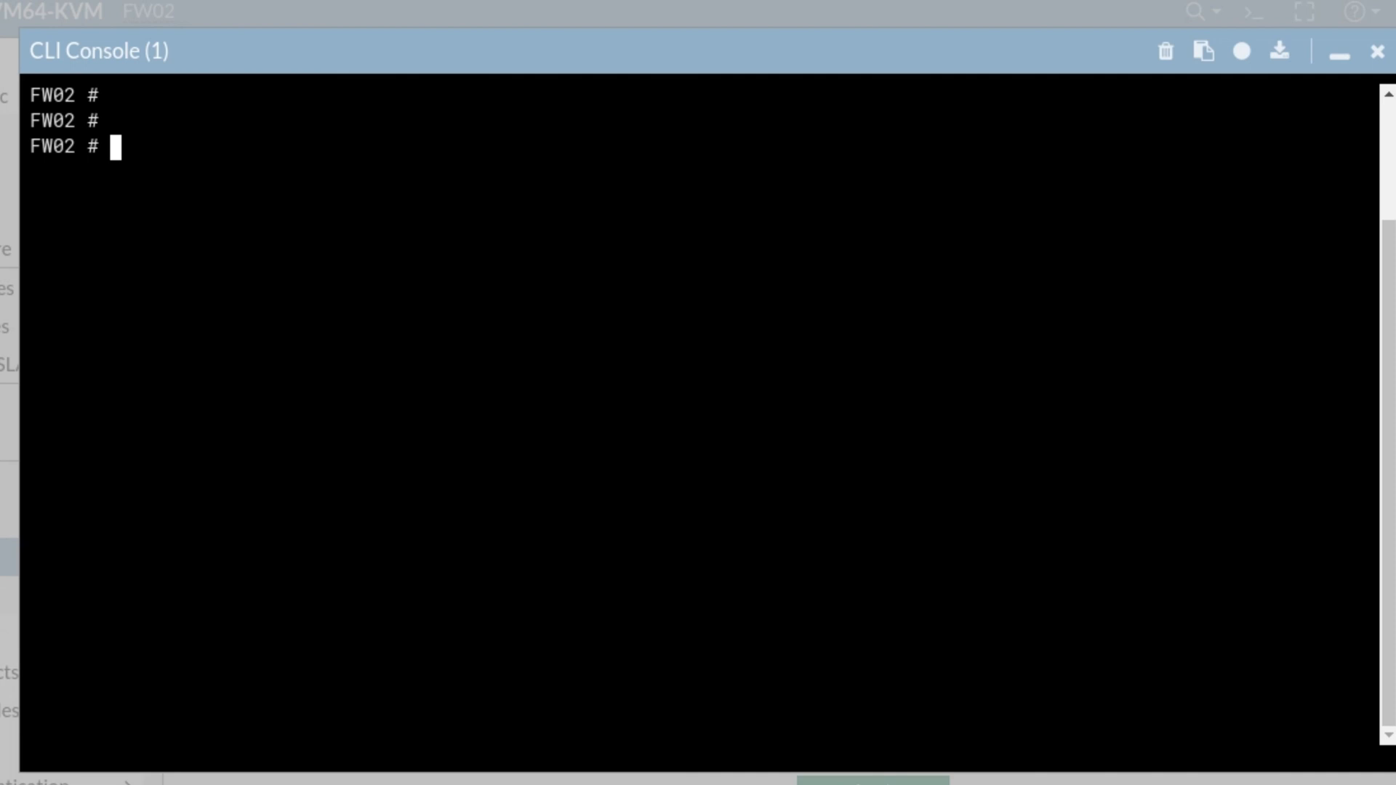
Edit route-map SET-SECONDARY rule 1 to match the net100 prefix-list
type("config route")
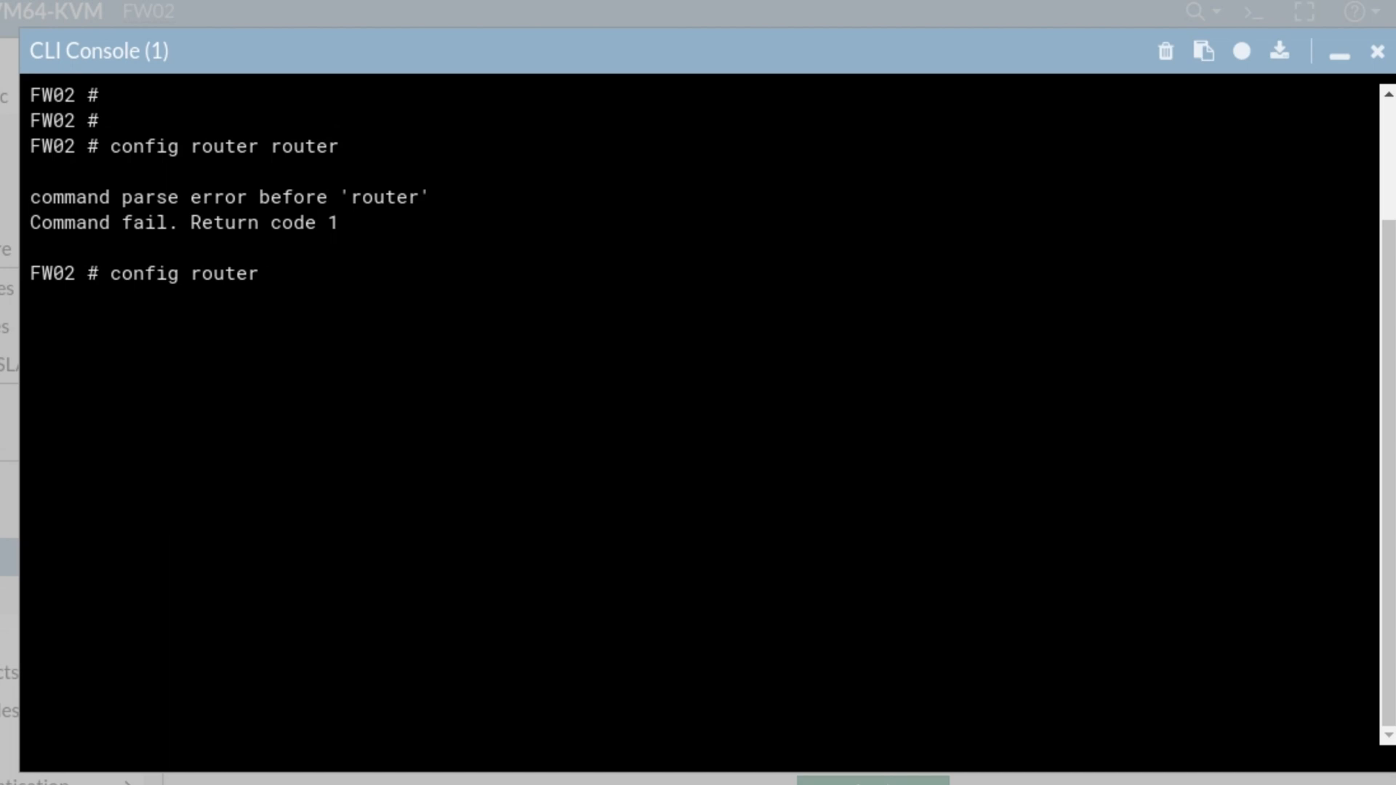
type("route-map")
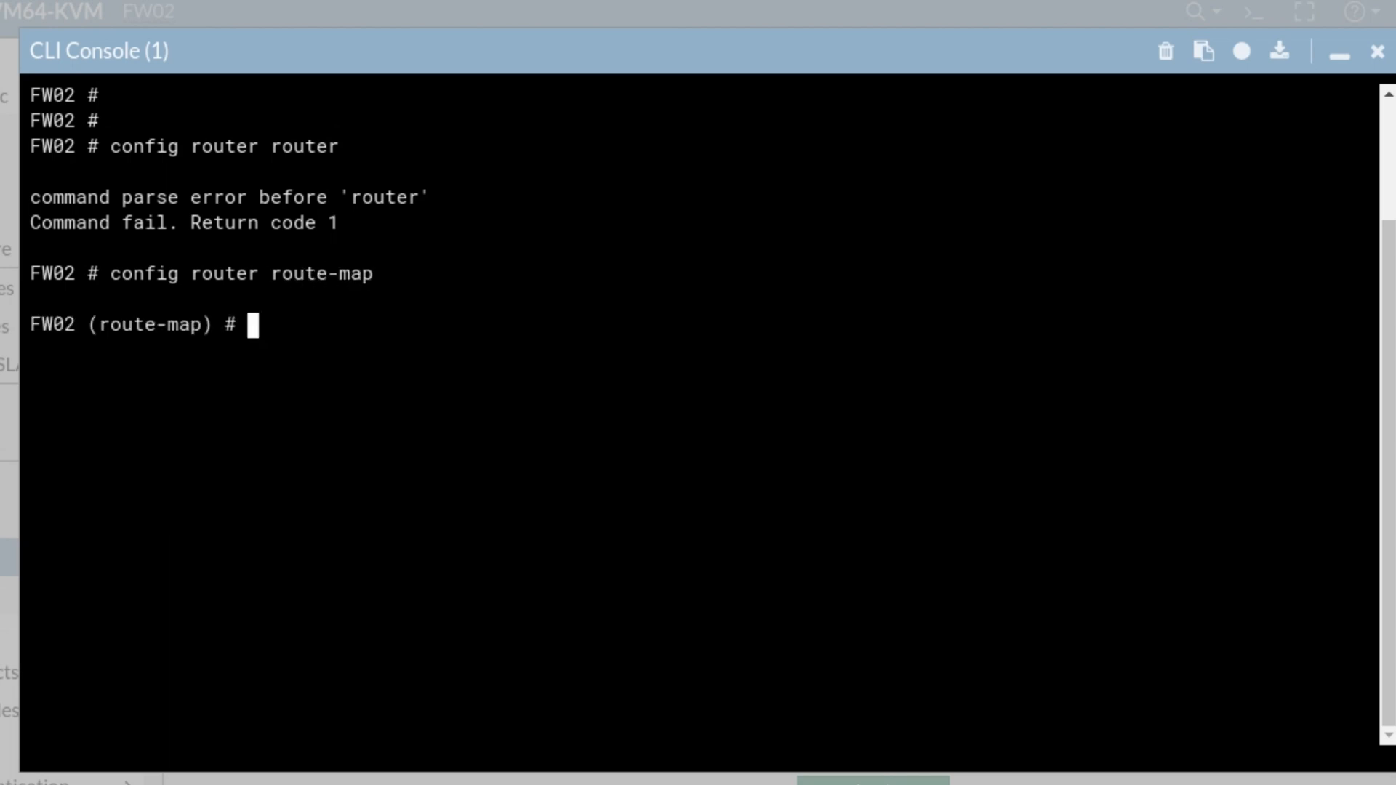
type("edit")
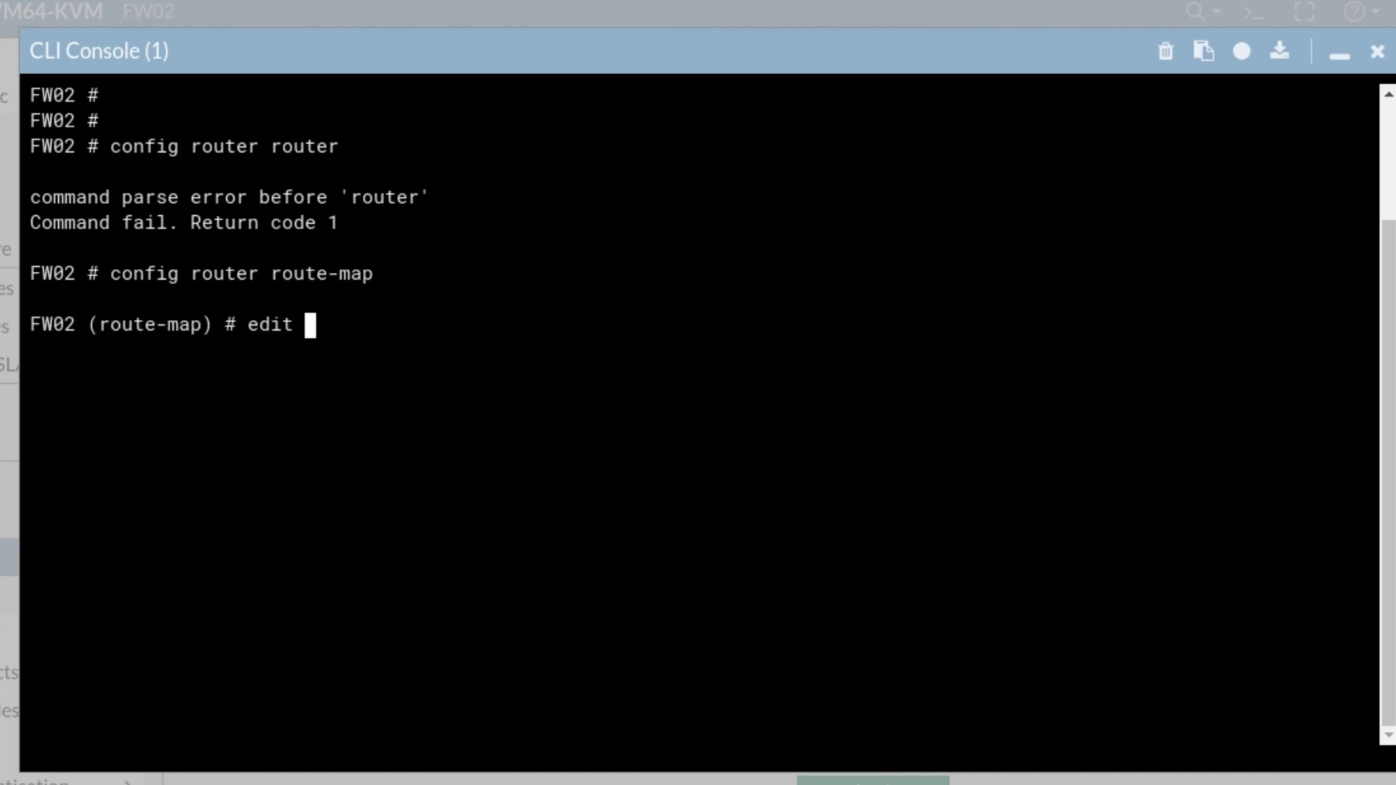
type("SET")
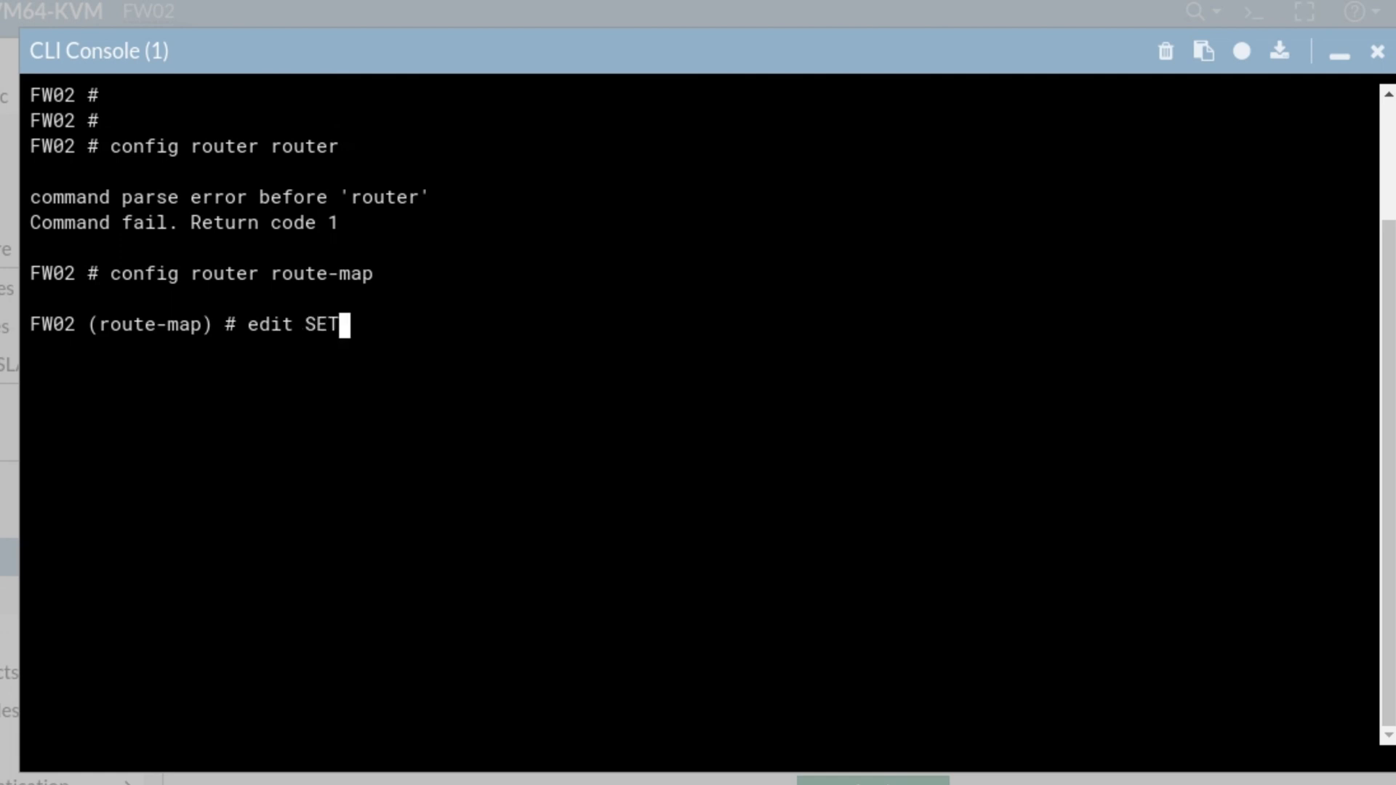
type("-SECONDARY")
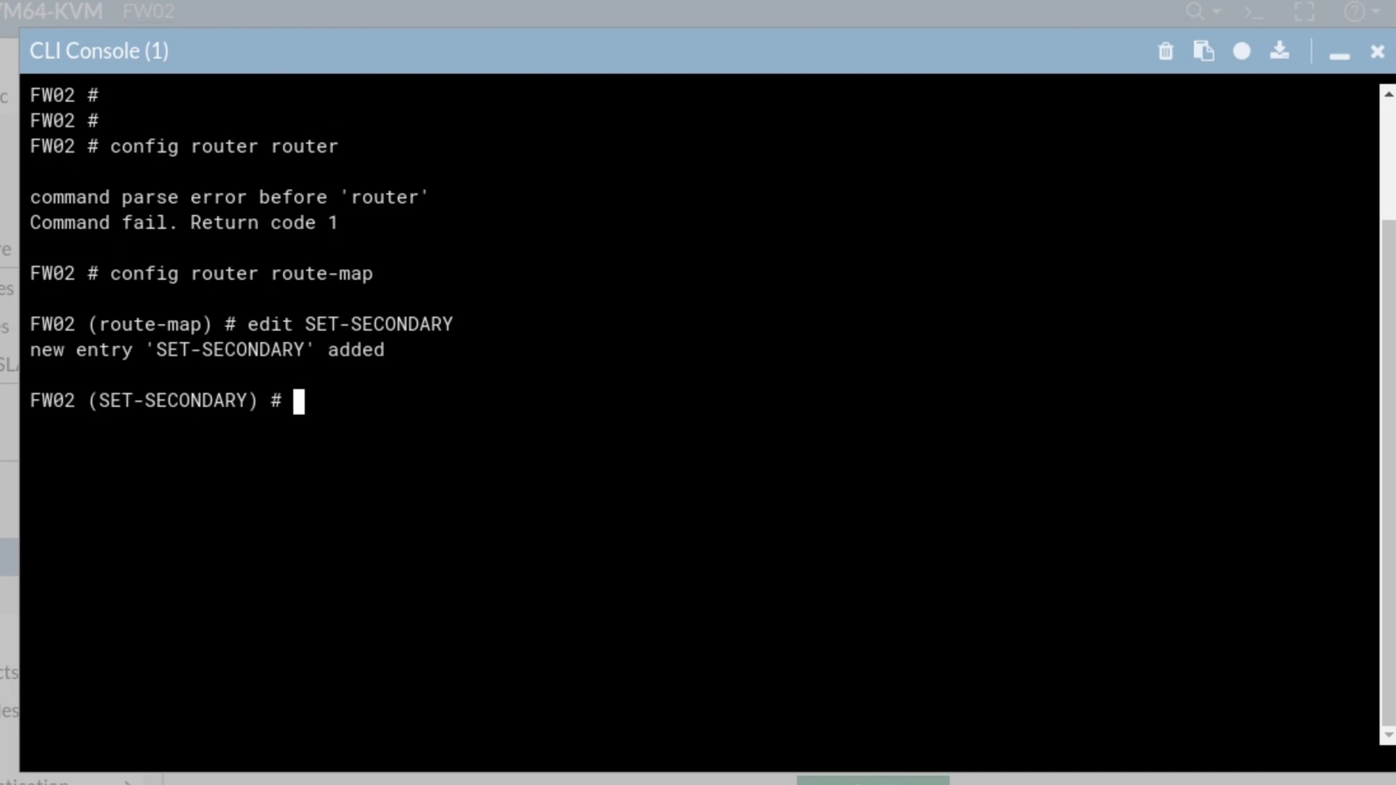
type("config rule")
type("ed")
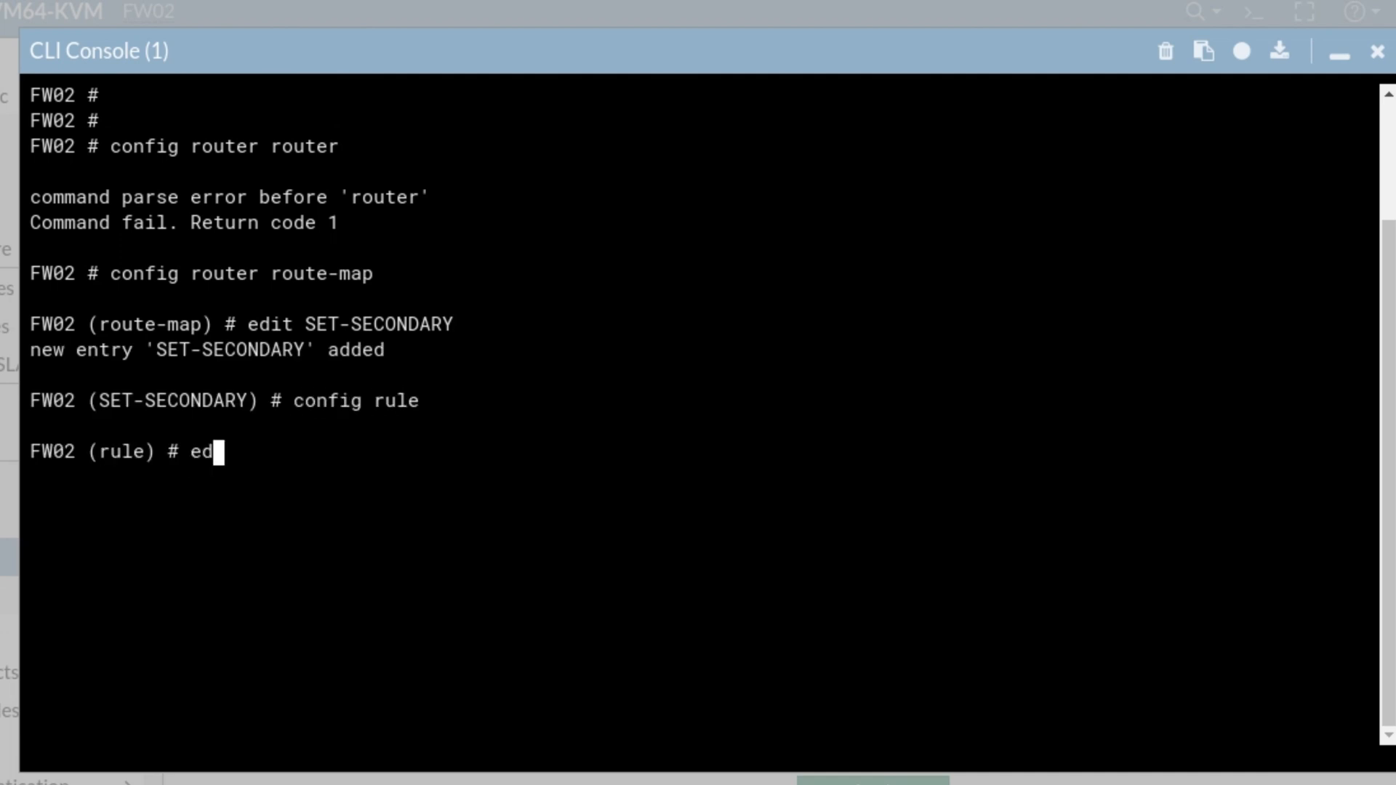
type("it 1")
type("set")
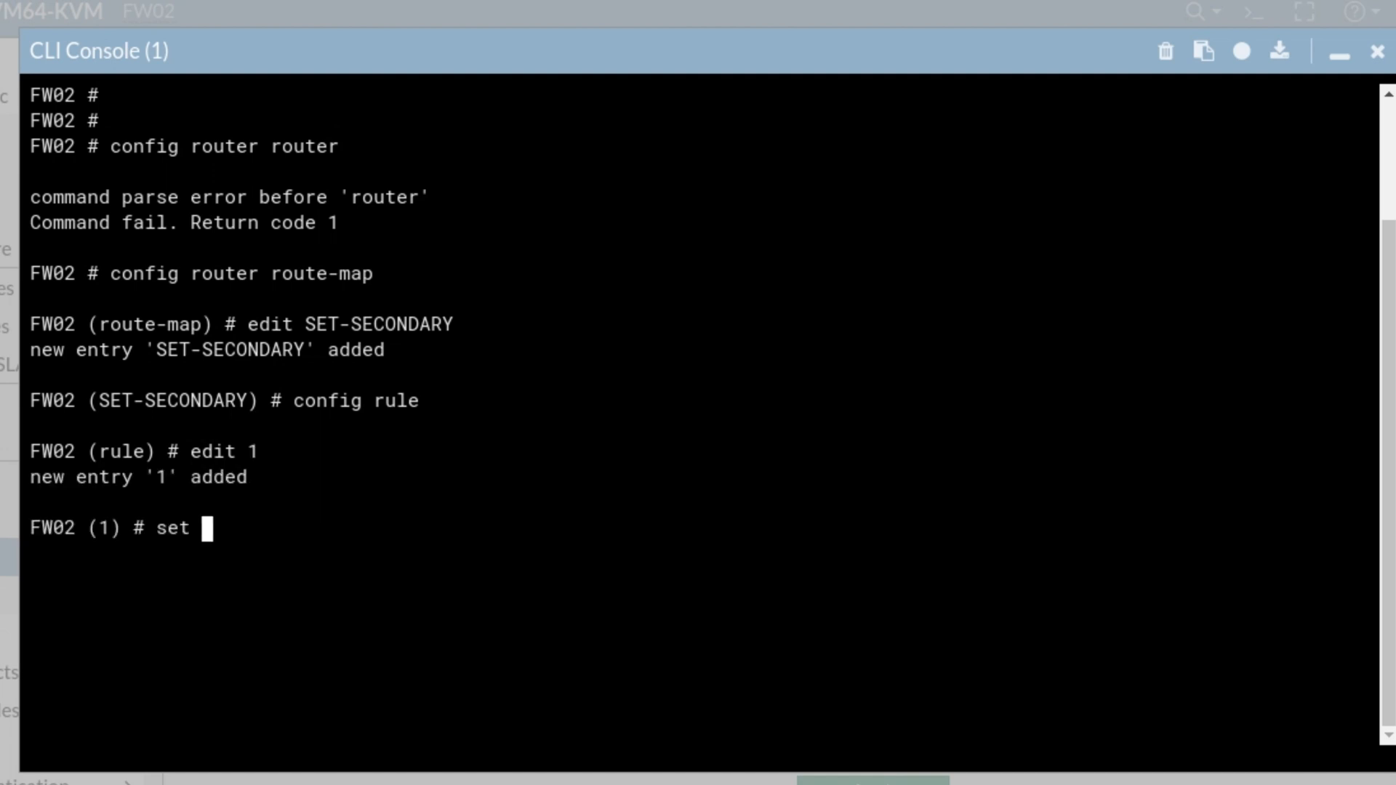
type("match-")
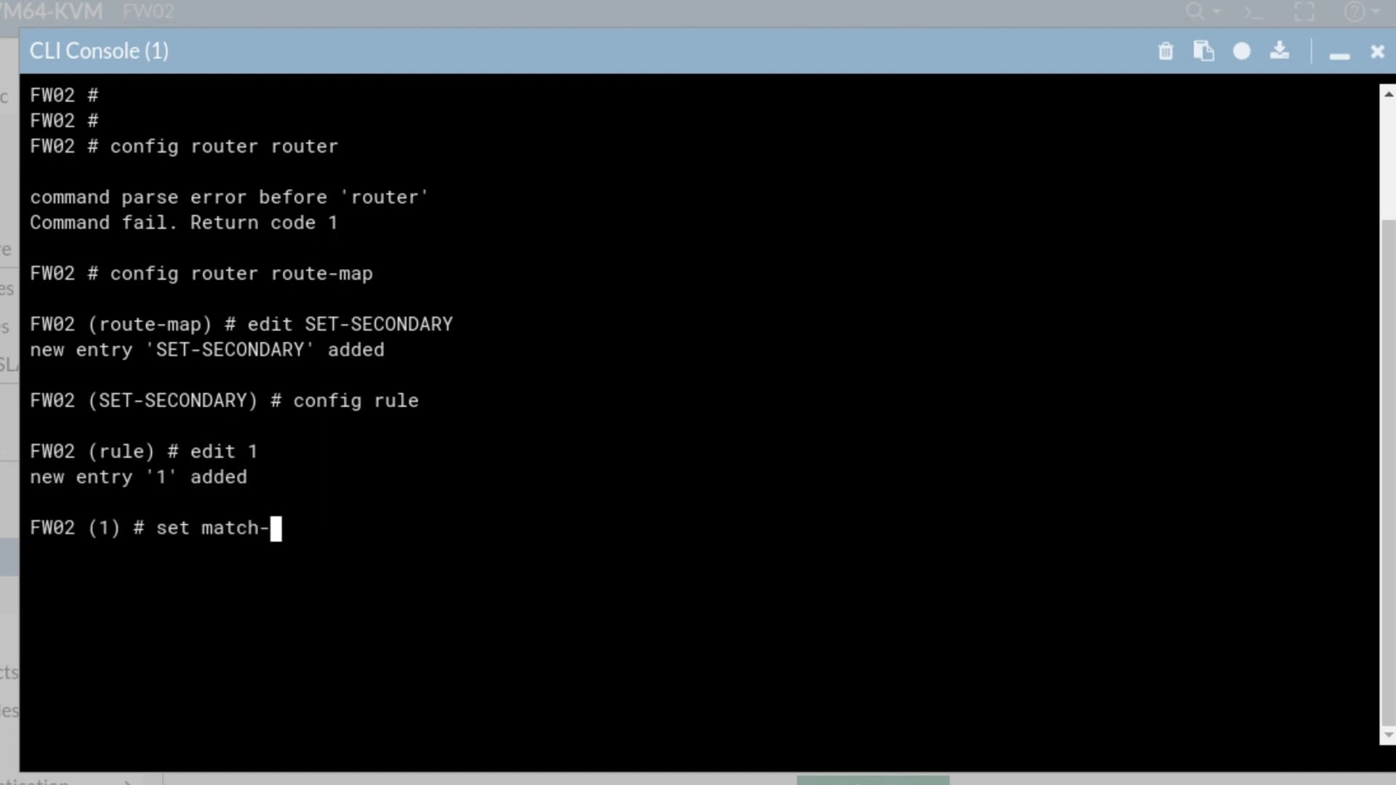
type("ip-address n")
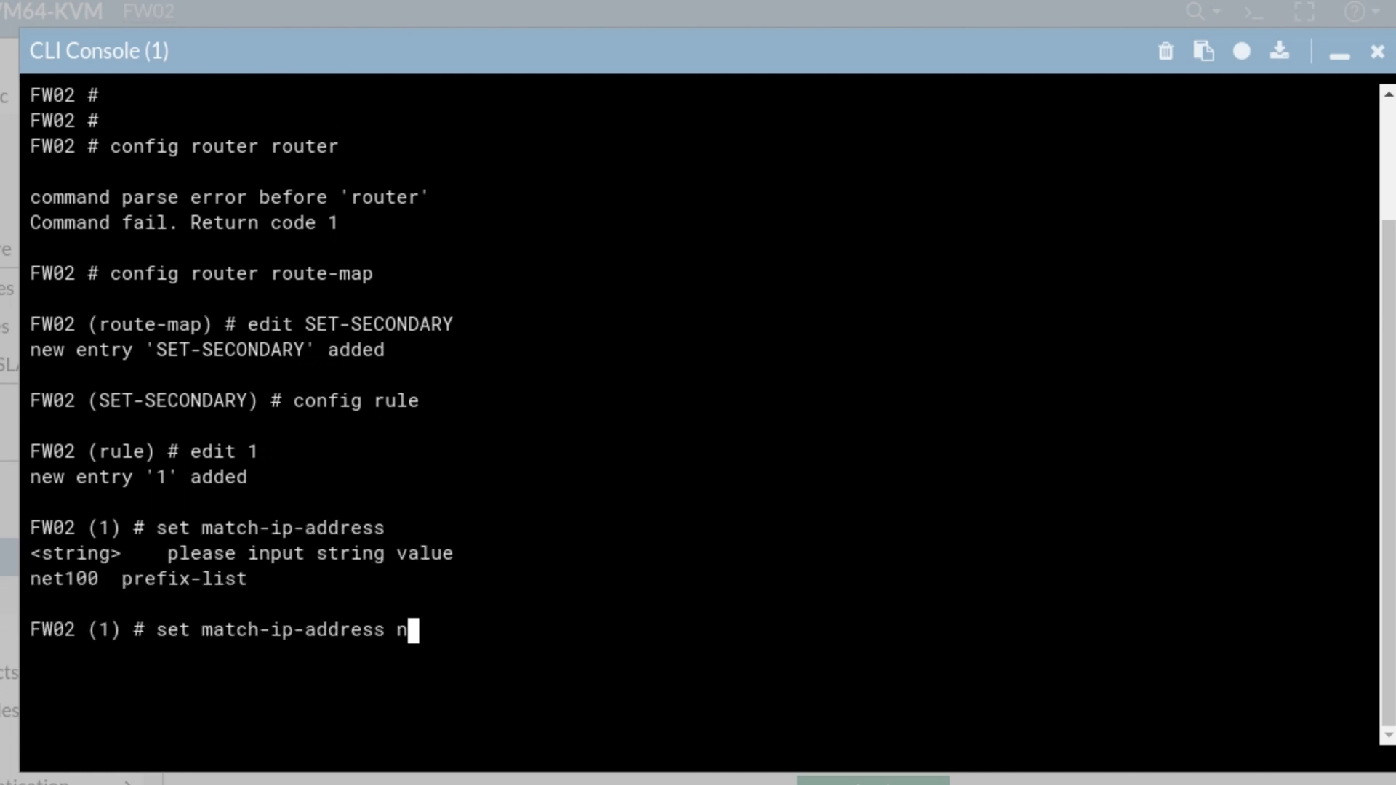
key("Enter")
type("set")
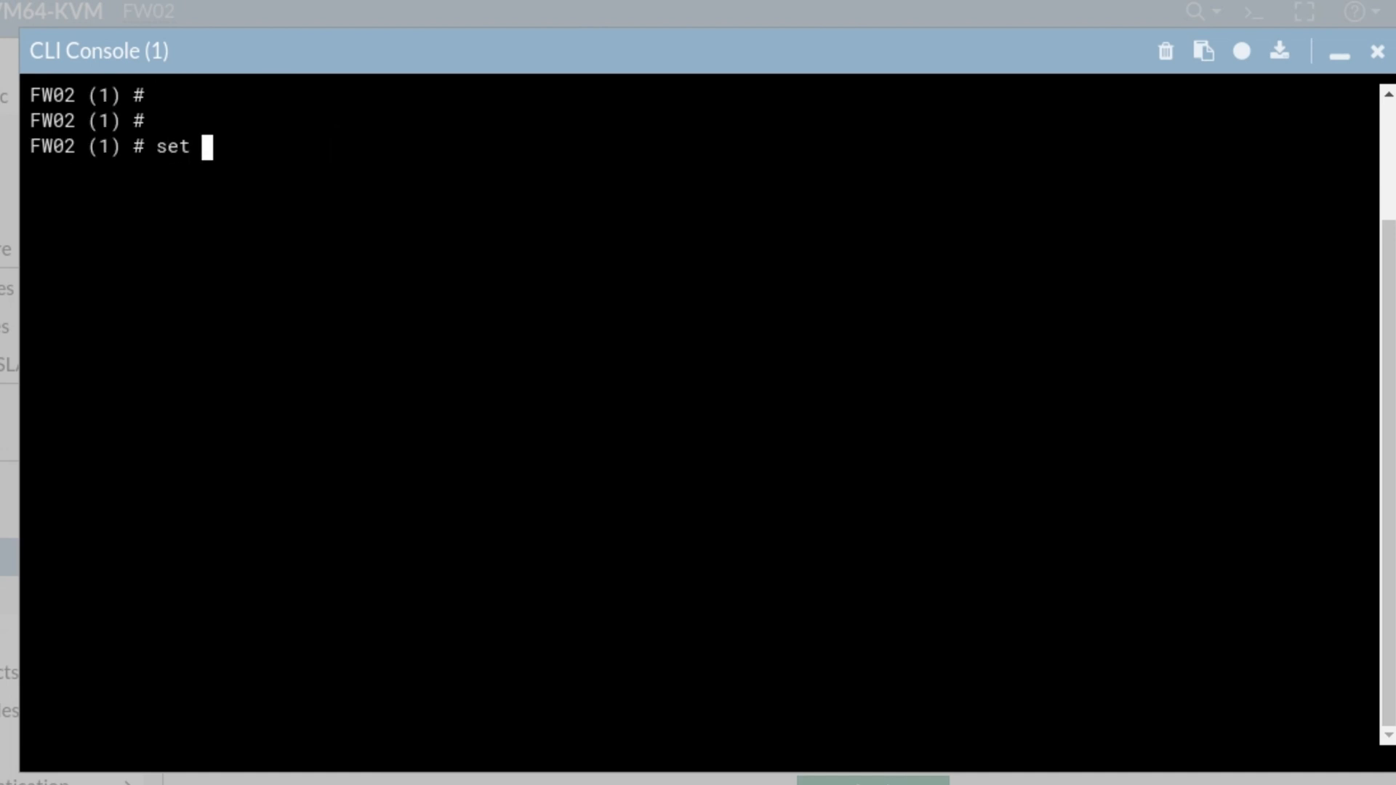
type("as-pas")
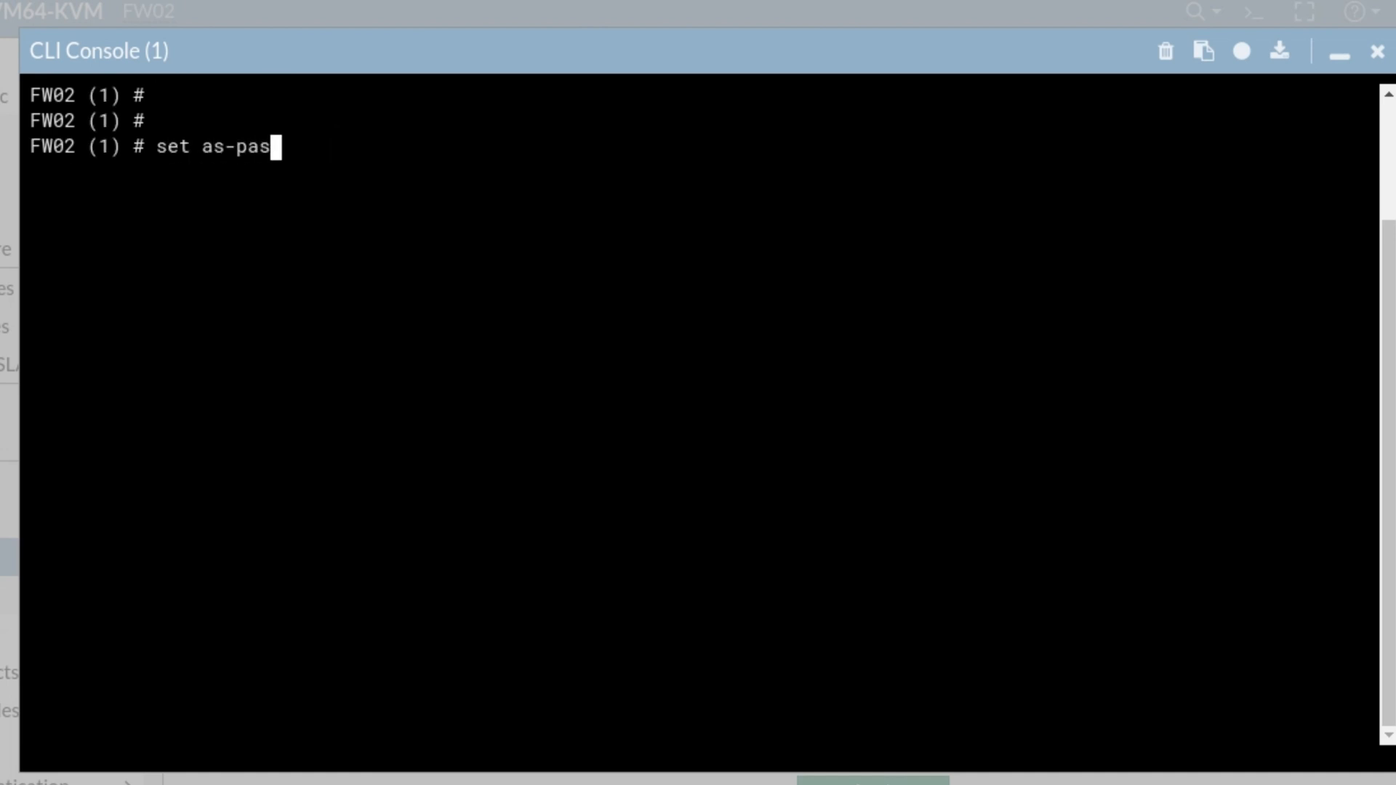
type("et-aspath-action prepend")
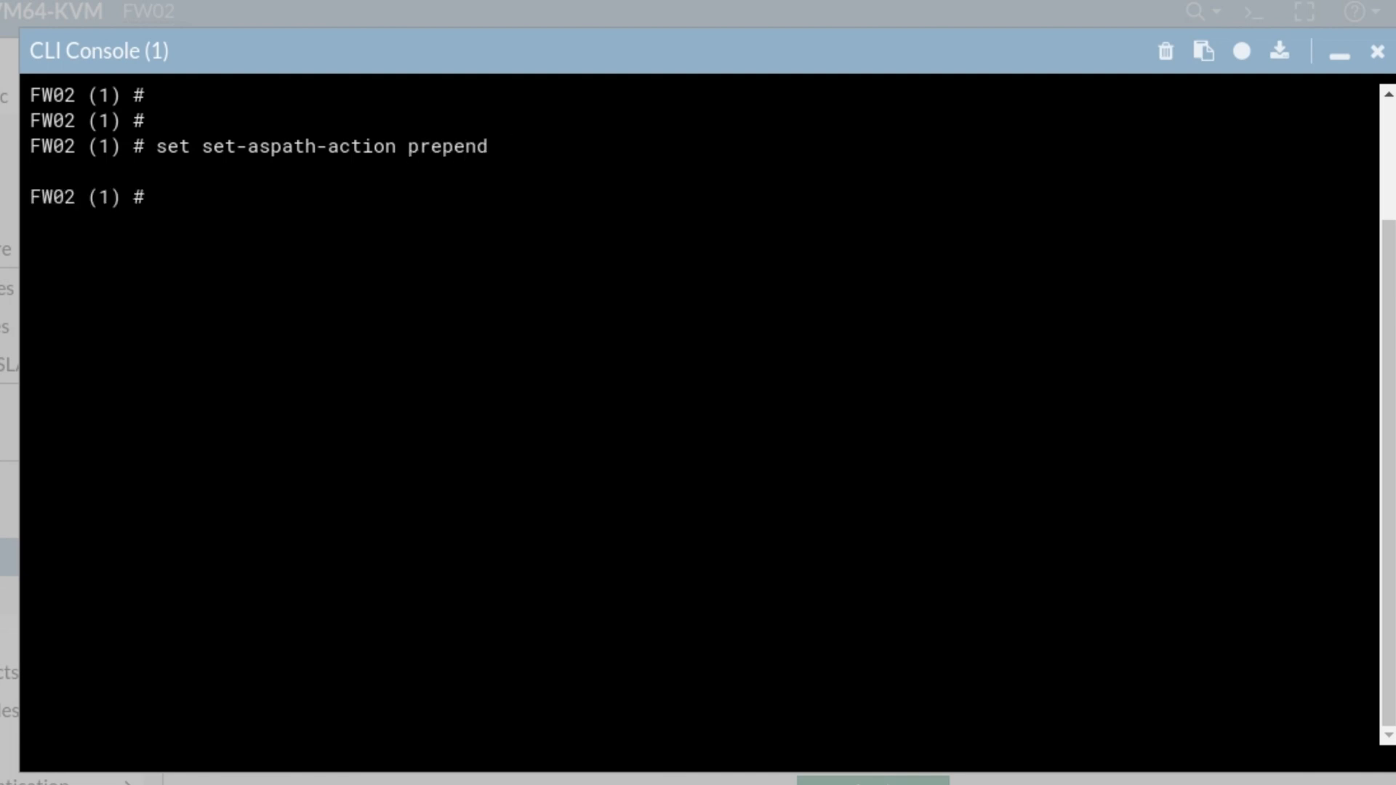
type("set set")
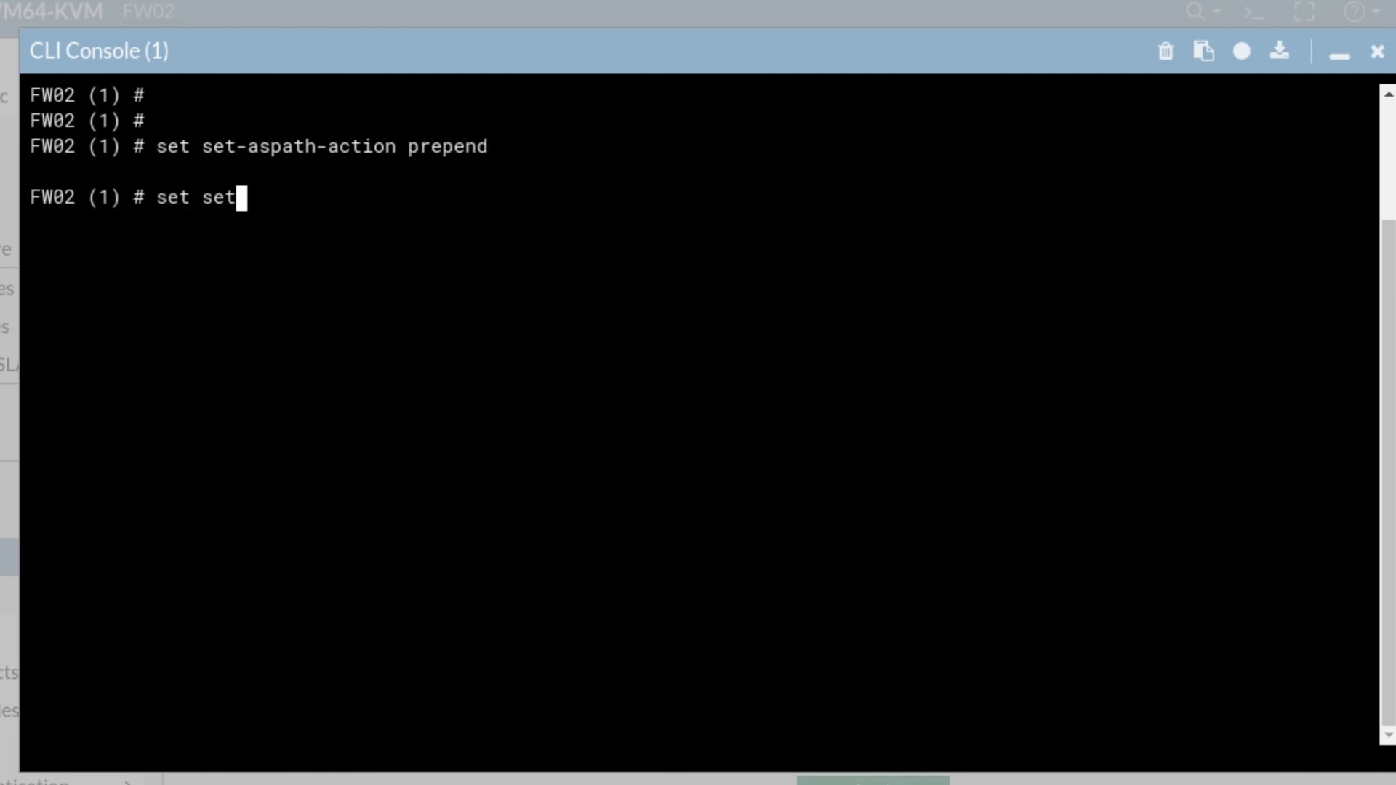
type("-aspath")
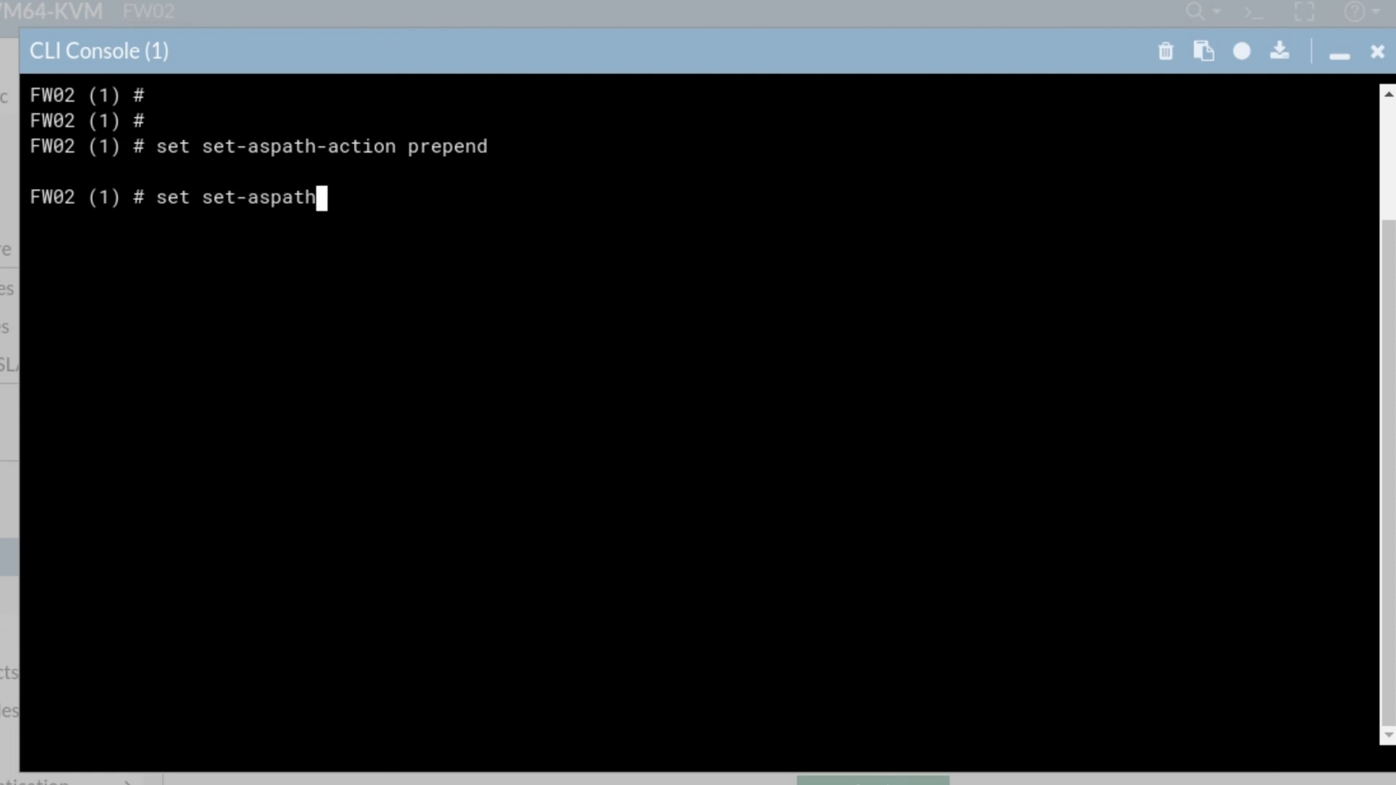
type("\"")
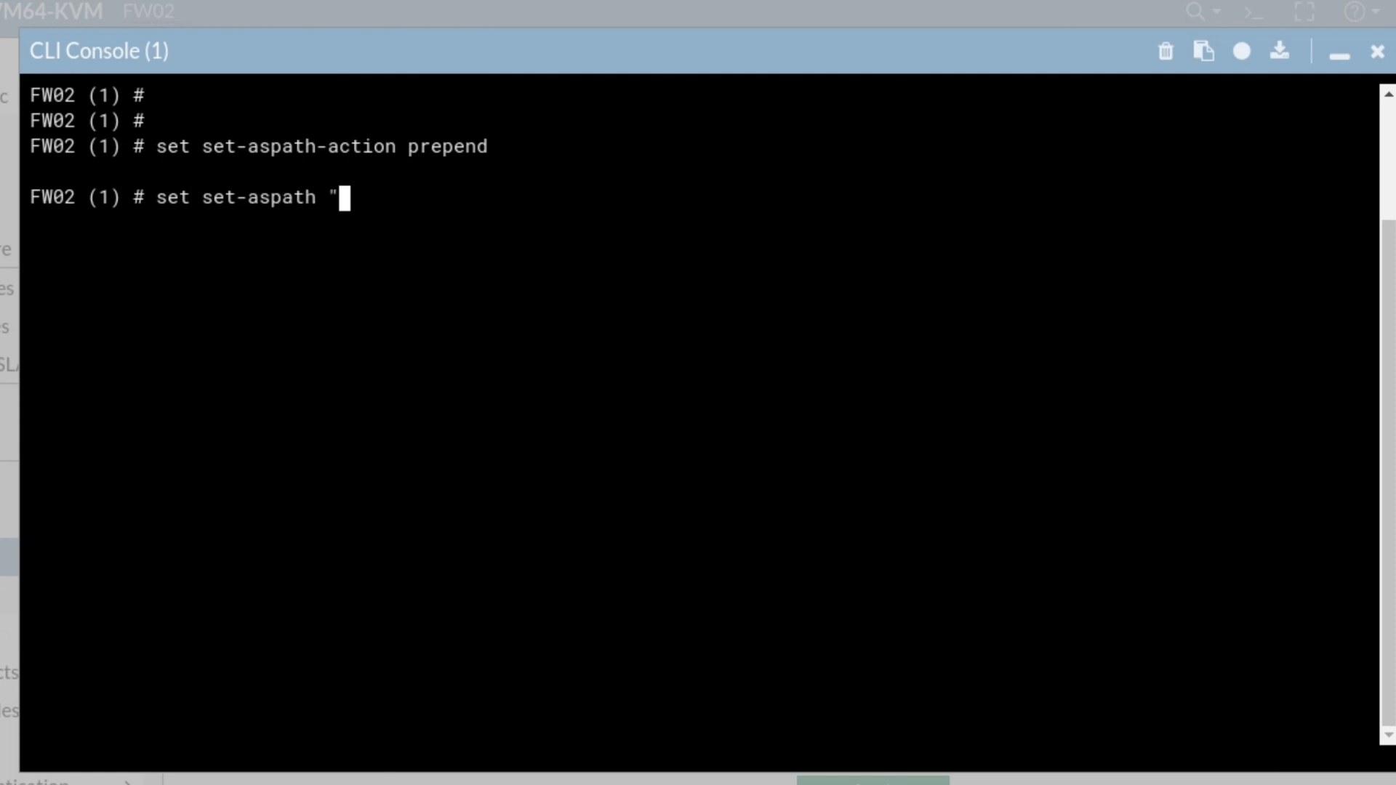
type("1000")
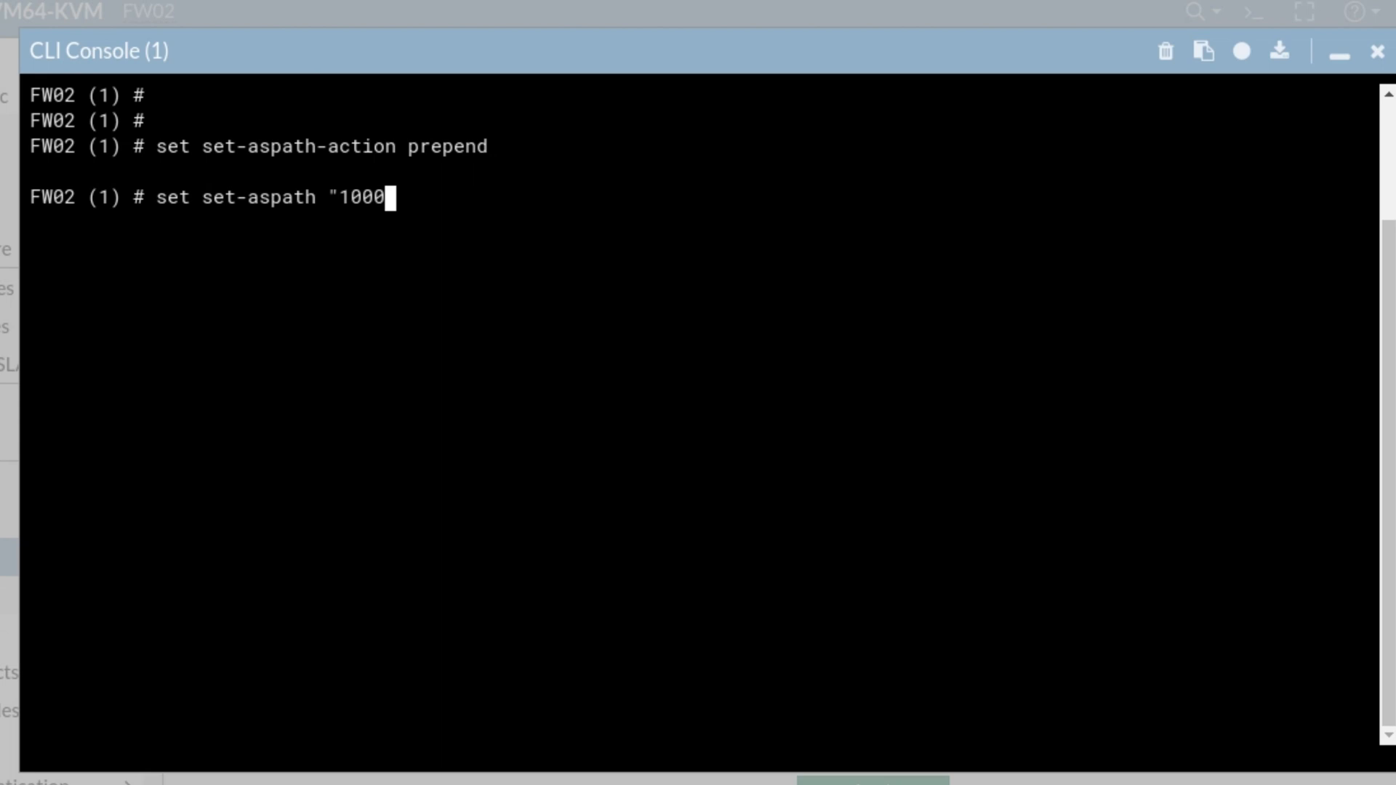
key("space")
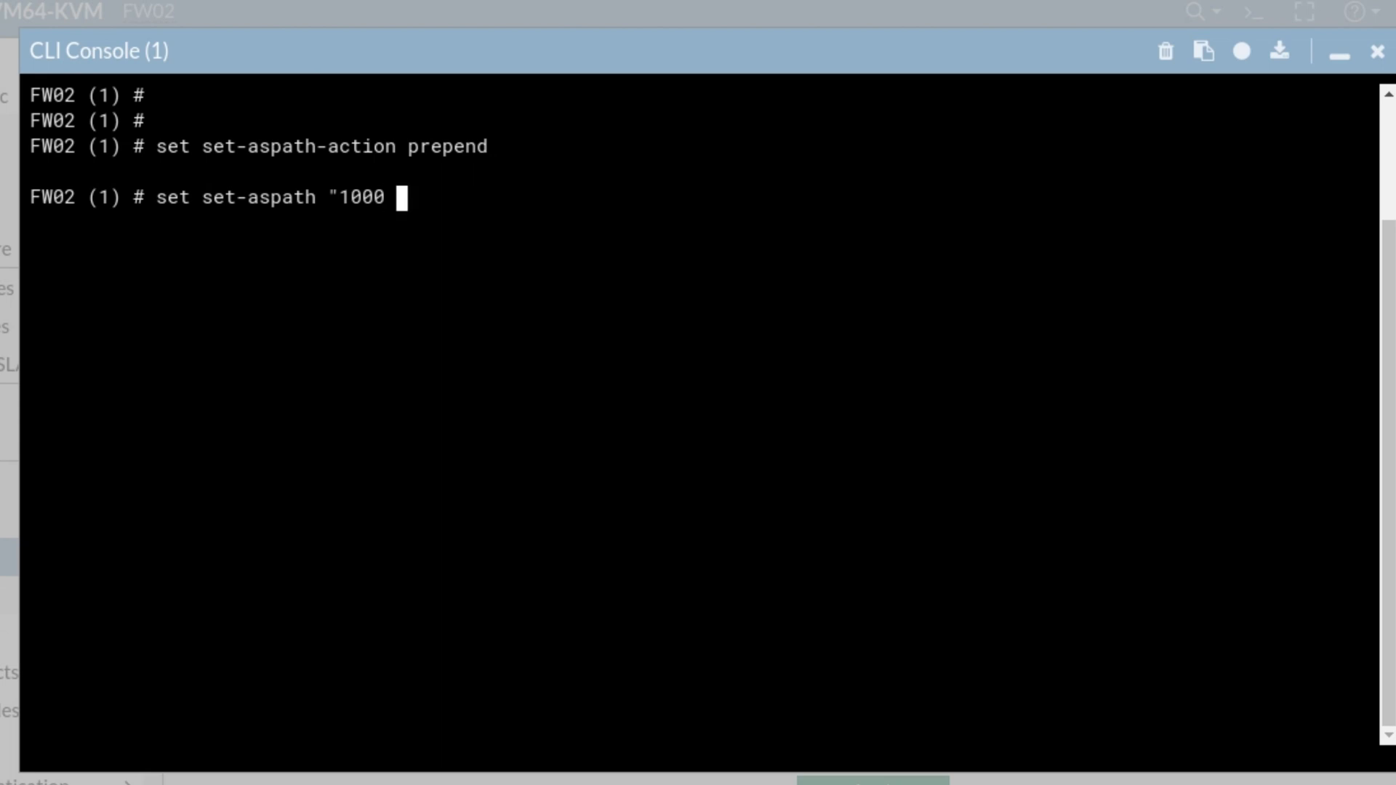
type("2000")
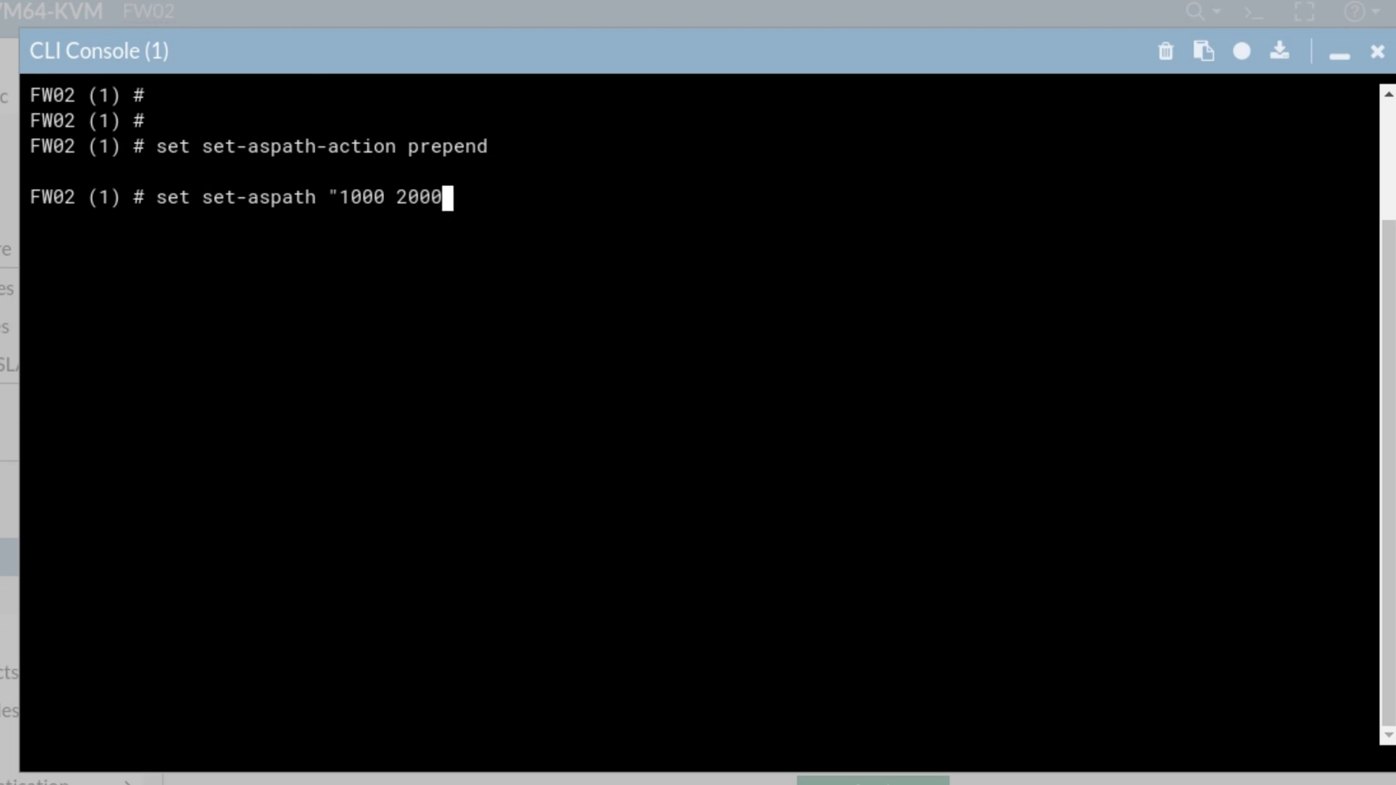
type("3000")
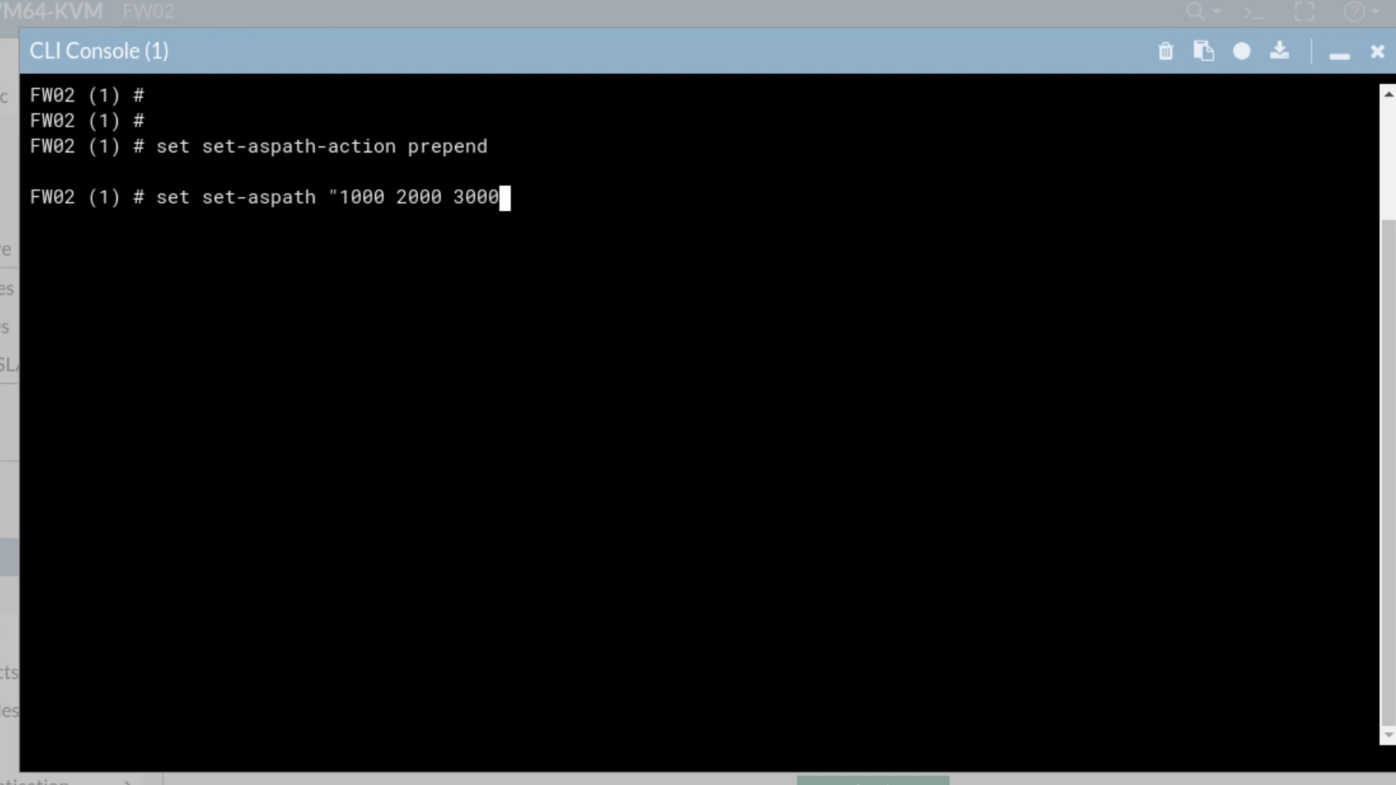
type("4000\"")
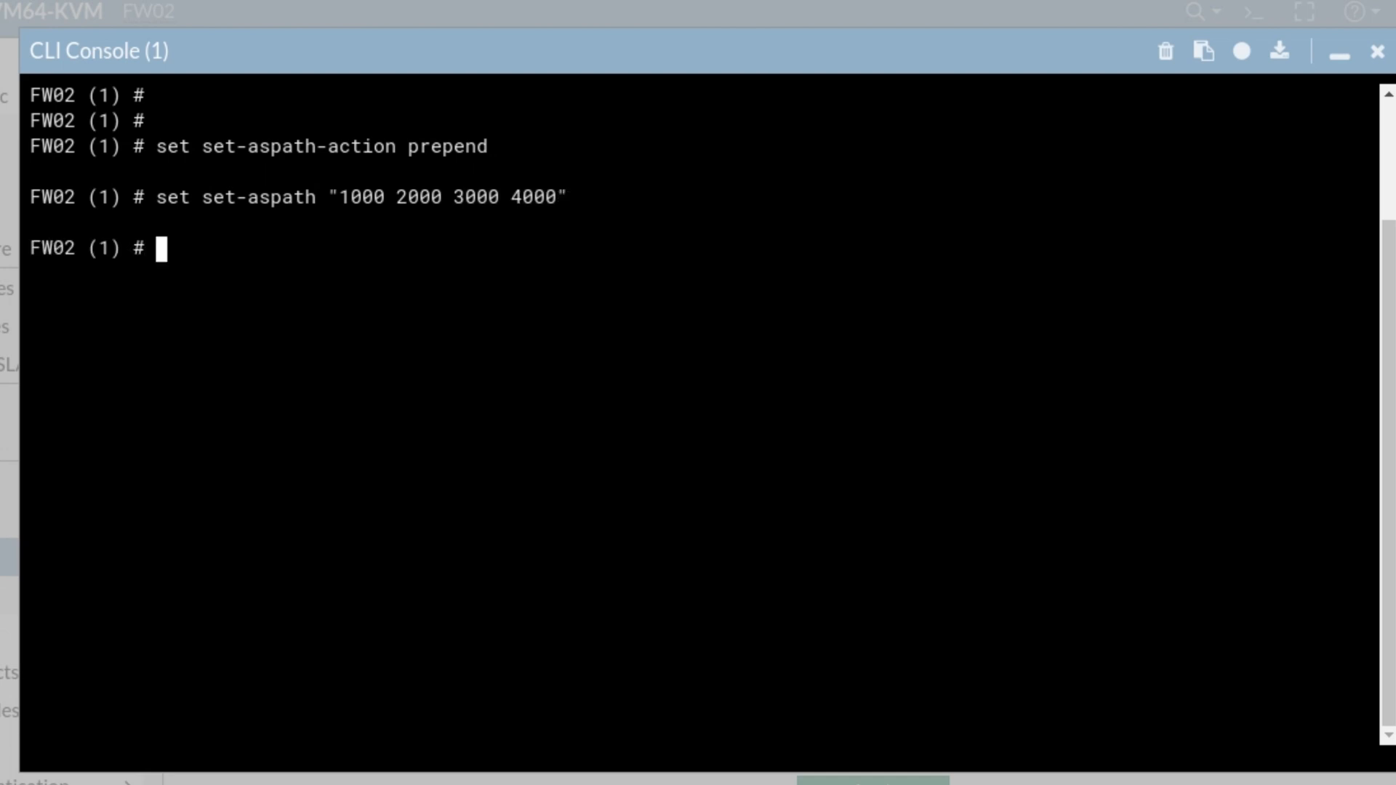
type("end")
type("sh")
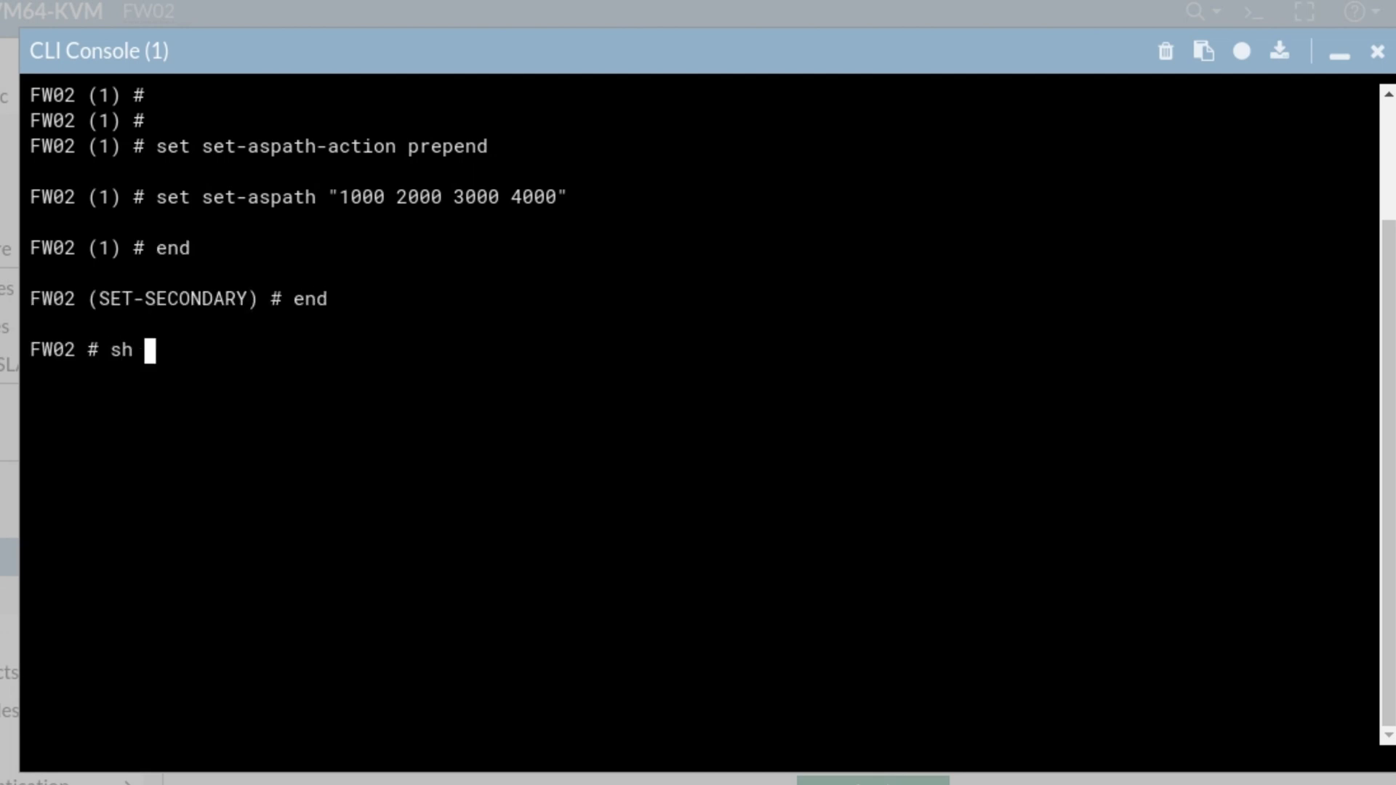
Show the SET-SECONDARY route-map configuration and enter the router bgp configuration
type("router bg")
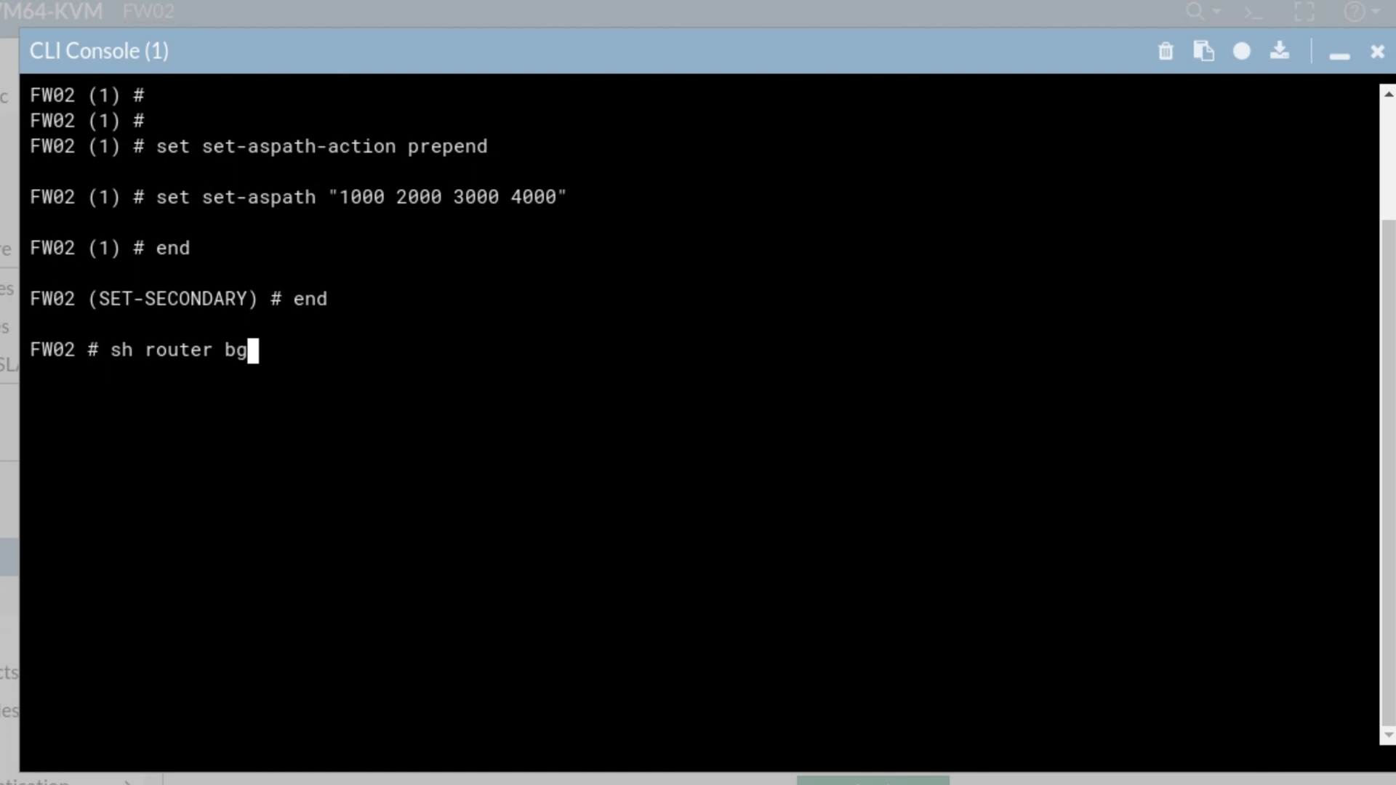
key("BackSpace")
type("route-map")
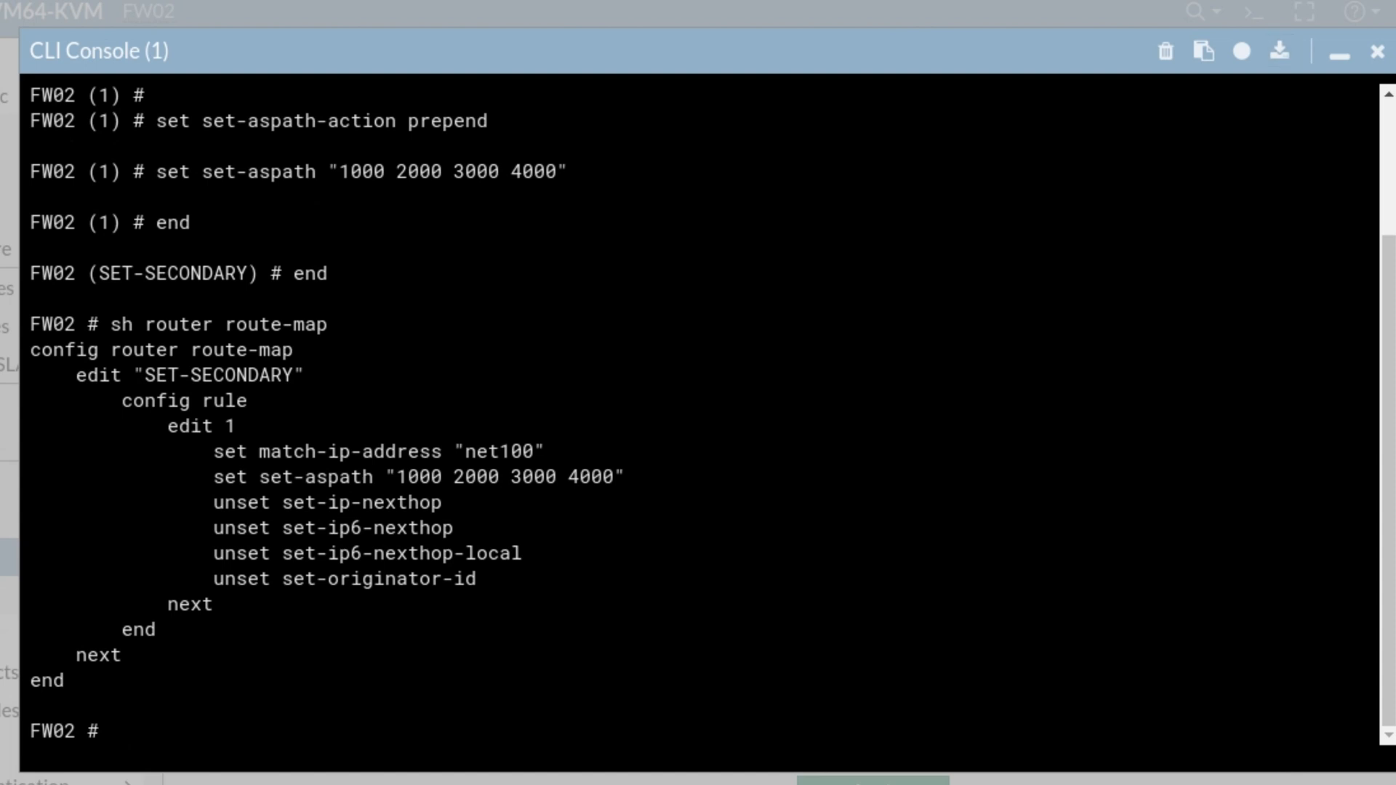
type("config")
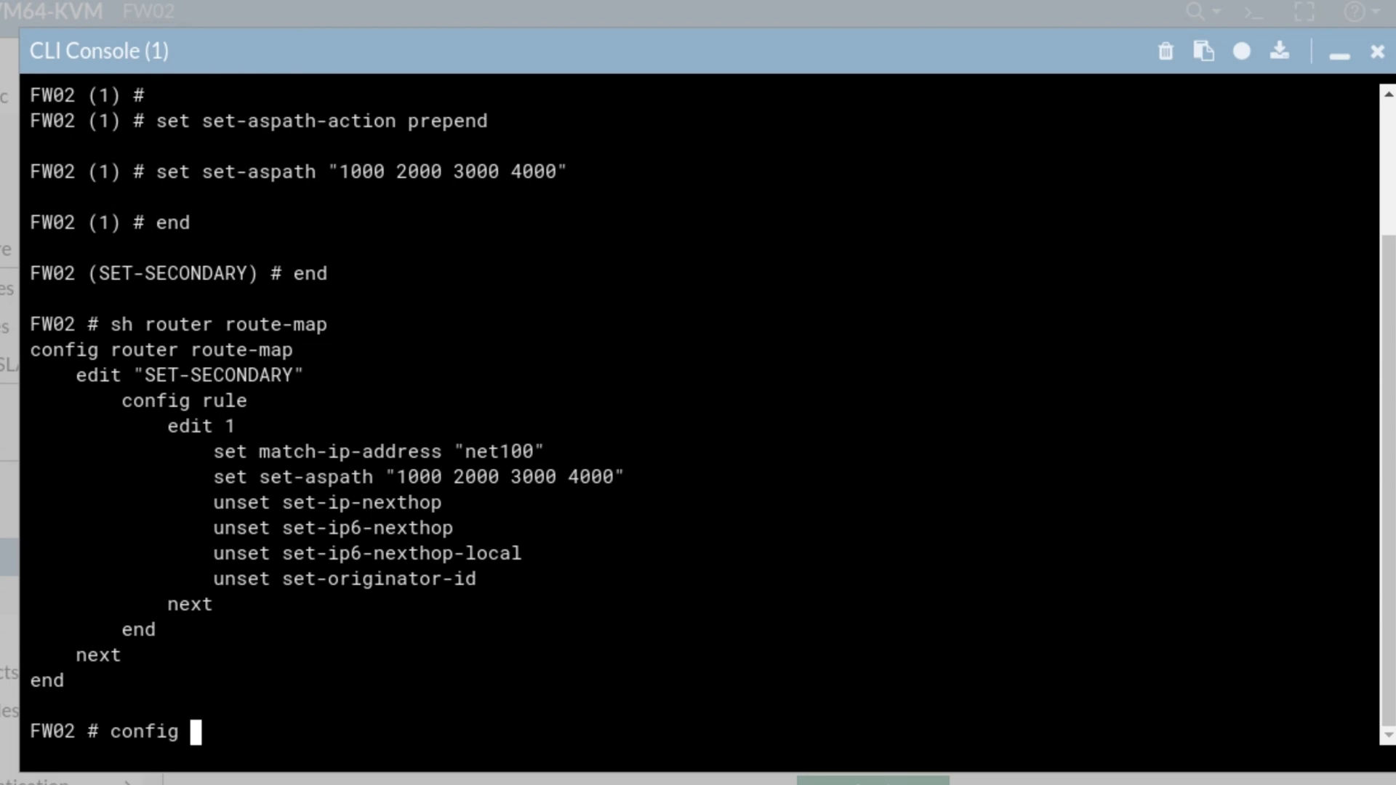
type("router bgp")
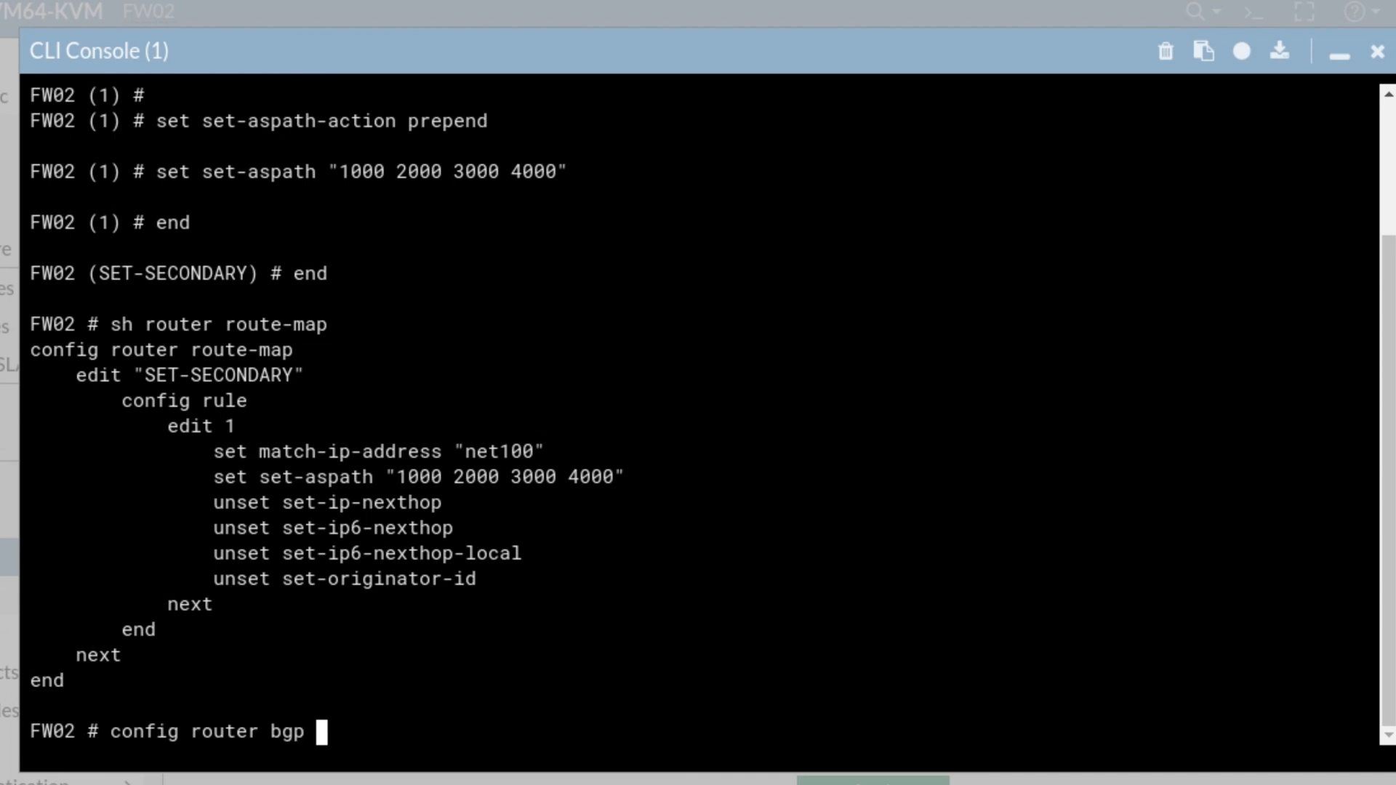
Set route-map-out SET-SECONDARY on BGP neighbors 10.160.30.2 and 10.160.40.2
type("config neighbor")
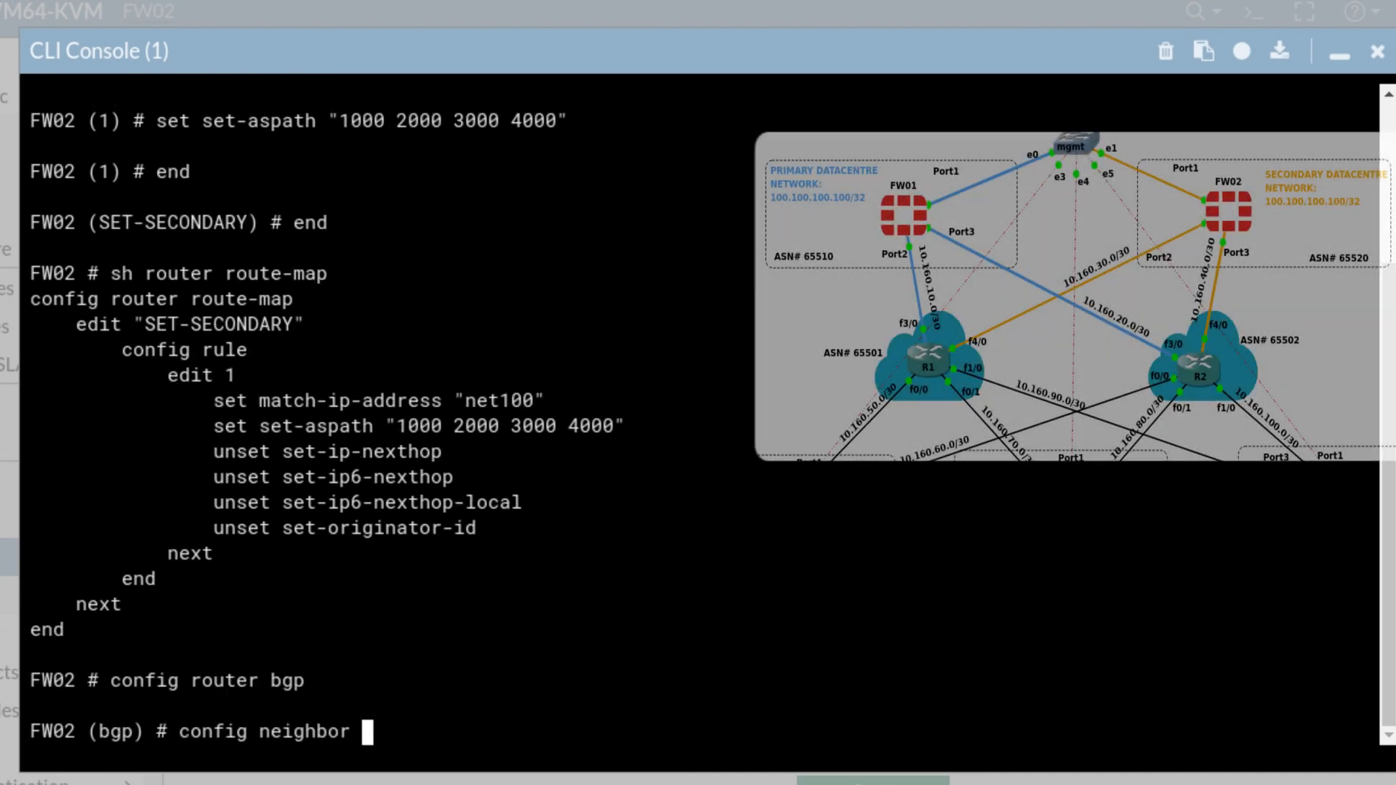
type("edit 10.160.30.2")
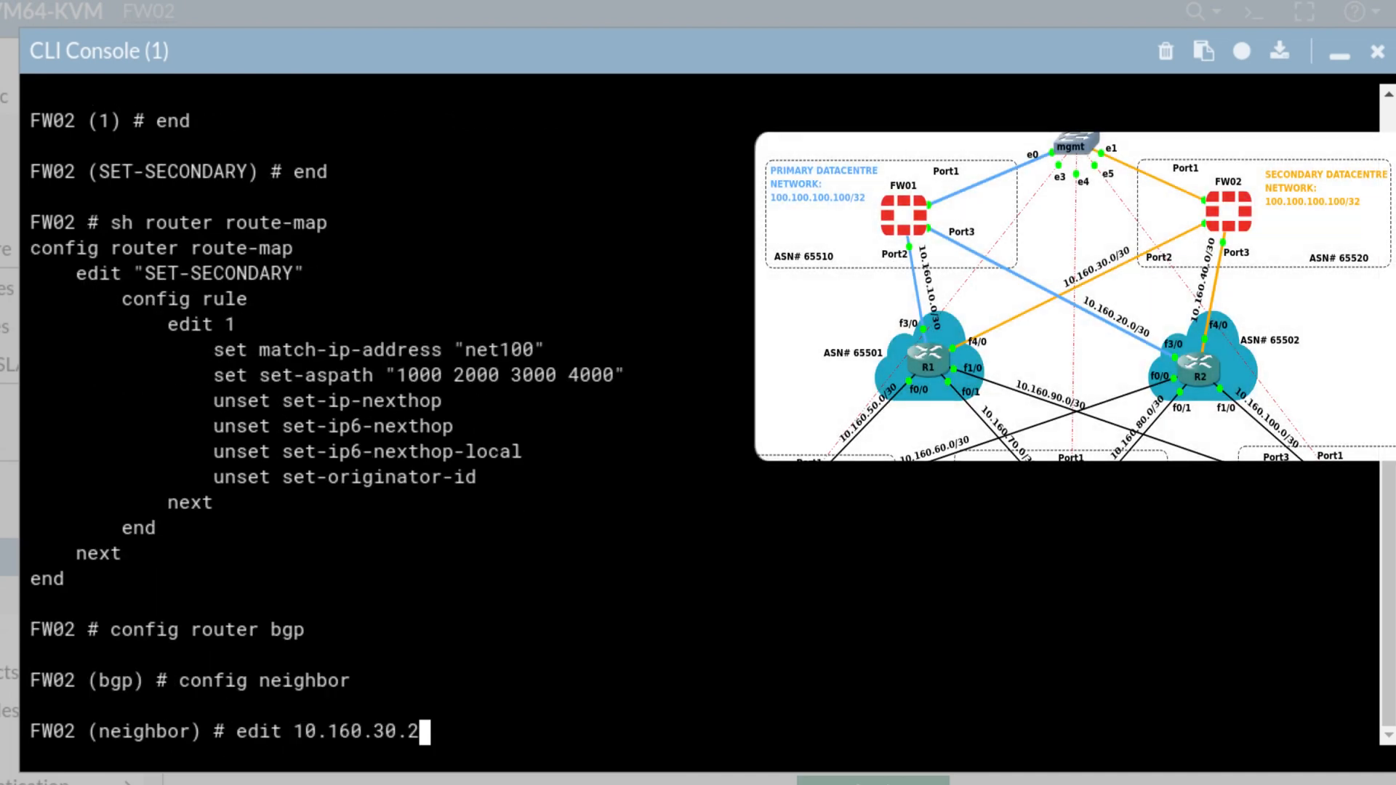
type("set")
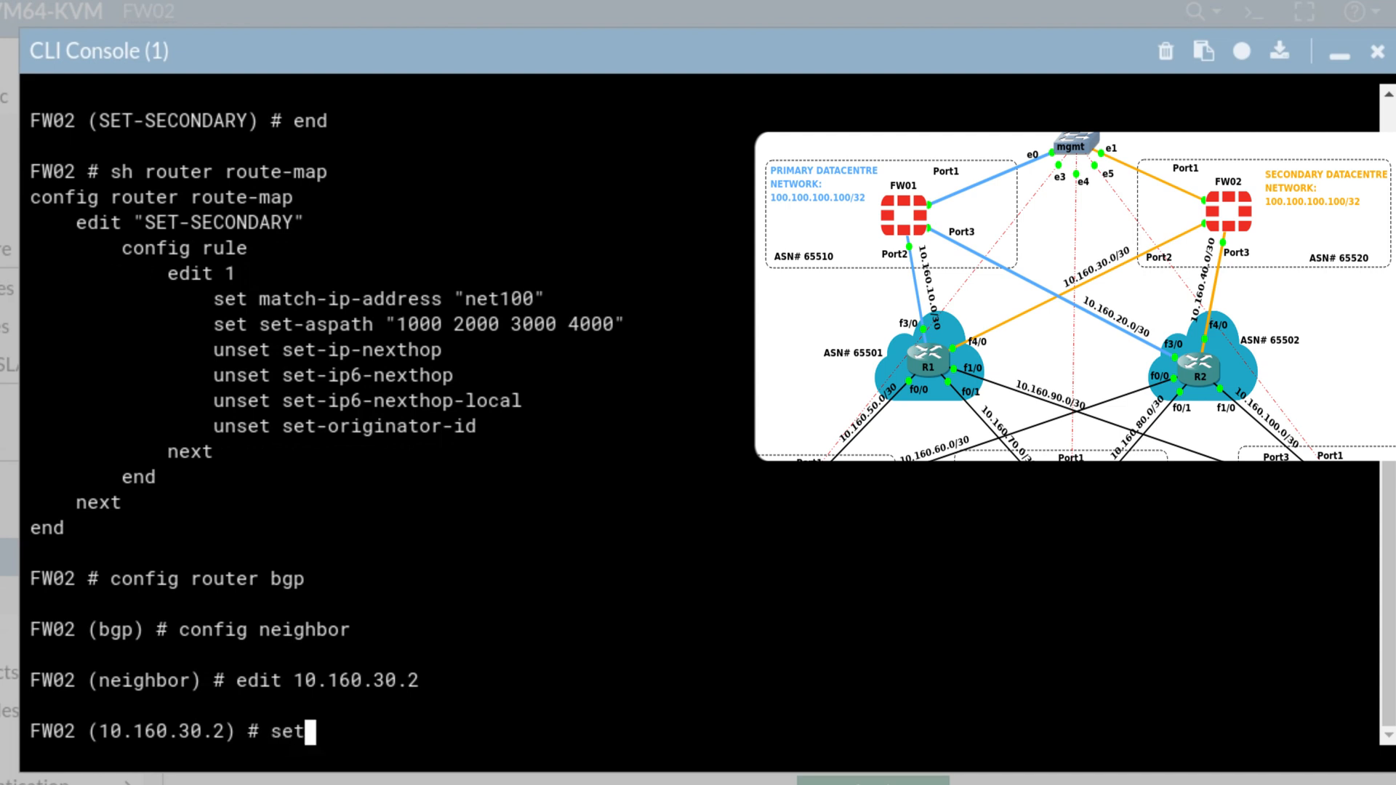
type("route-map-in6")
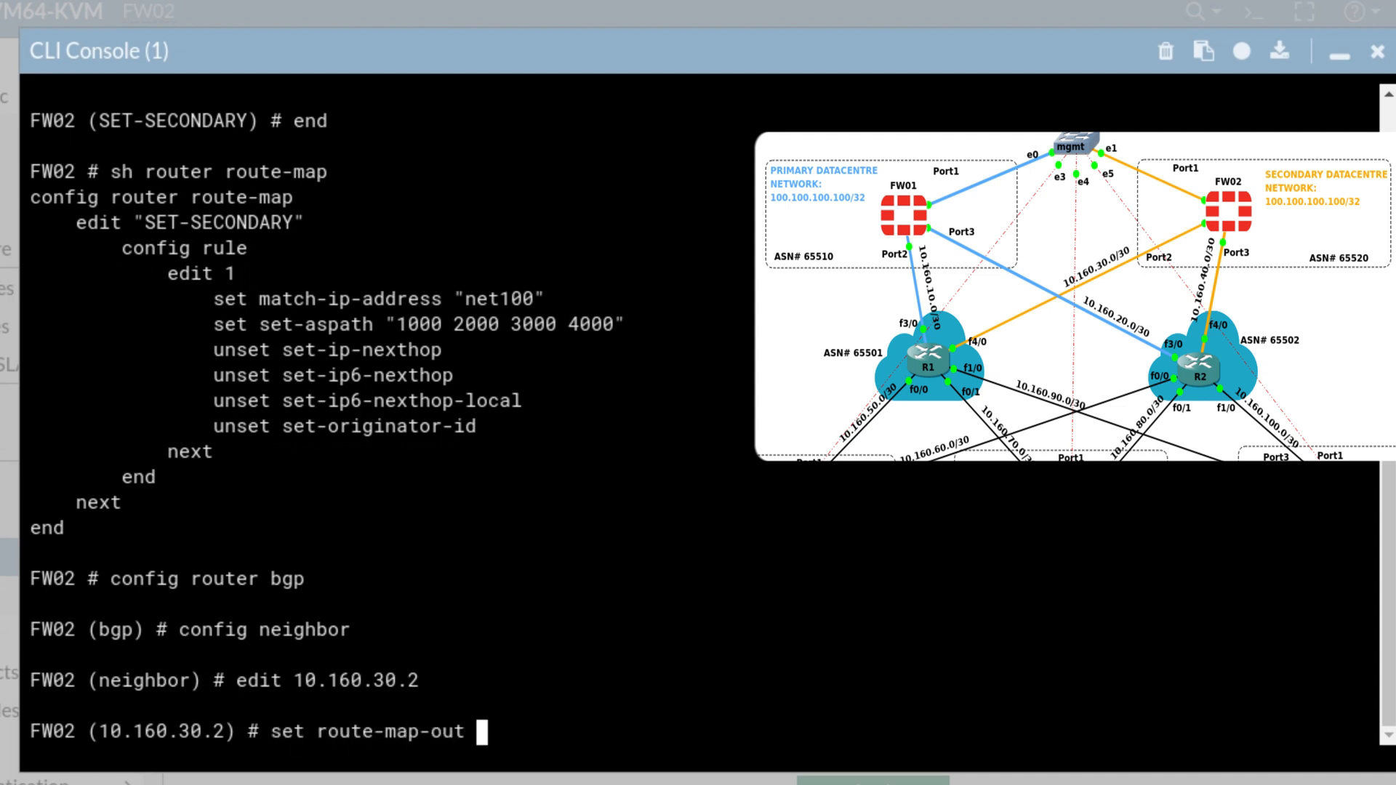
type("SET-SECONDARY")
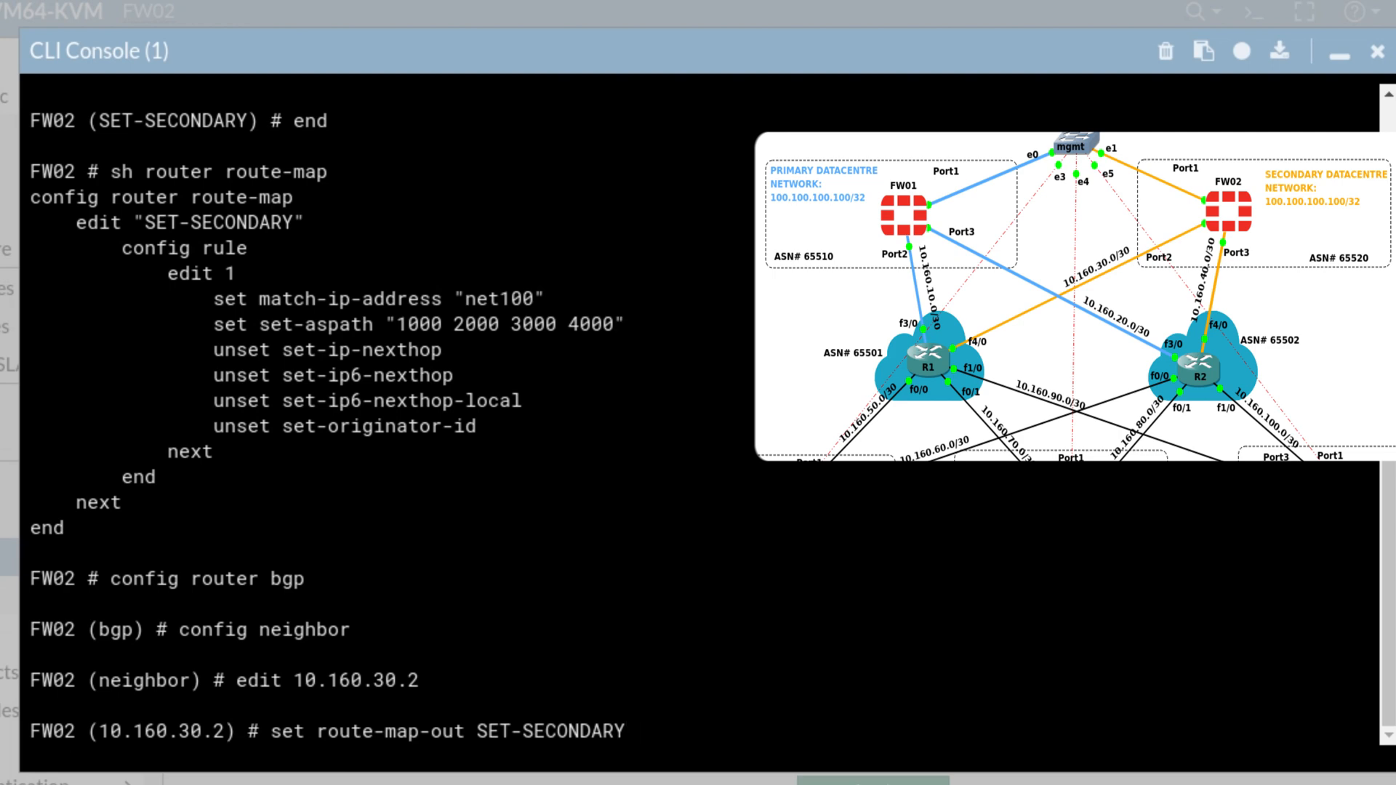
type("next")
type("edit 10.160.40.2")
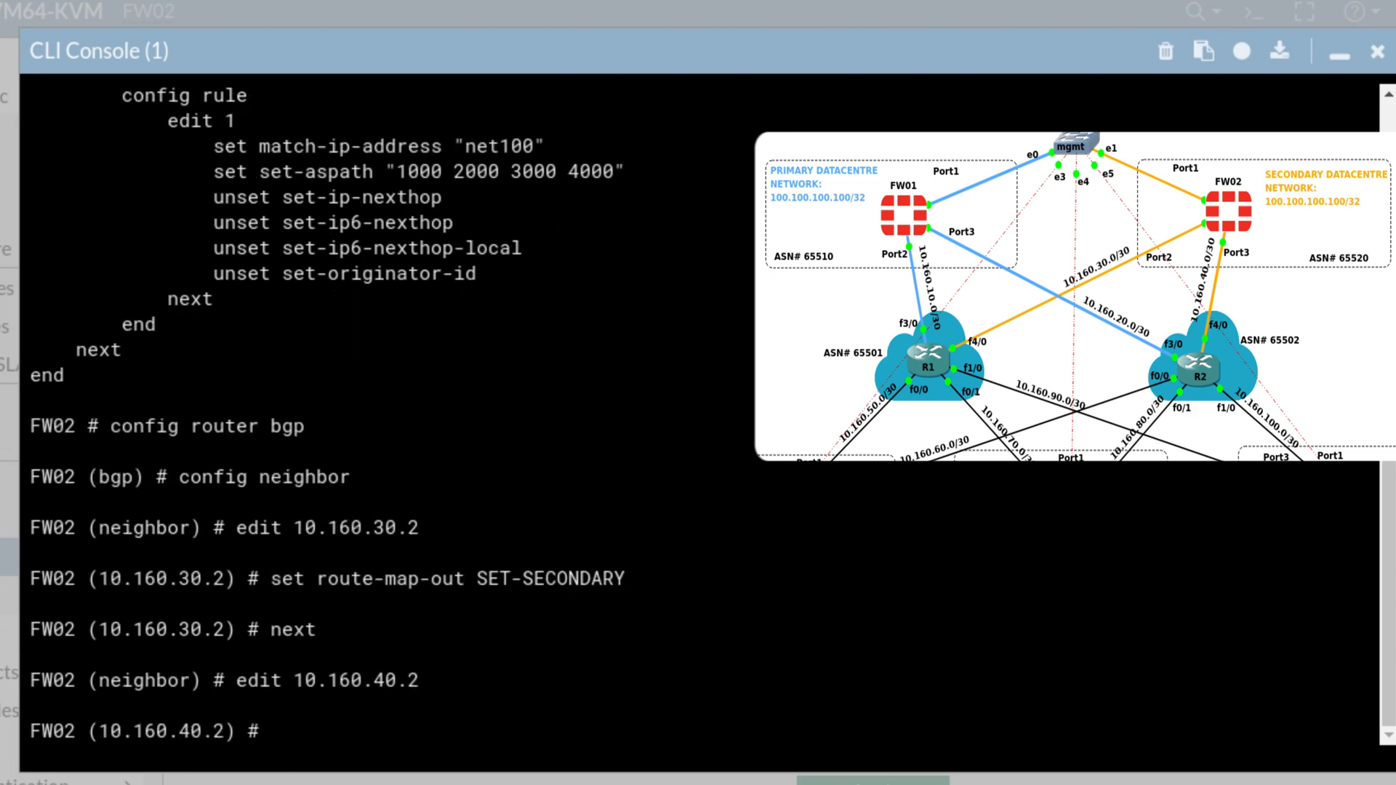
type("set r")
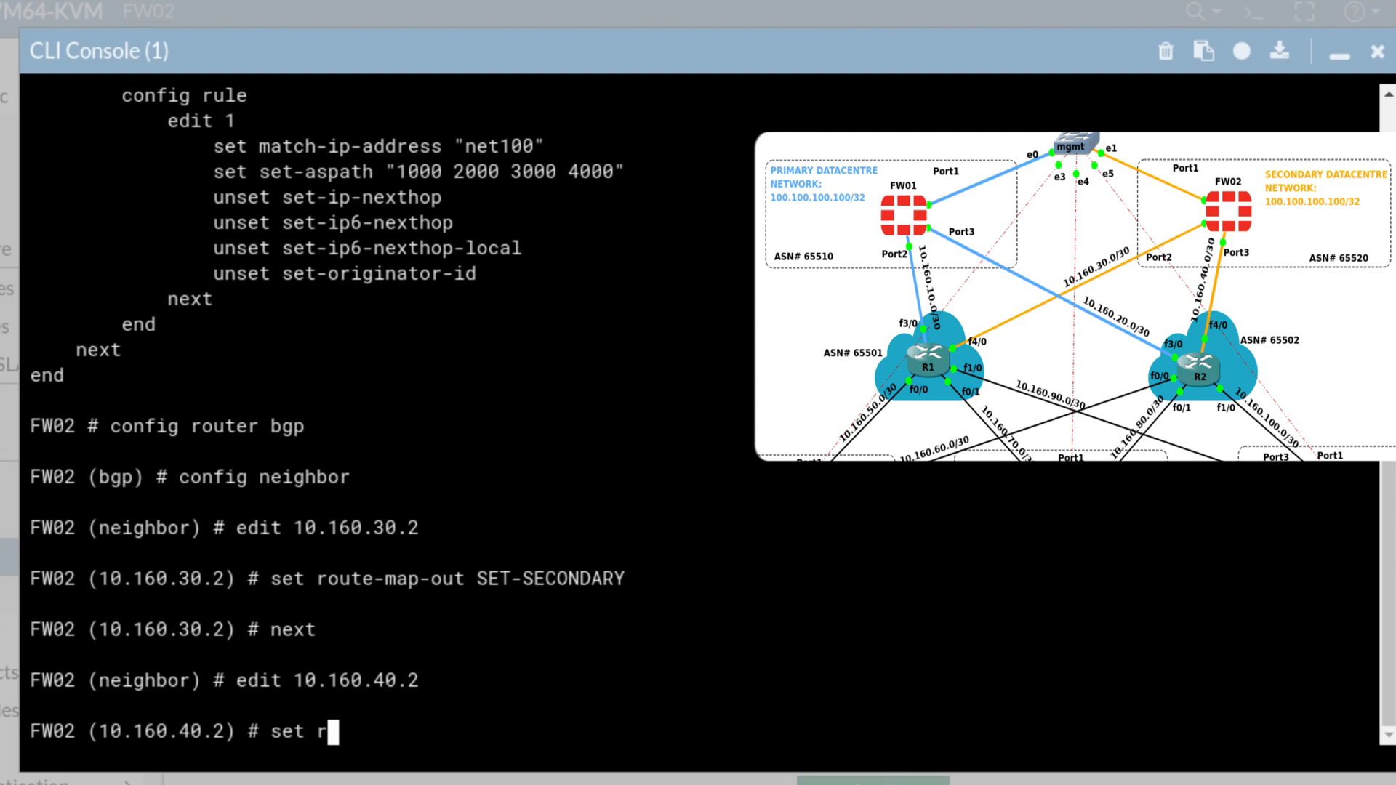
type("oute-map-out")
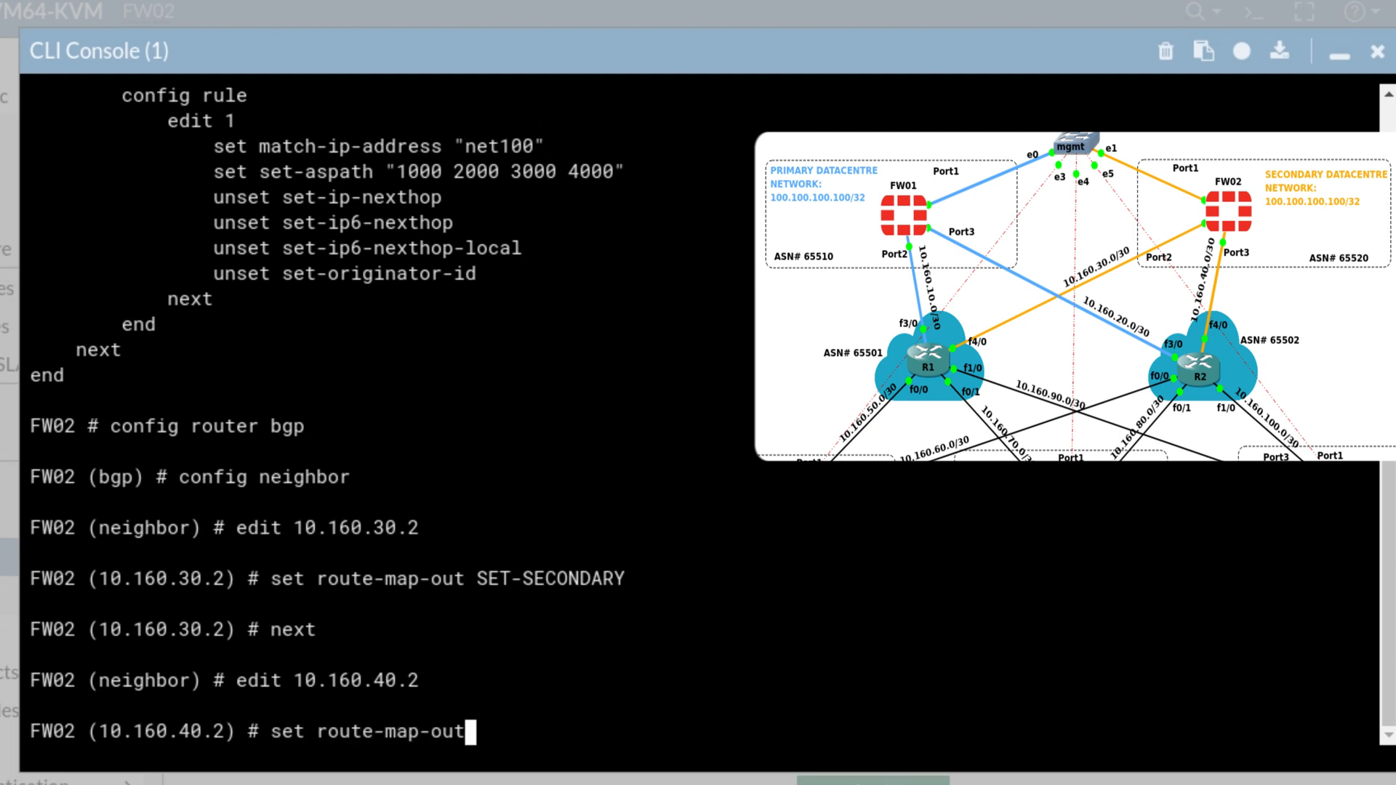
type("SET-SECONDARY")
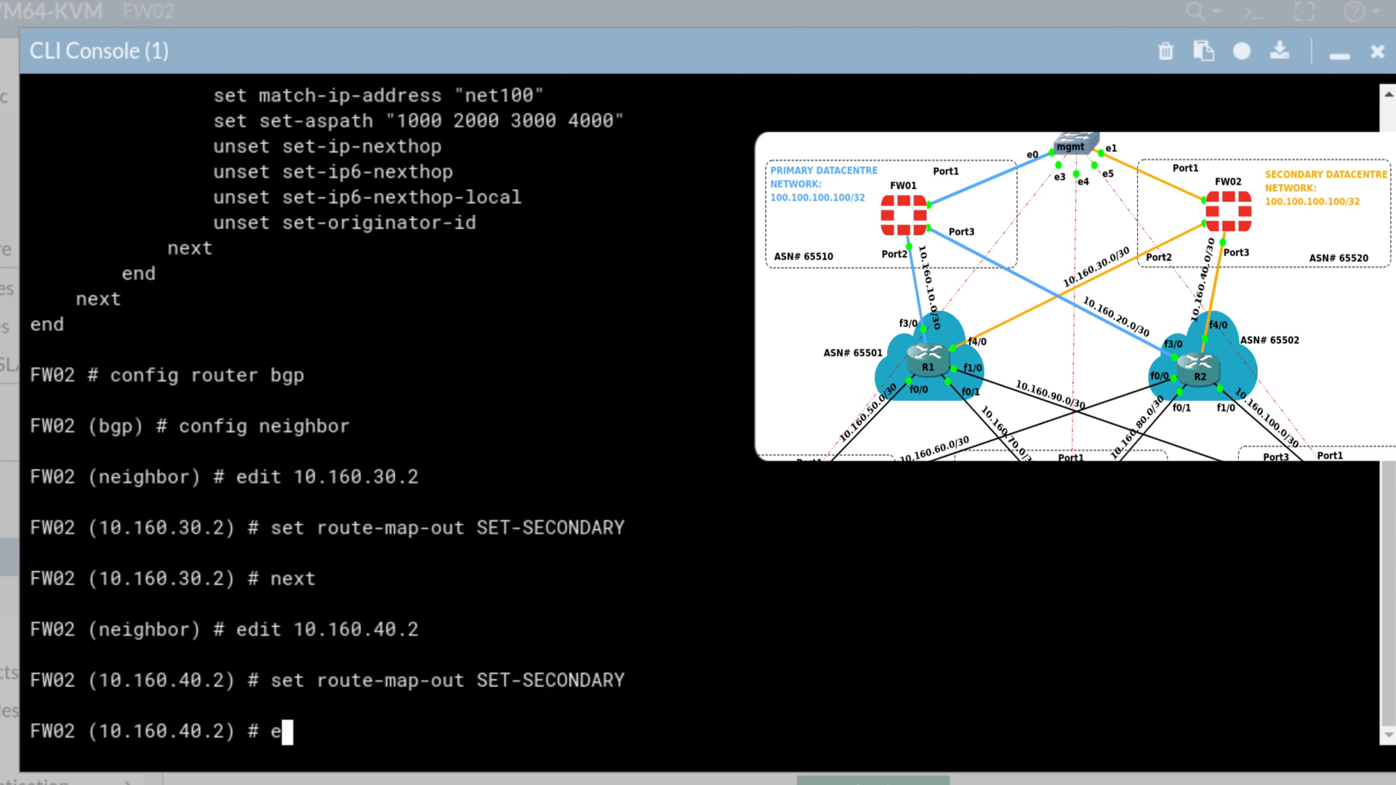
type("nd")
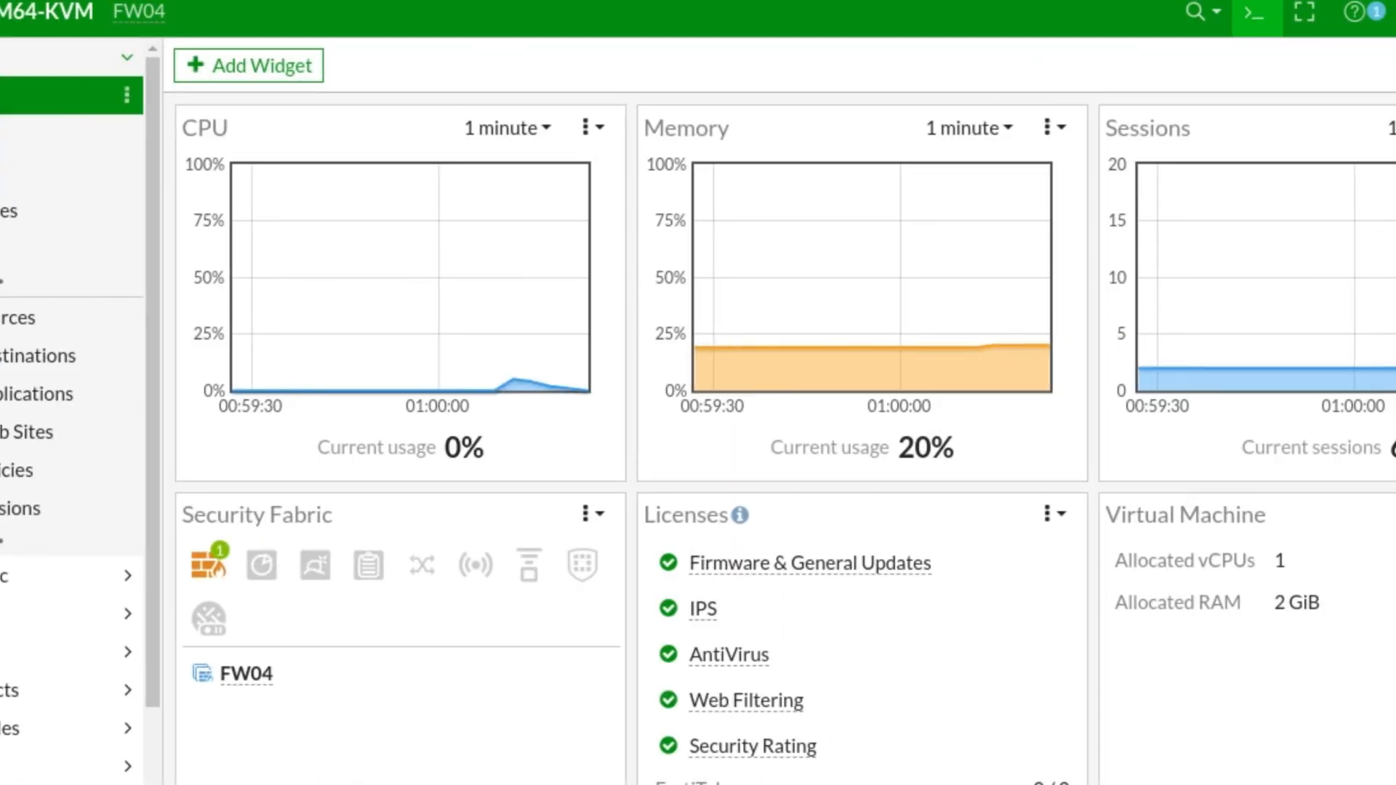
On FW04, look up BGP network 100.100.100.100 and highlight the best path via 10.160.70.2
left_click(1253, 11)
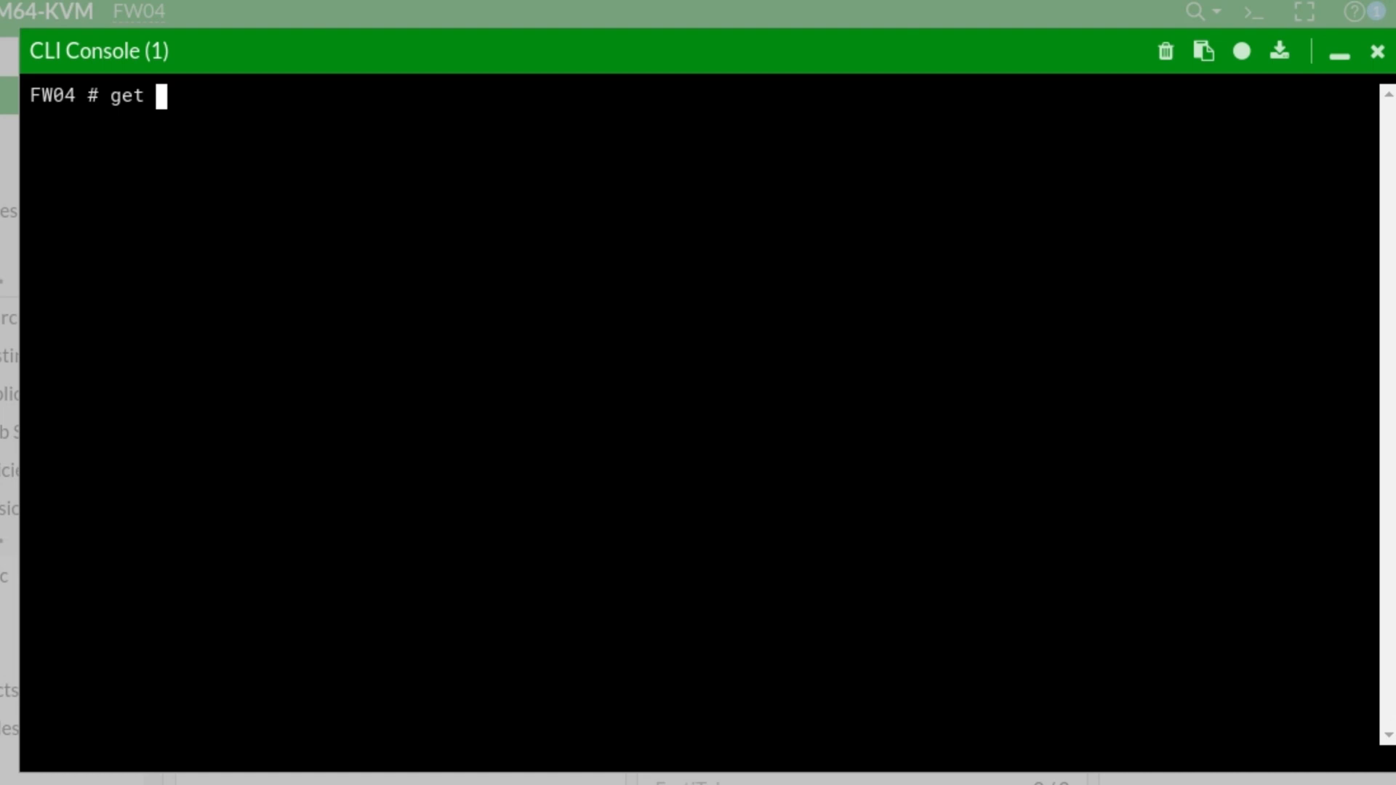
type("r")
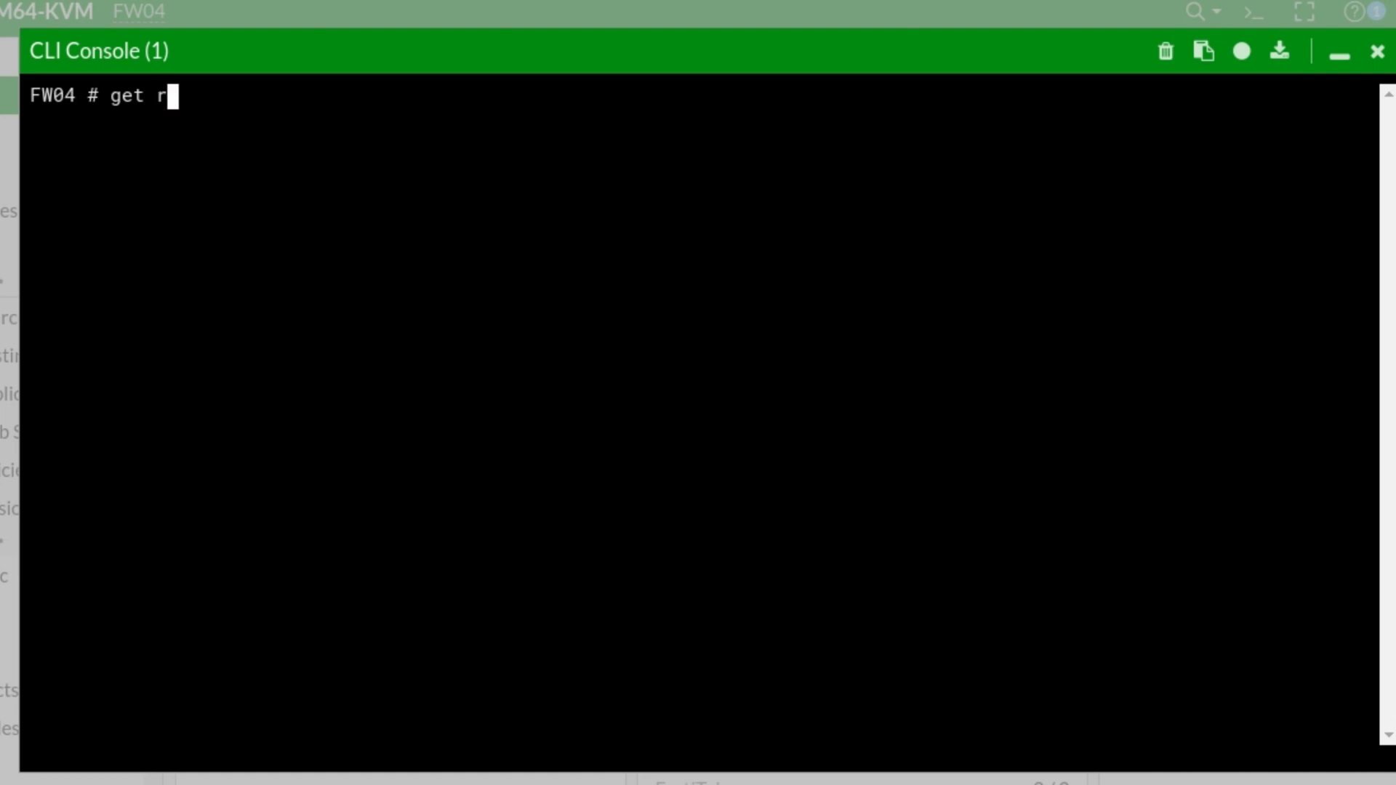
type("outer bgp")
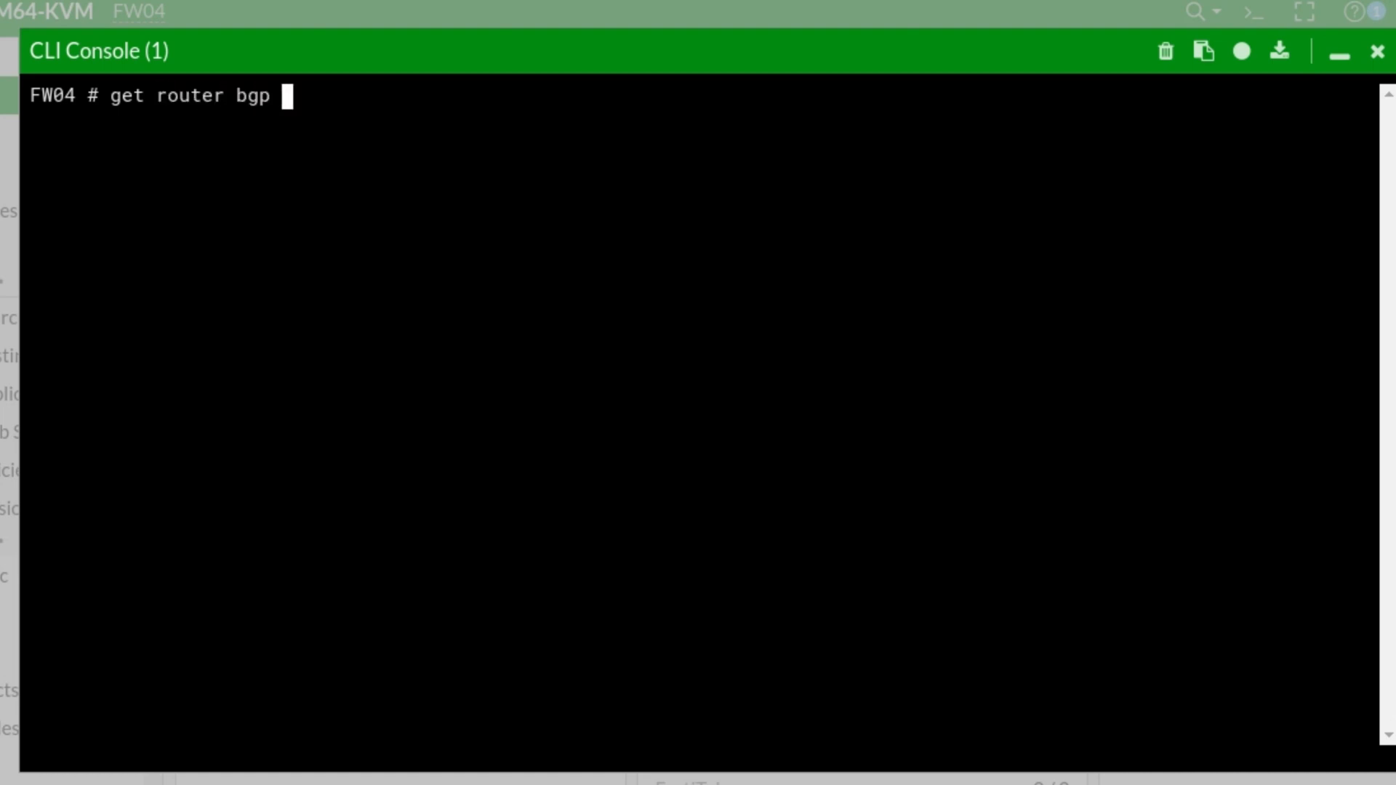
type("info")
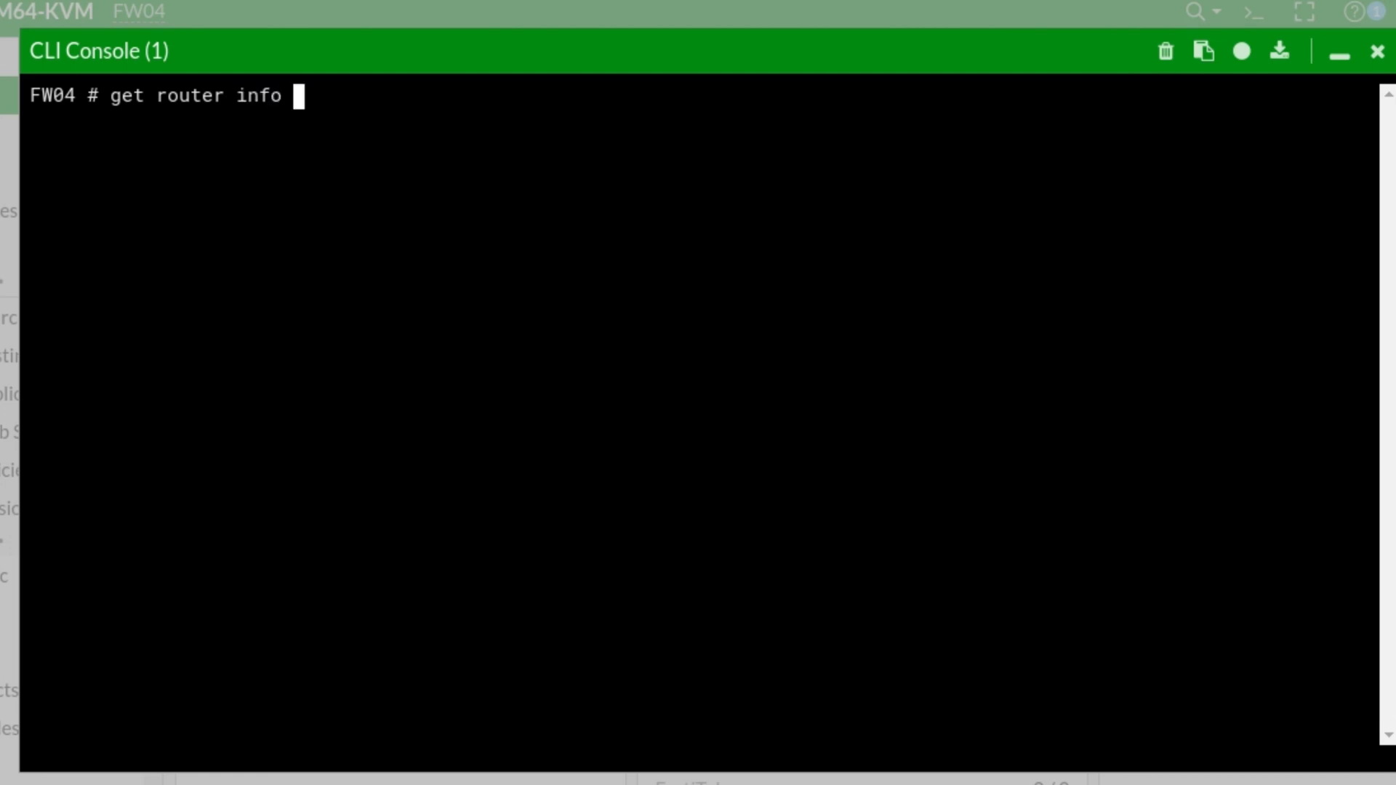
type("bgp")
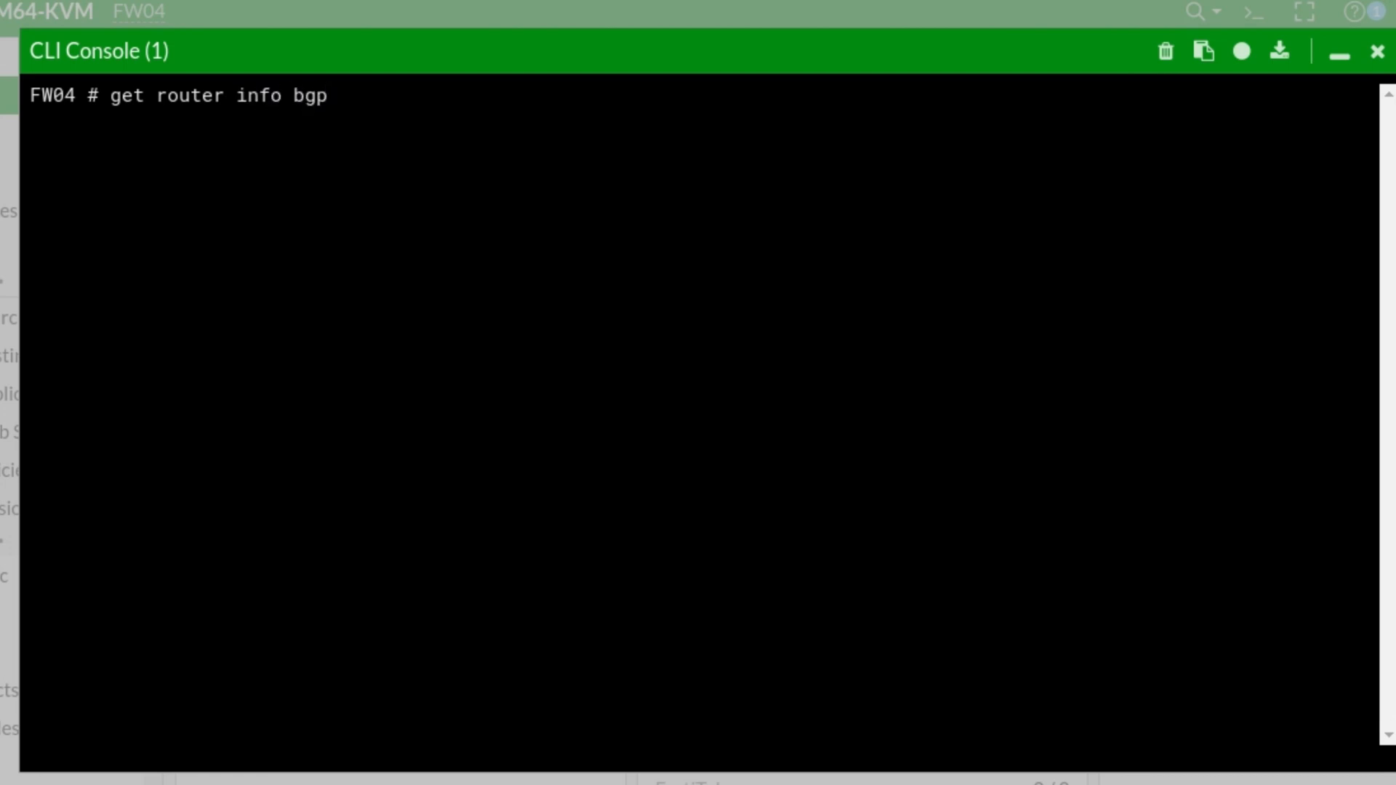
type("net 100.100.100.100")
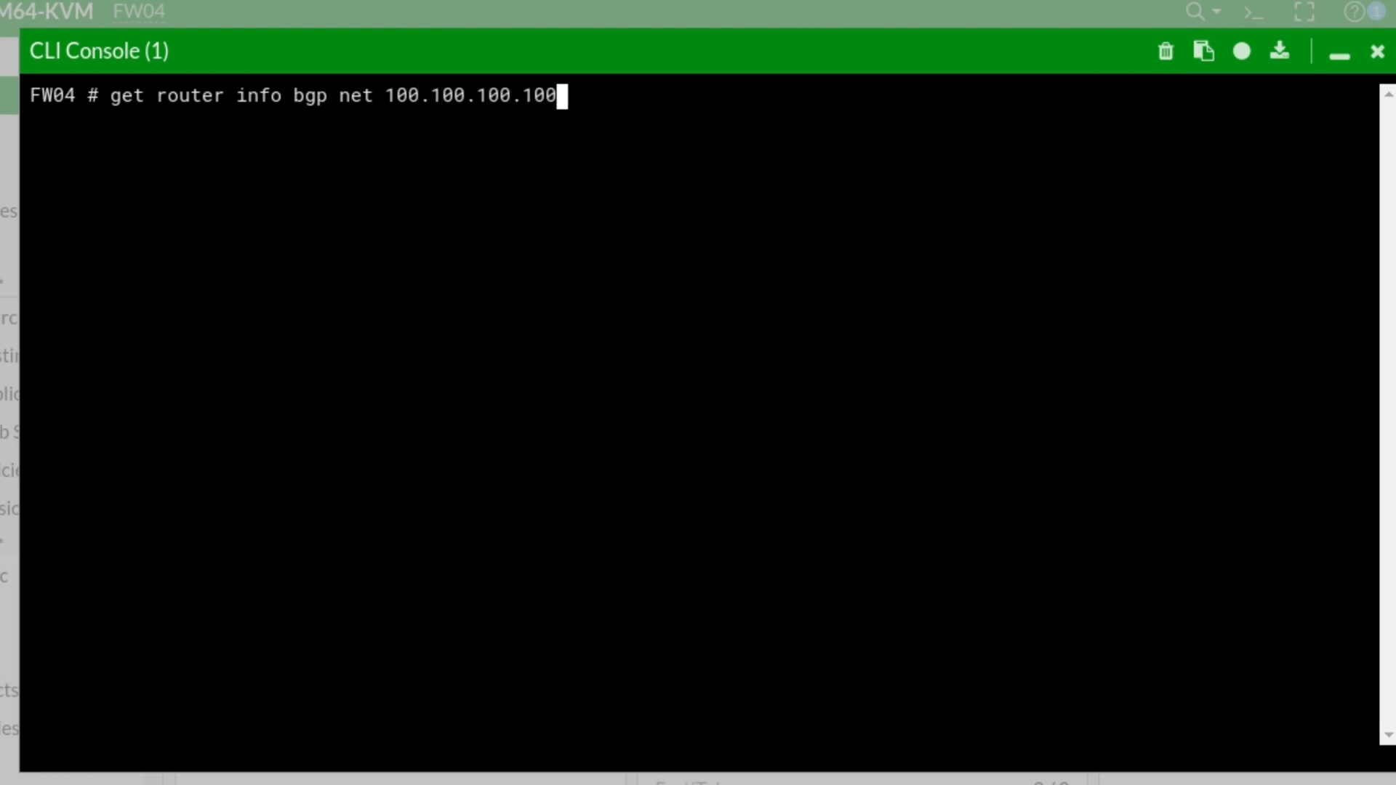
key("Enter")
type("get router info bgp network 100.100.100.100")
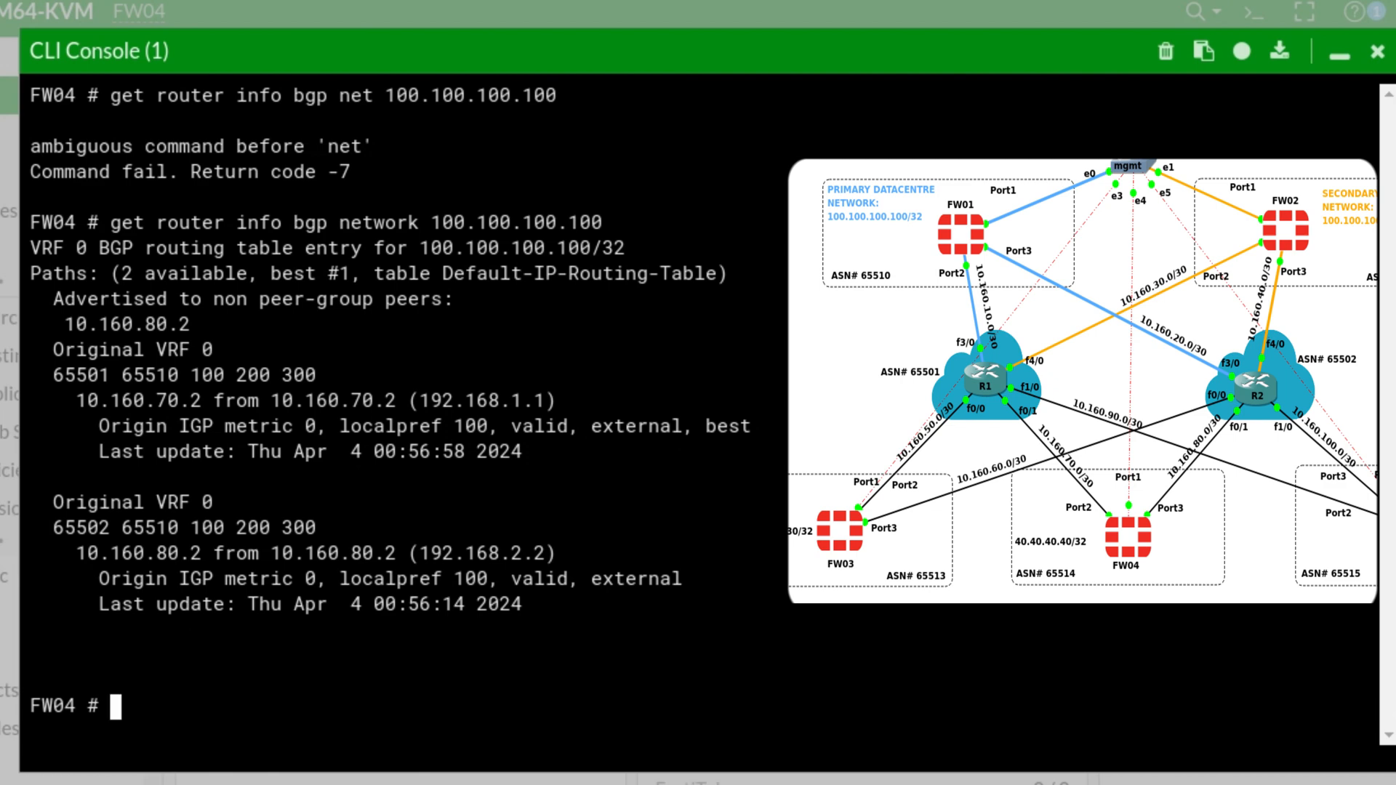
left_click_drag(190, 376, 318, 375)
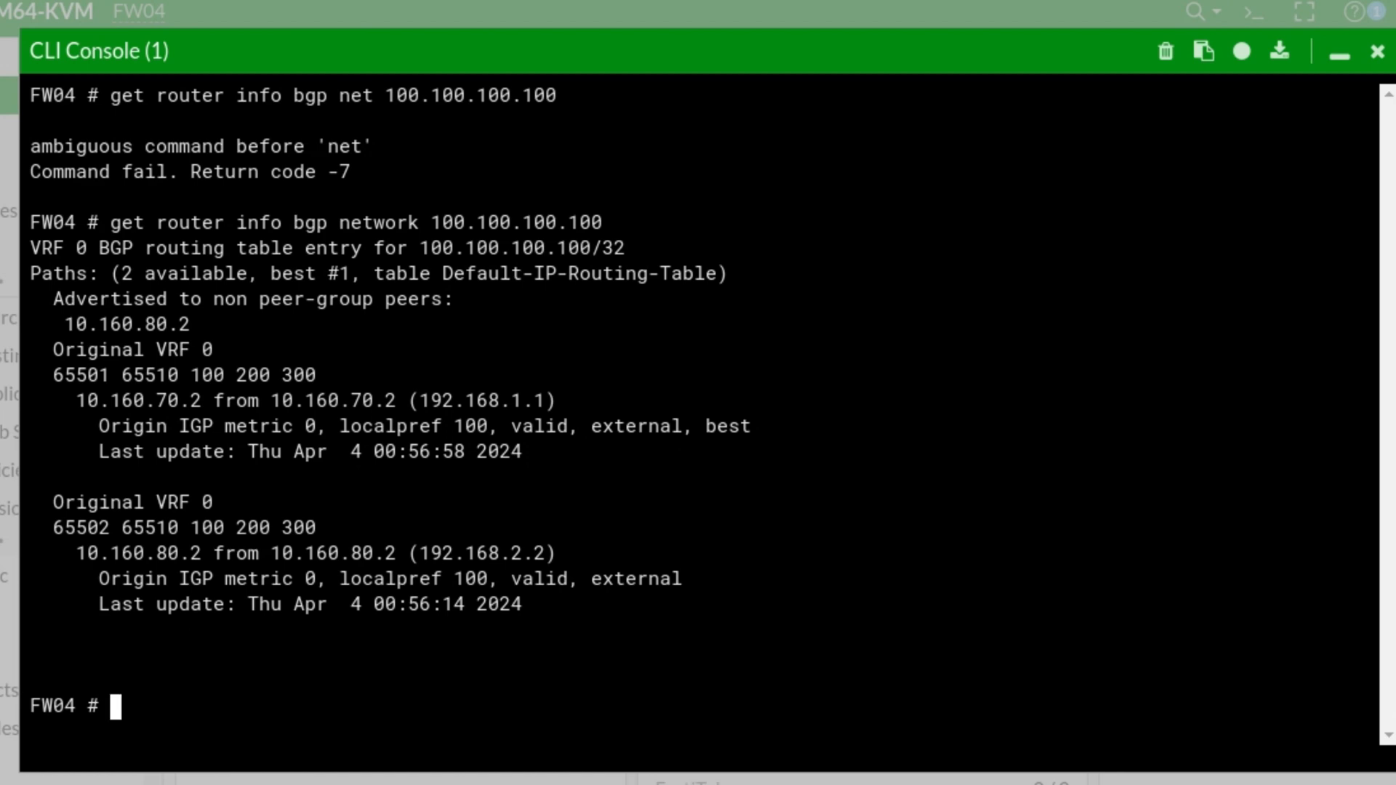
double_click(205, 376)
type("exec ")
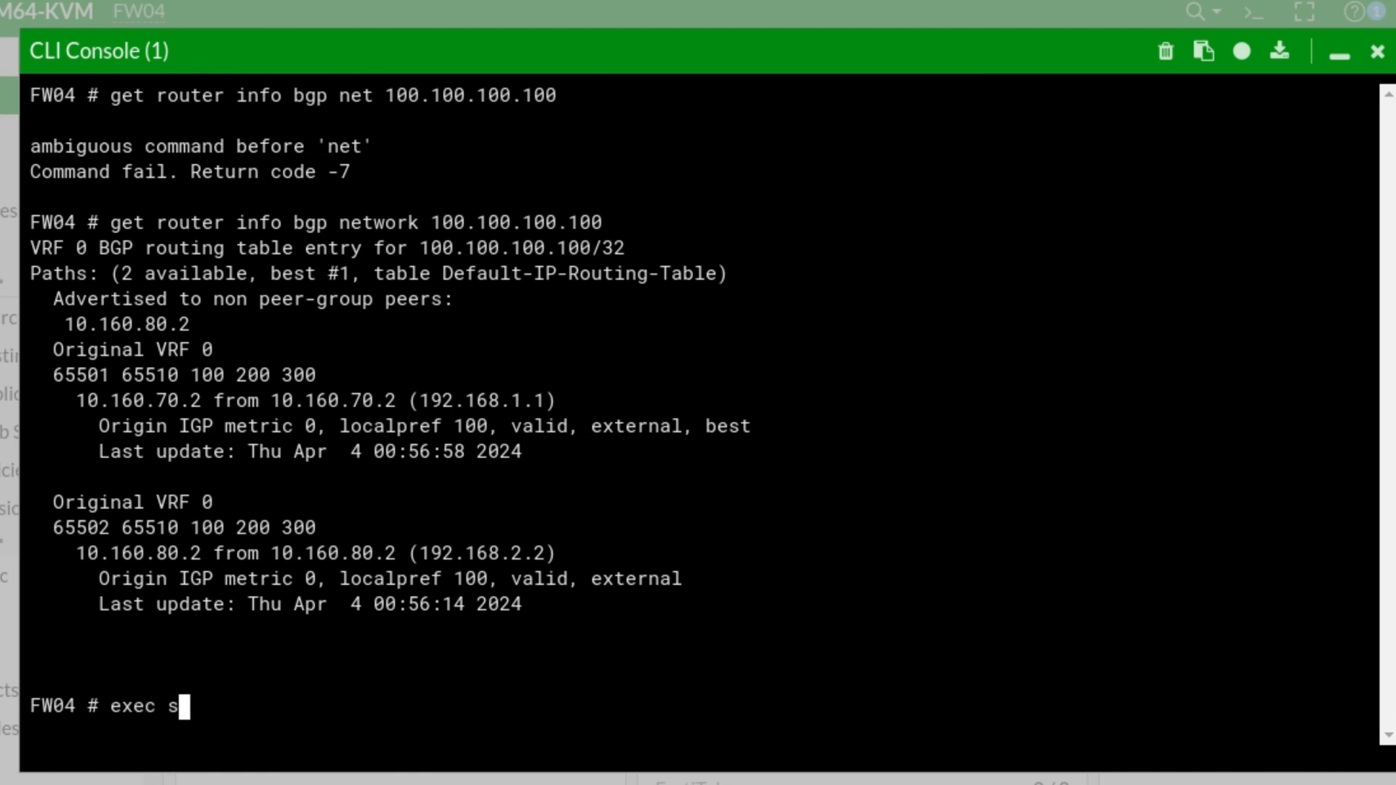
SSH from FW04 to 100.100.100.100, accepting the changed host key, and log in to FW01
type("sh 100.100")
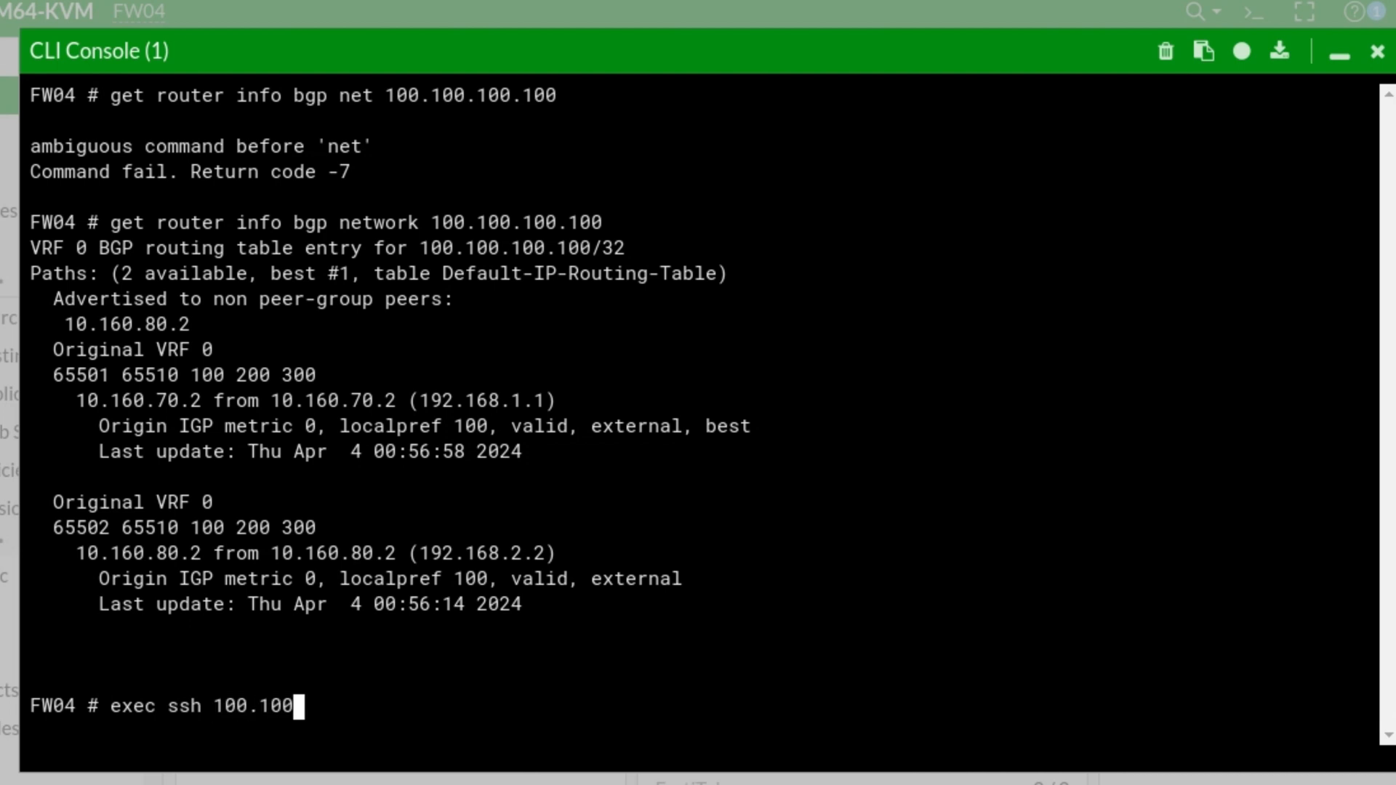
type(".100")
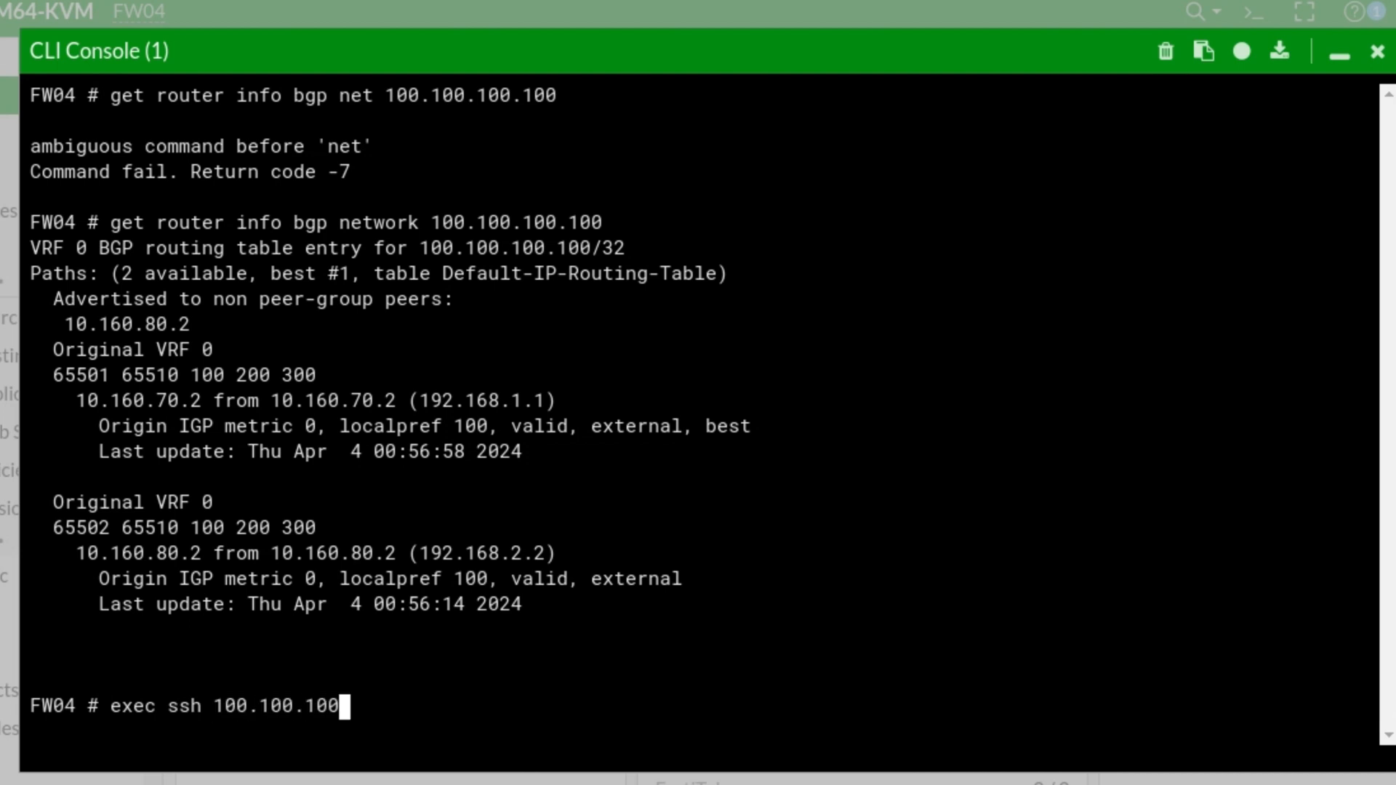
type(".100")
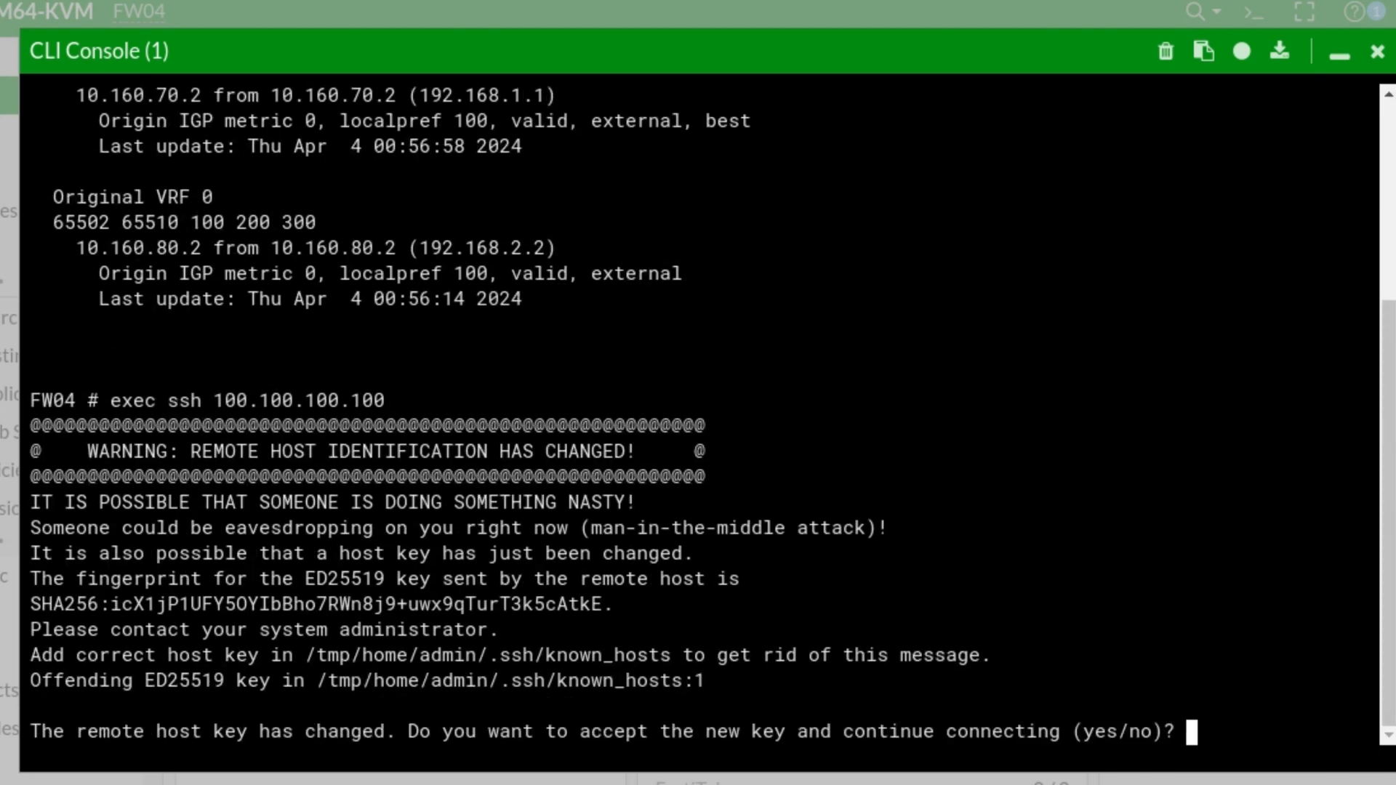
type("yes")
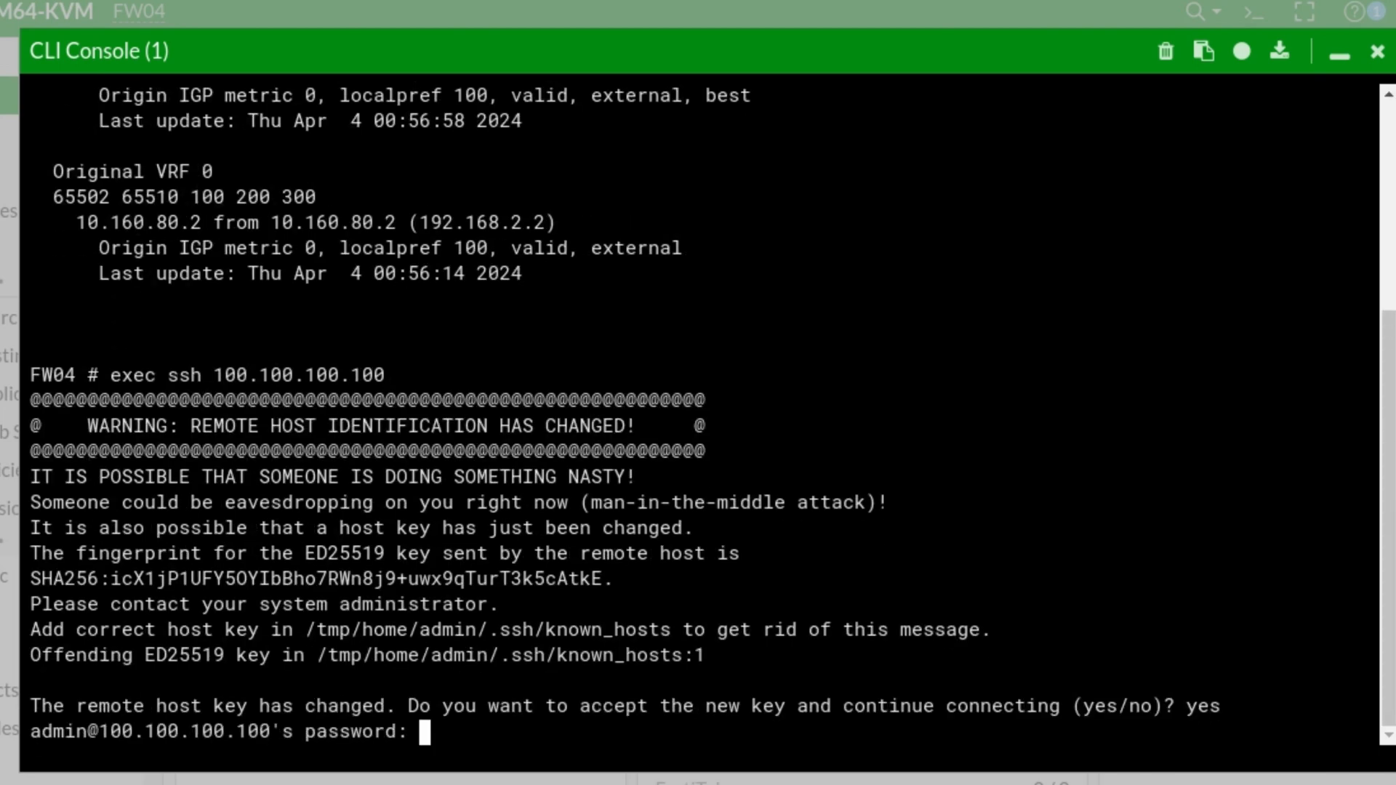
key("Enter")
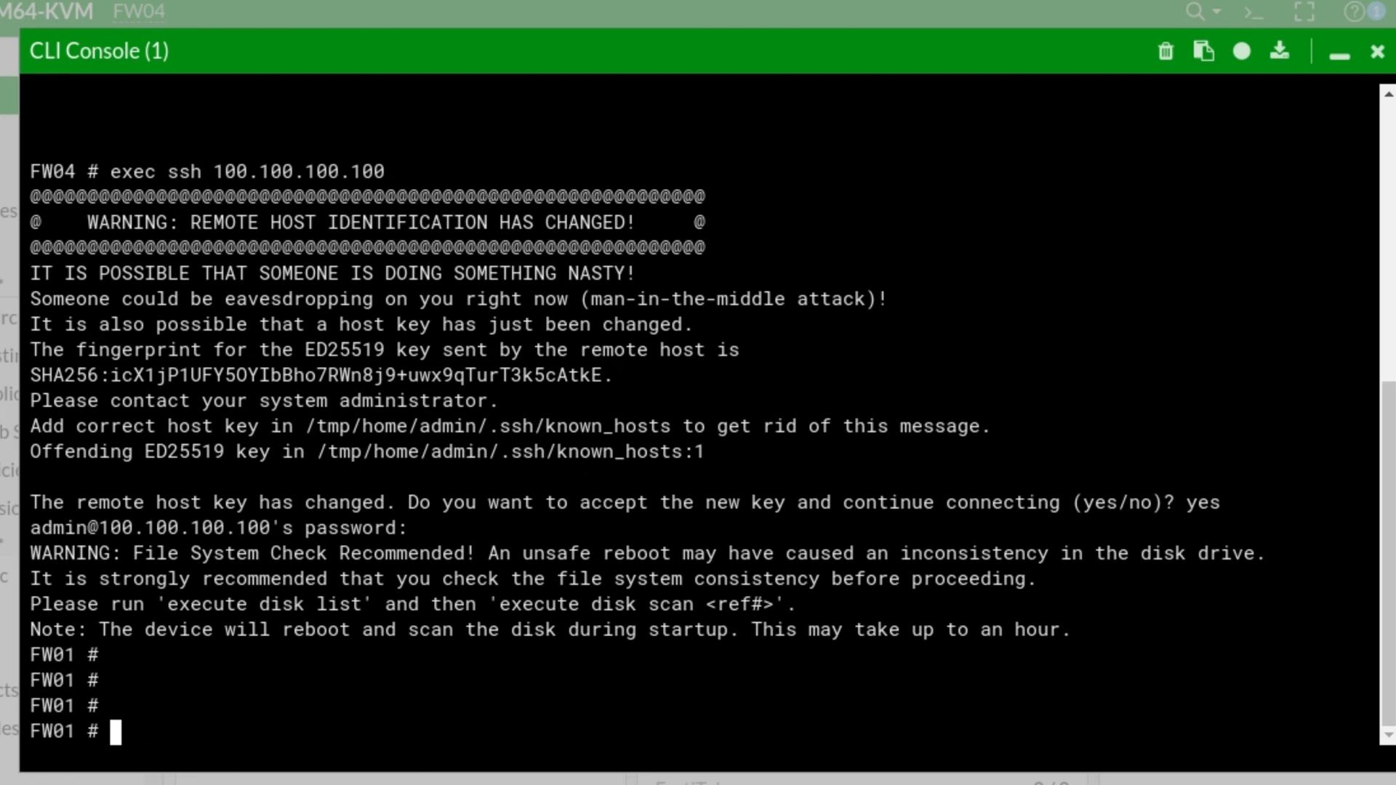